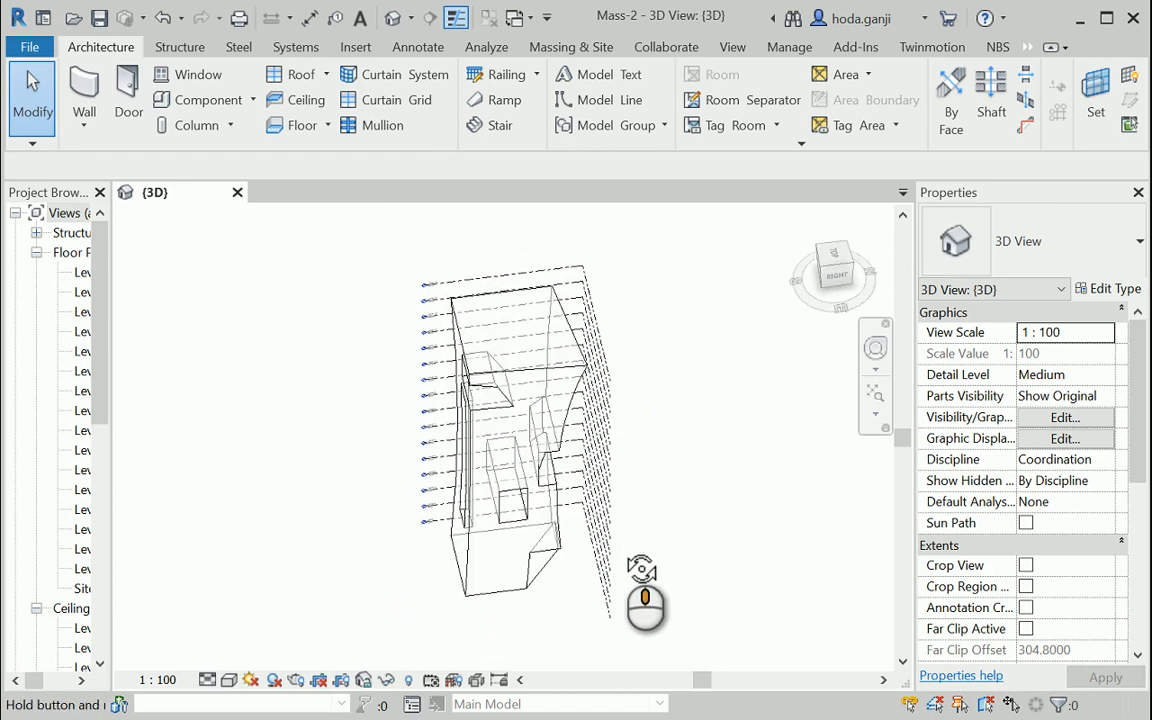
# Orbit the mass, then start Wall by Face with the Generic - 300mm wall type.
pyautogui.moveTo(645, 600); pyautogui.dragTo(698, 530)
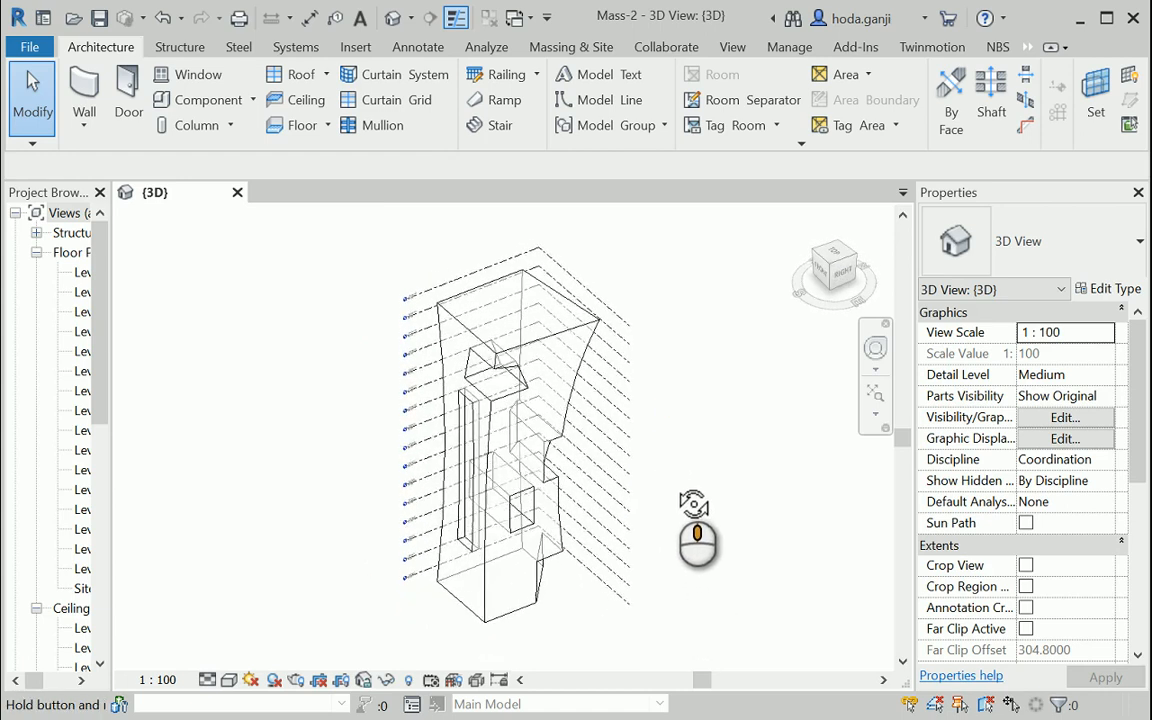
pyautogui.moveTo(695, 530); pyautogui.dragTo(665, 515)
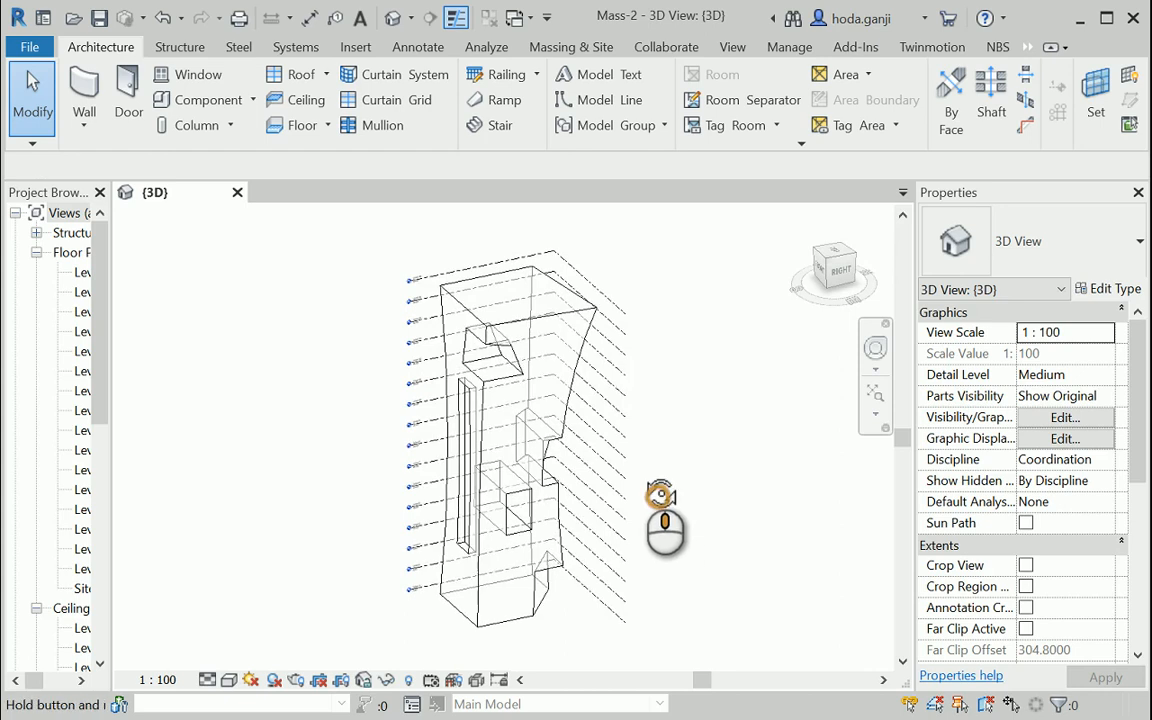
pyautogui.moveTo(660, 520); pyautogui.dragTo(645, 460)
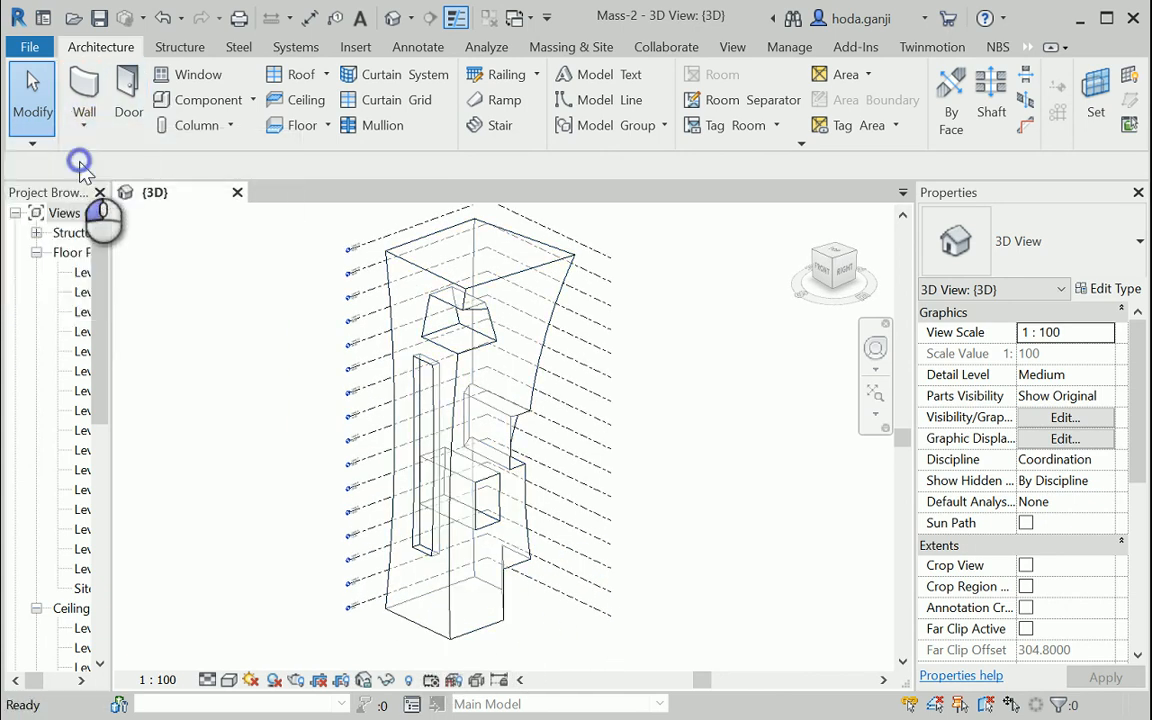
pyautogui.click(81, 88)
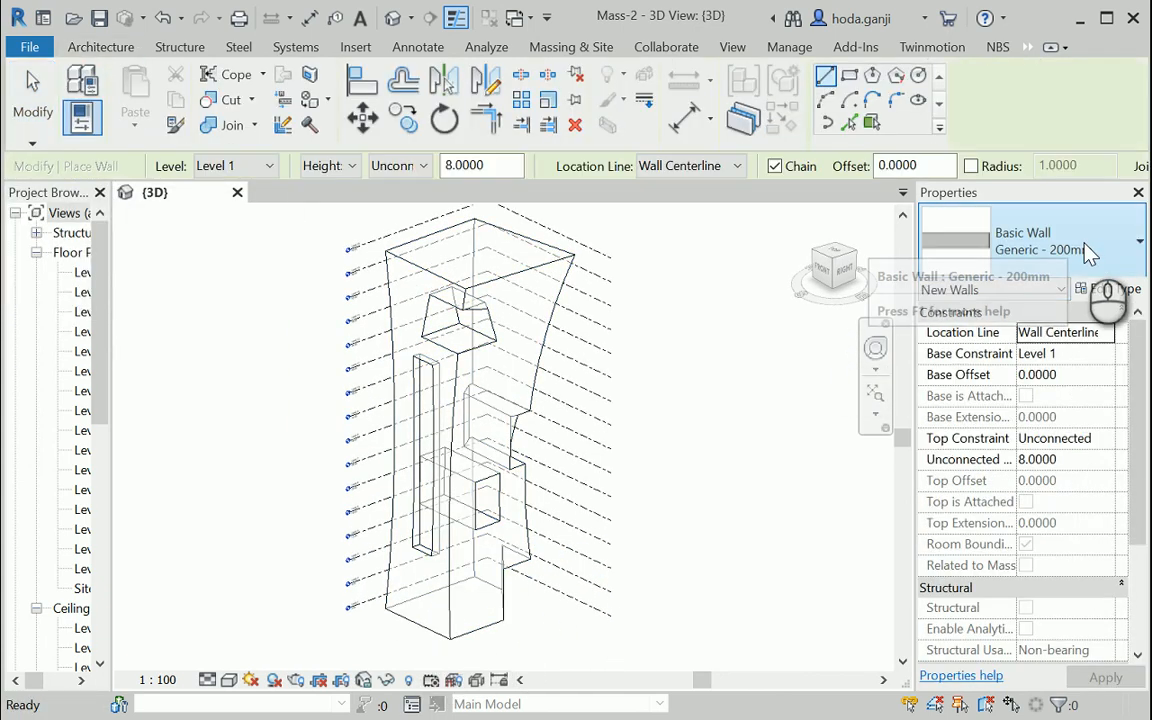
pyautogui.moveTo(1098, 250)
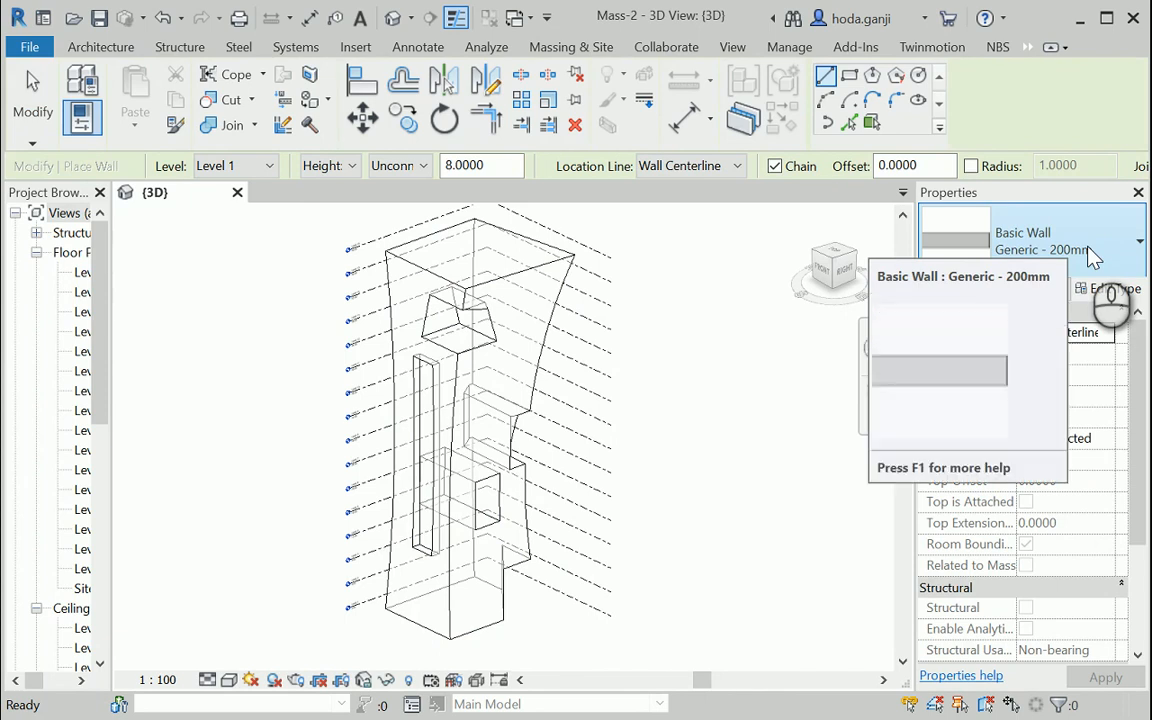
pyautogui.click(1138, 240)
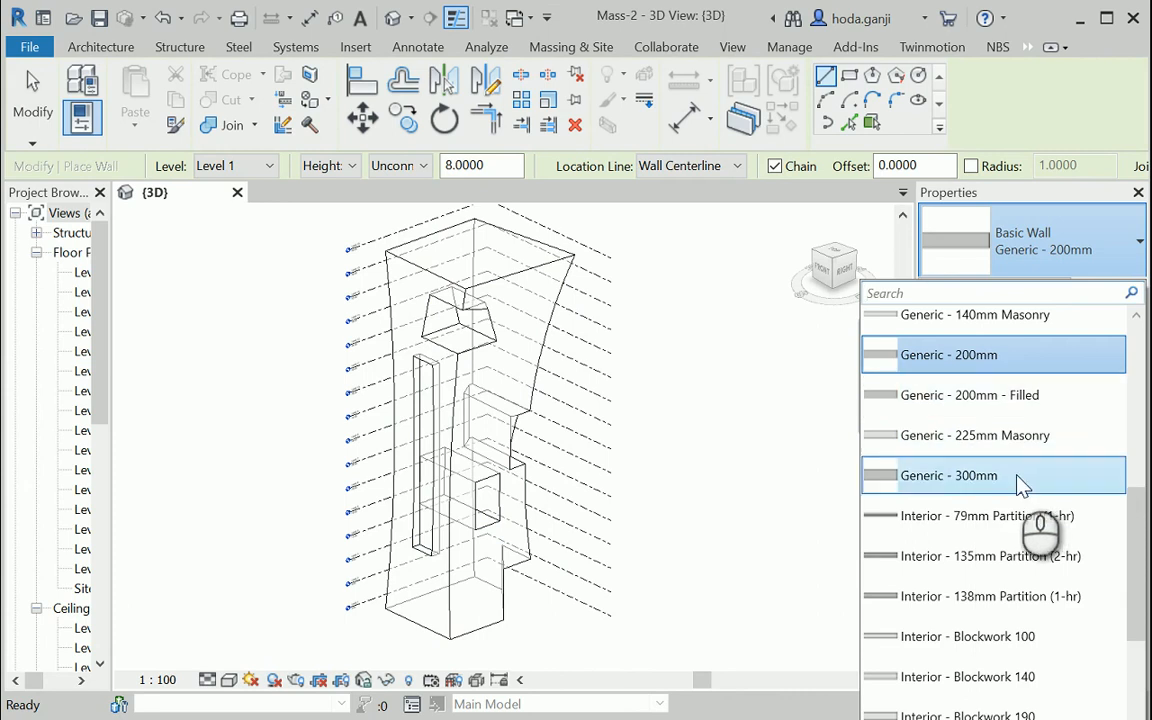
pyautogui.click(948, 475)
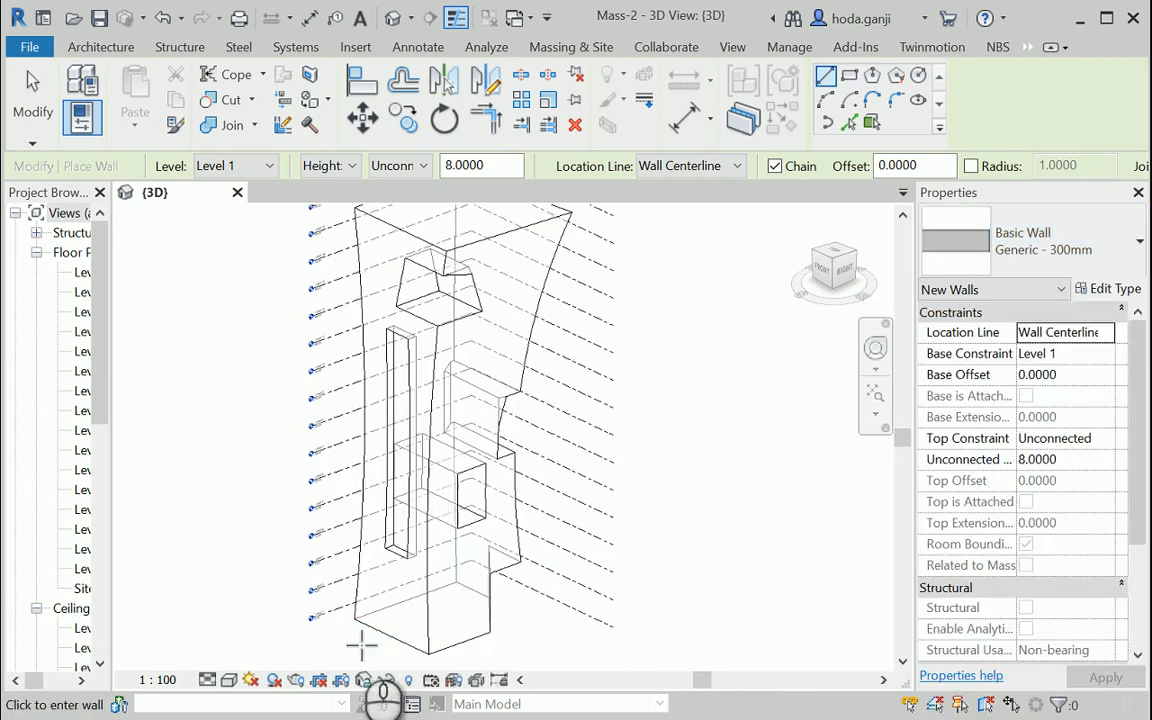
pyautogui.moveTo(100, 47)
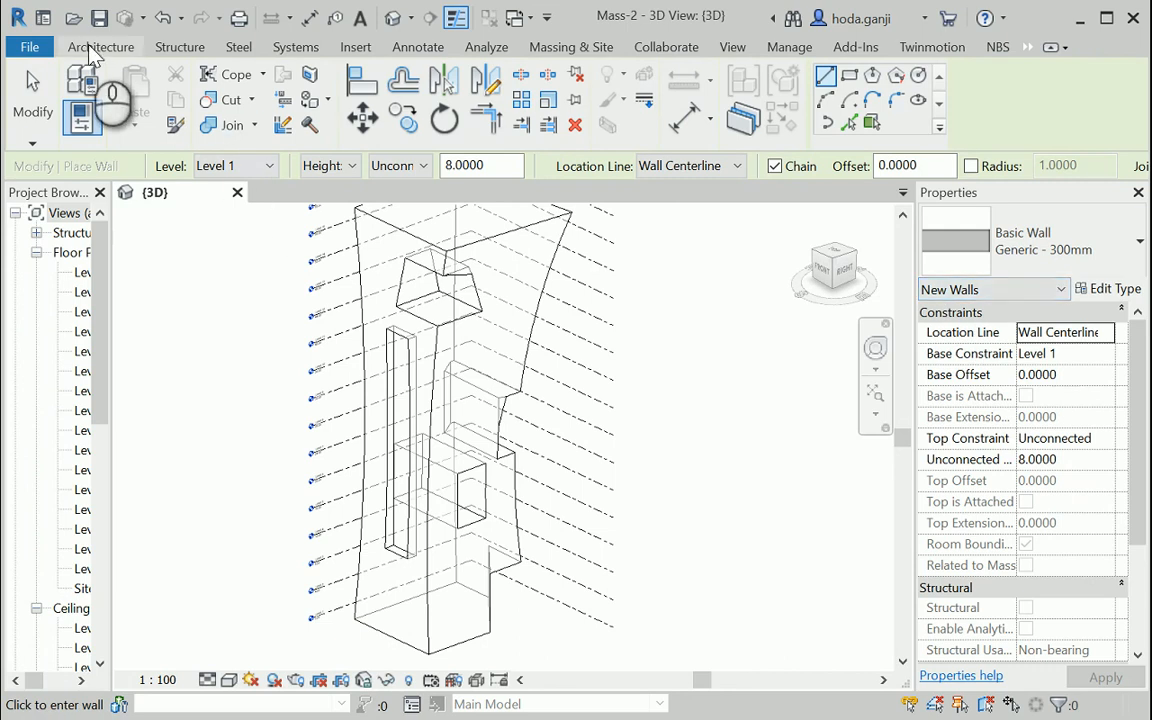
pyautogui.click(99, 46)
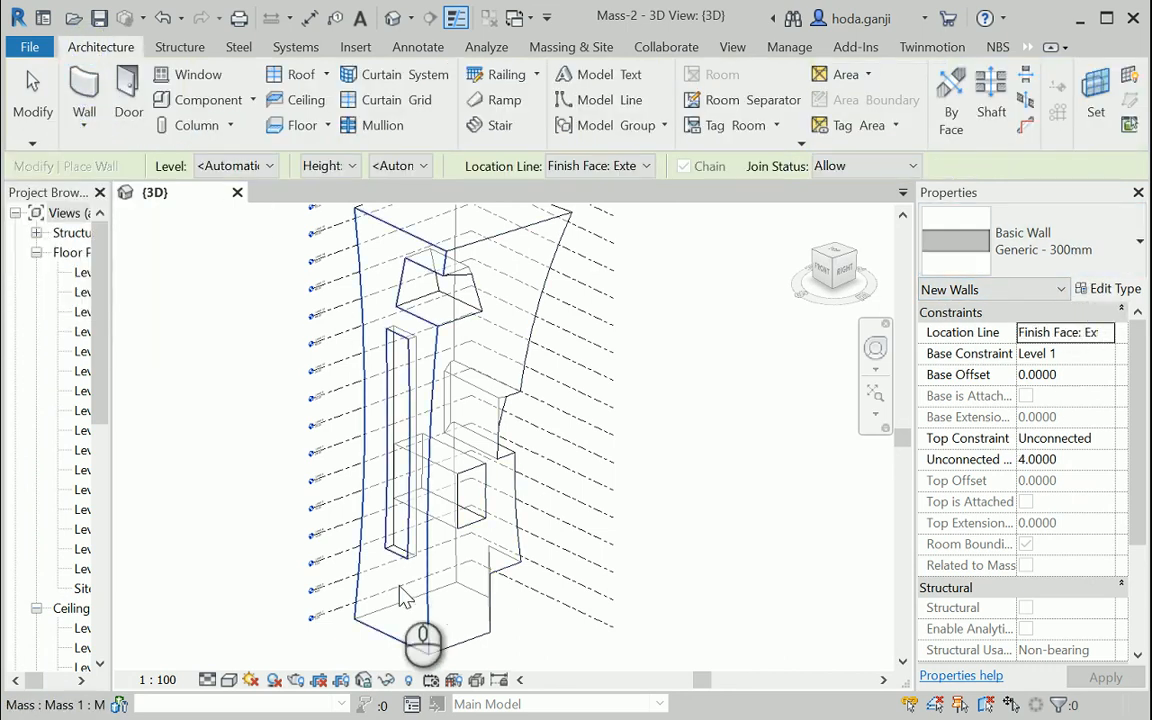
pyautogui.moveTo(388, 630)
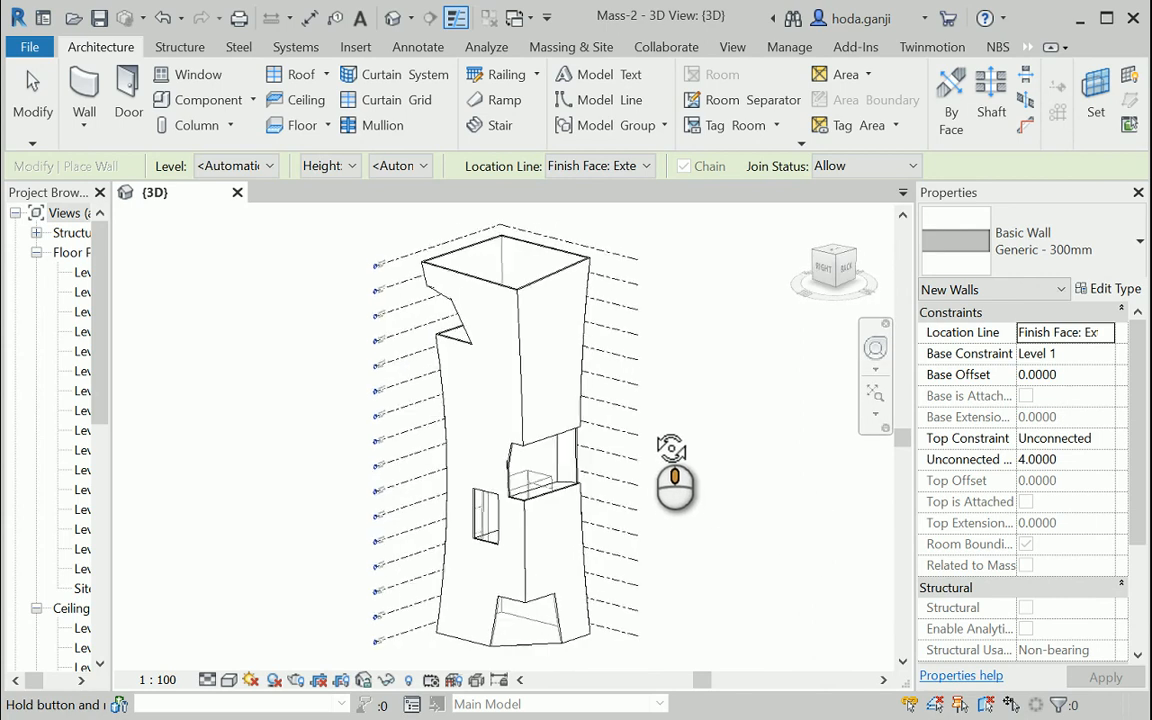
# Orbit the tower to check the new Generic - 300mm walls on its faces.
pyautogui.moveTo(675, 485); pyautogui.dragTo(565, 600)
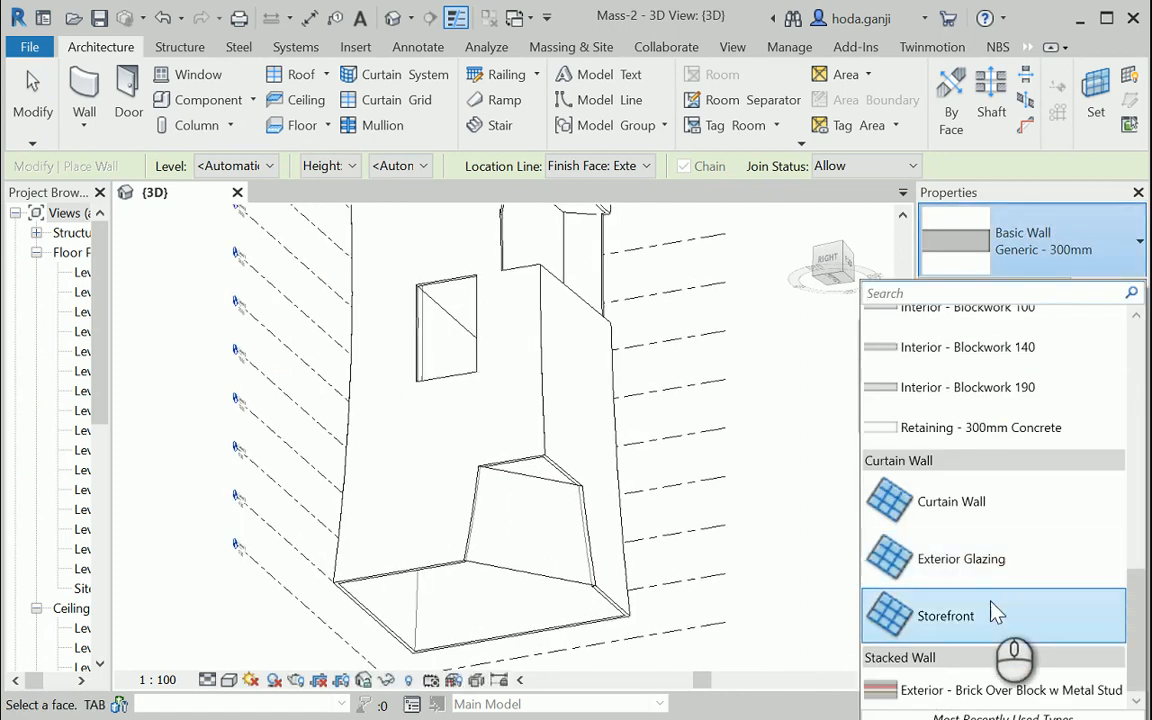
# Switch to Curtain Wall: Storefront and glaze the recessed tower faces.
pyautogui.click(945, 615)
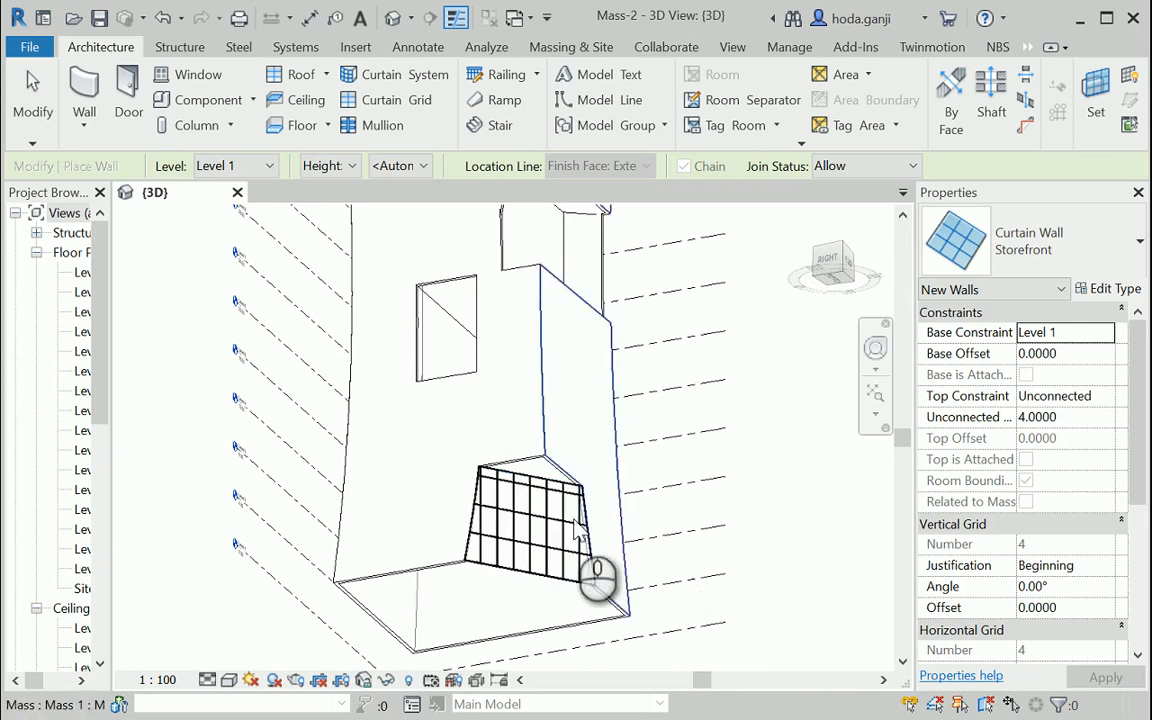
pyautogui.moveTo(595, 575); pyautogui.dragTo(535, 625)
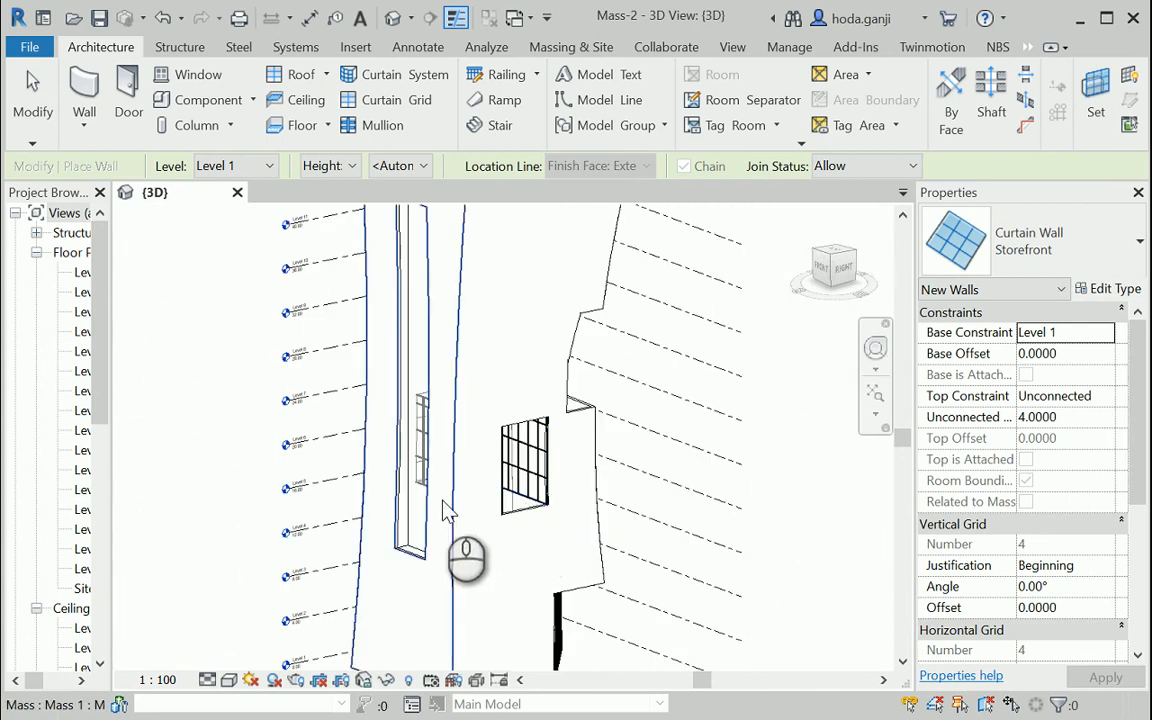
pyautogui.moveTo(467, 557); pyautogui.dragTo(637, 597)
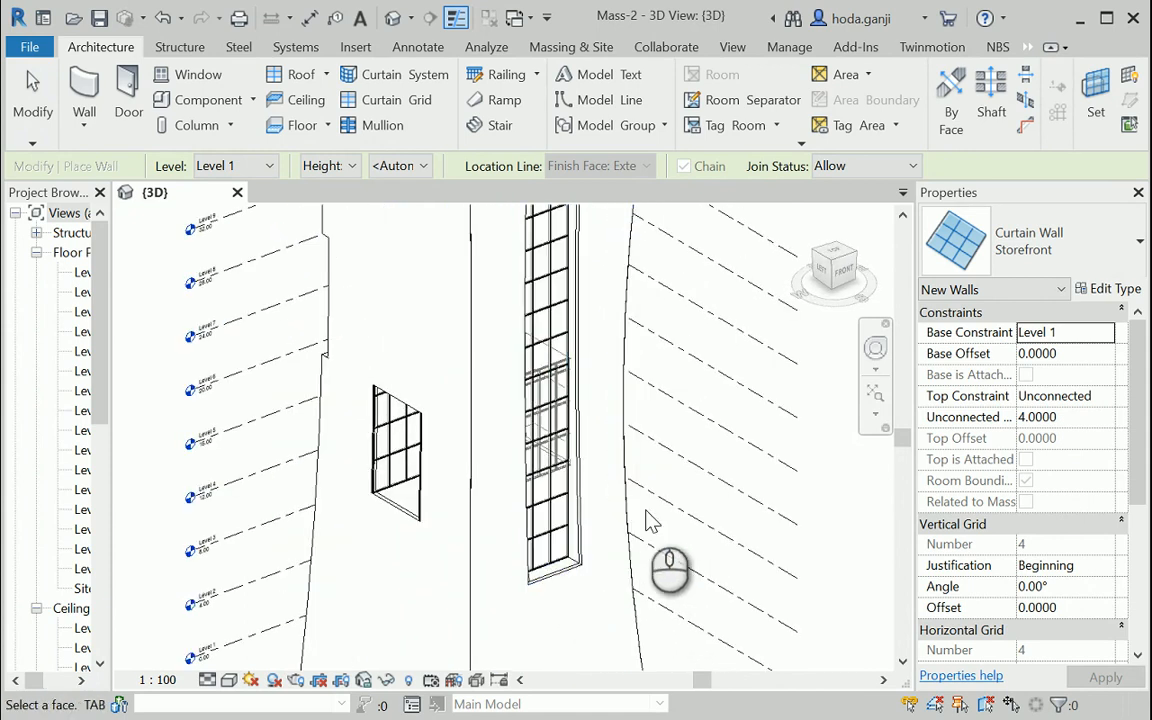
pyautogui.moveTo(670, 570); pyautogui.dragTo(720, 490)
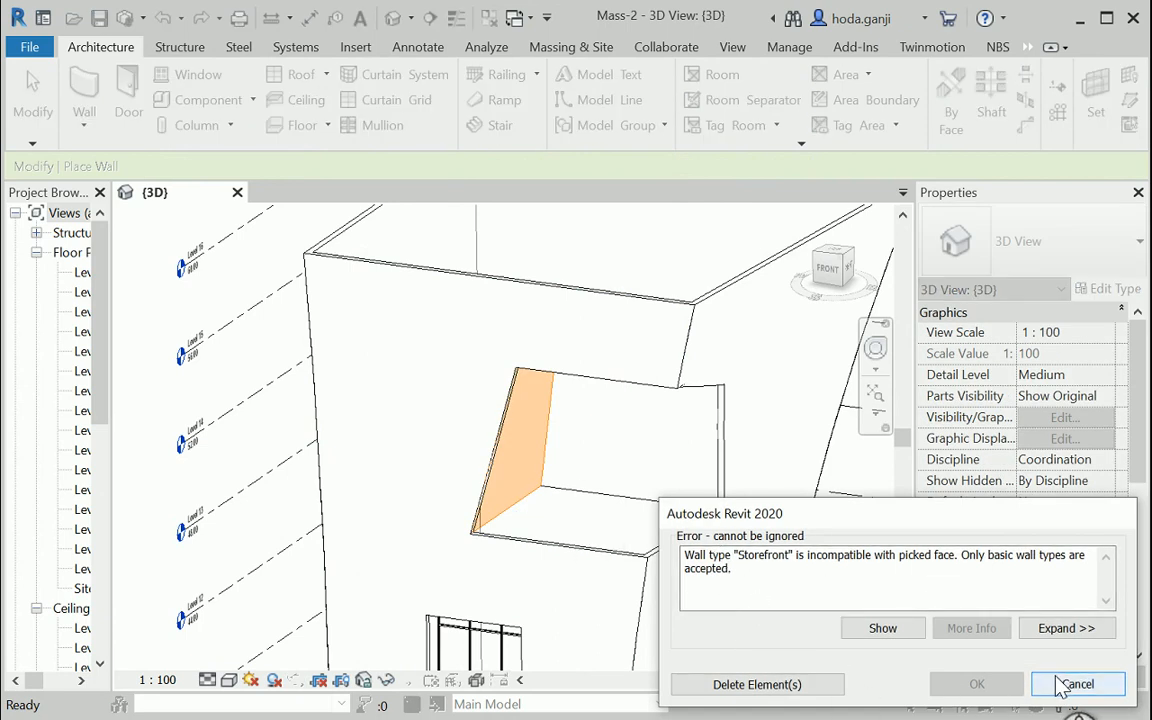
# Cancel the Storefront incompatibility error, leaving the sloped recess face unglazed.
pyautogui.click(1063, 682)
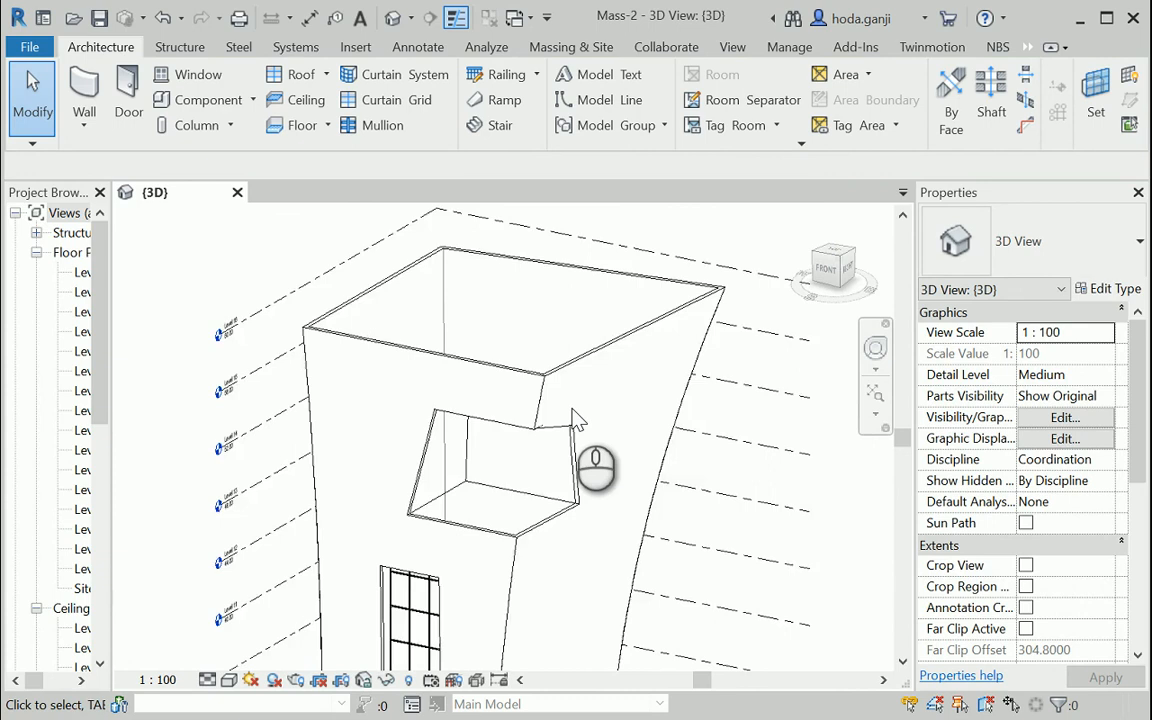
# Orbit to the upper recess and restart Wall by Face for Storefront glazing.
pyautogui.moveTo(595, 470); pyautogui.dragTo(475, 530)
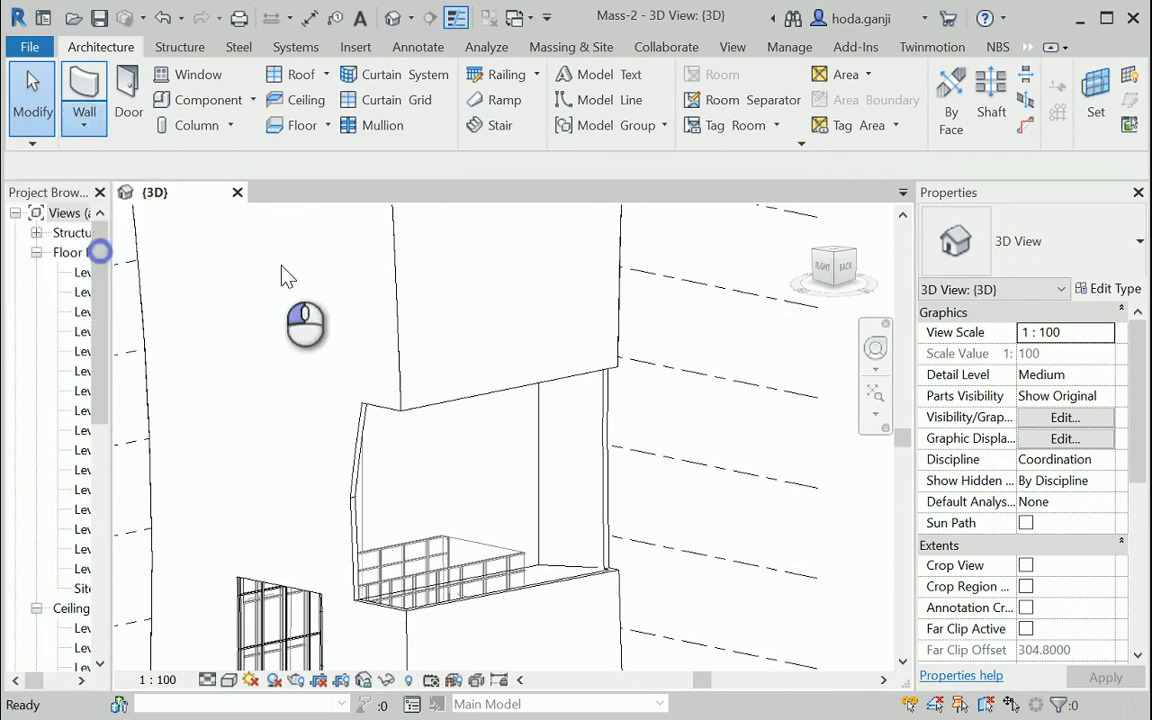
pyautogui.click(79, 90)
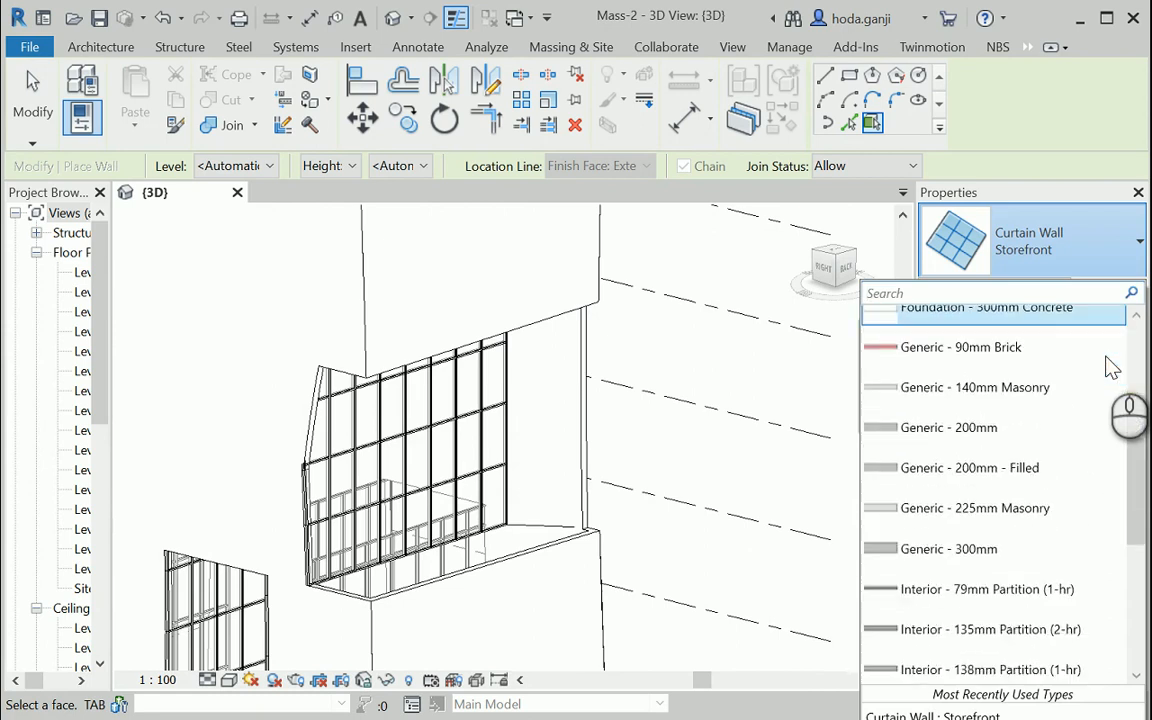
# Switch Wall by Face back to Generic - 300mm and zoom out over the tower.
pyautogui.click(951, 549)
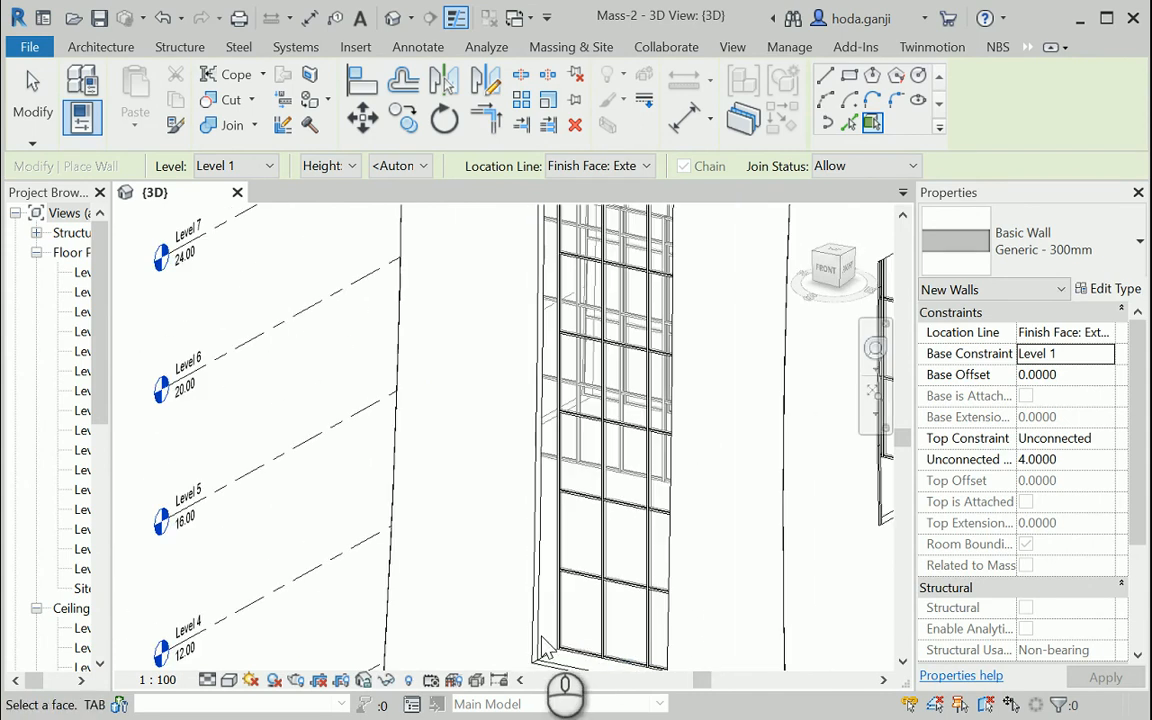
pyautogui.moveTo(505, 578)
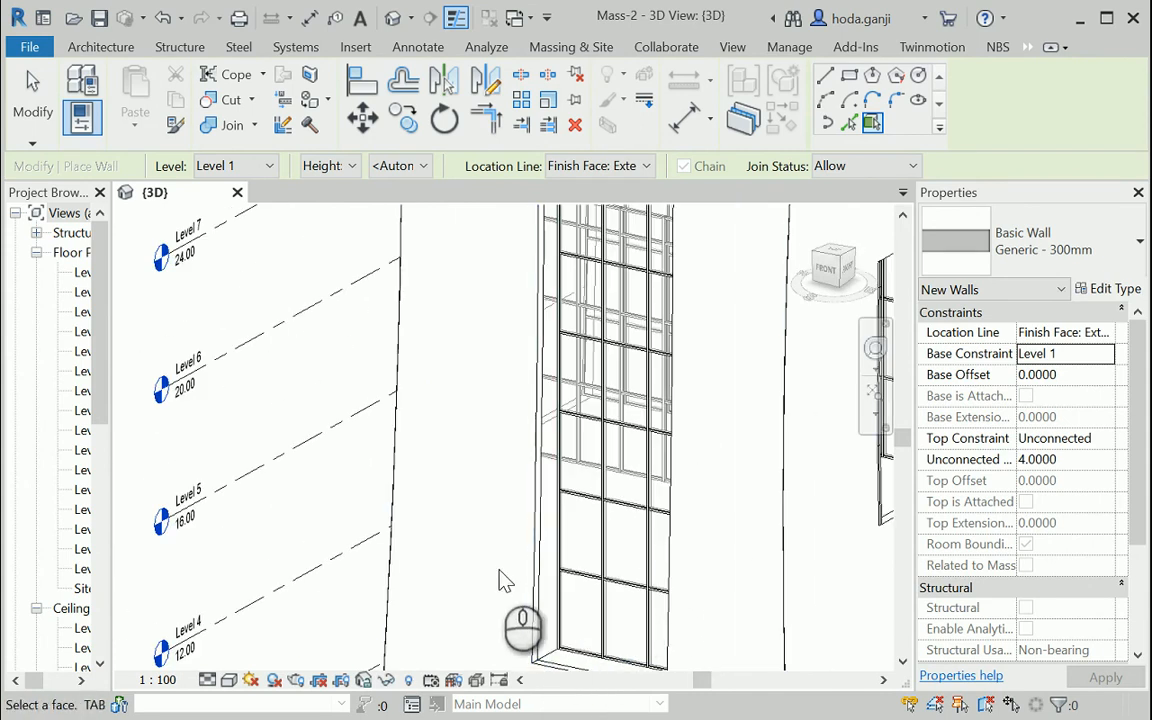
pyautogui.moveTo(1035, 268)
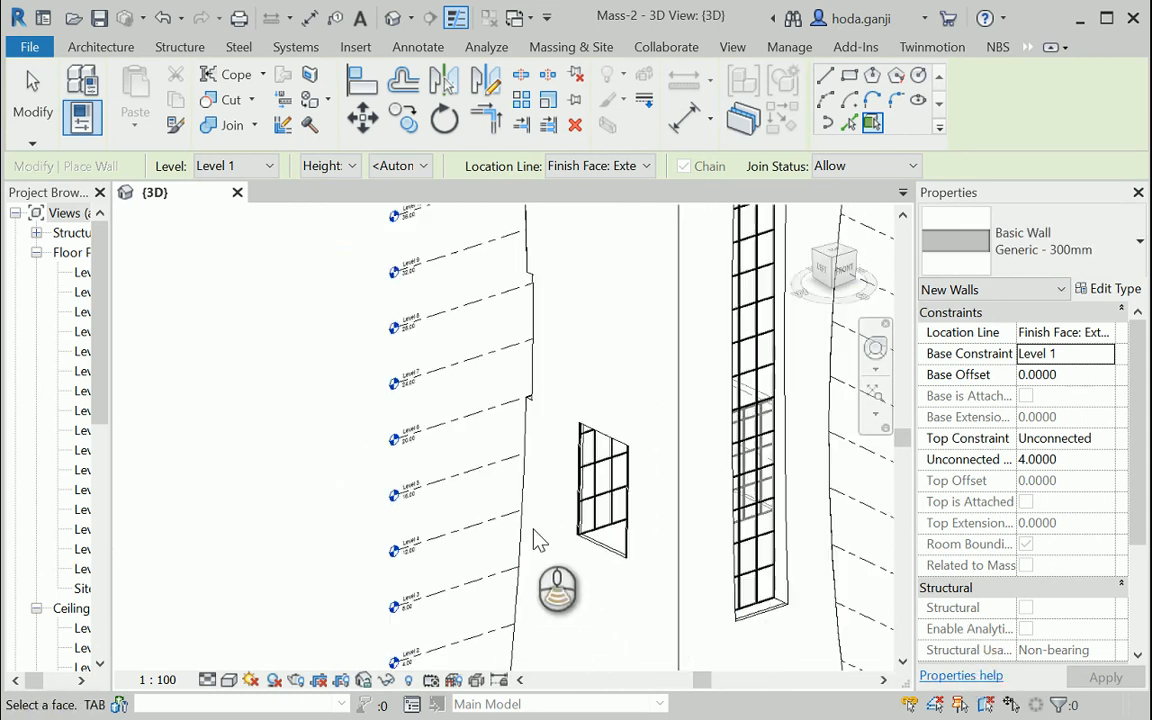
pyautogui.moveTo(557, 590); pyautogui.dragTo(740, 660)
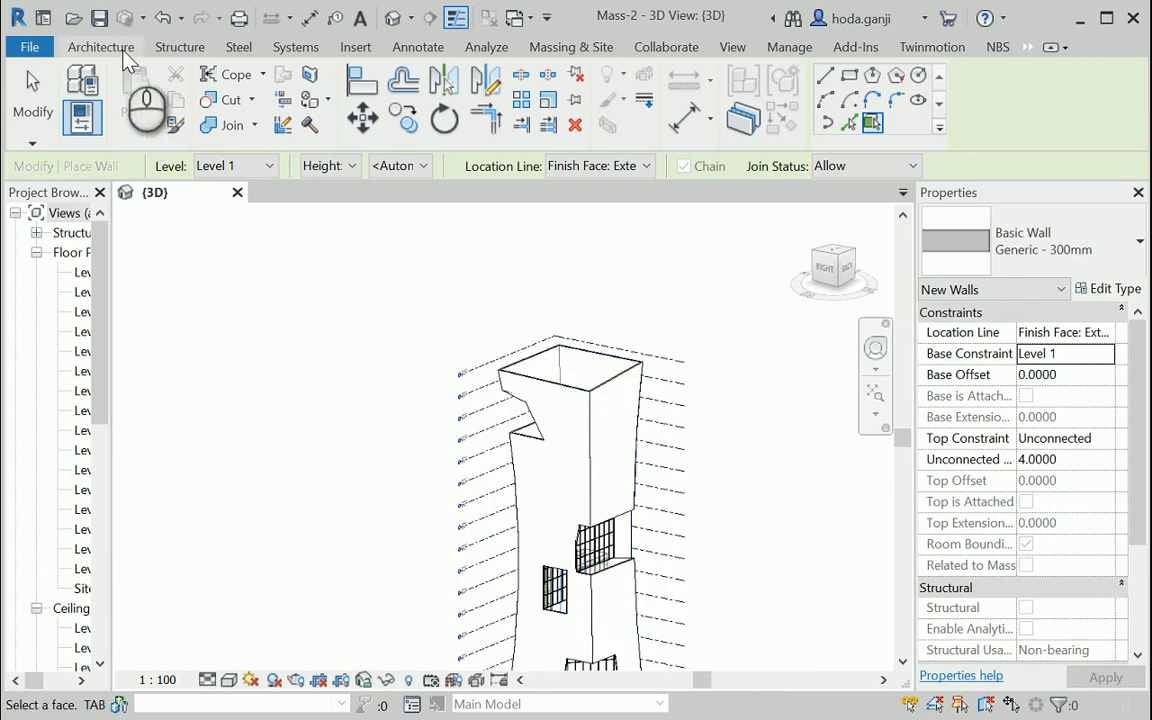
# Cap the tower top with a Generic - 400mm Roof by Face and orbit to inspect it.
pyautogui.click(99, 46)
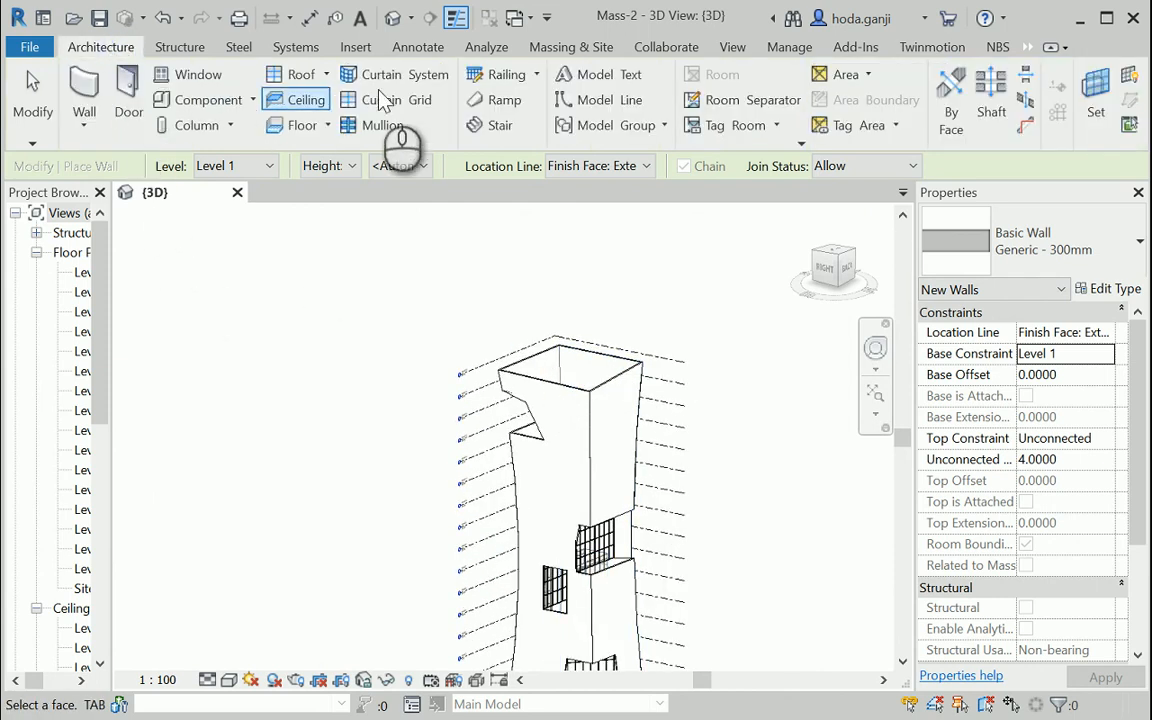
pyautogui.click(322, 73)
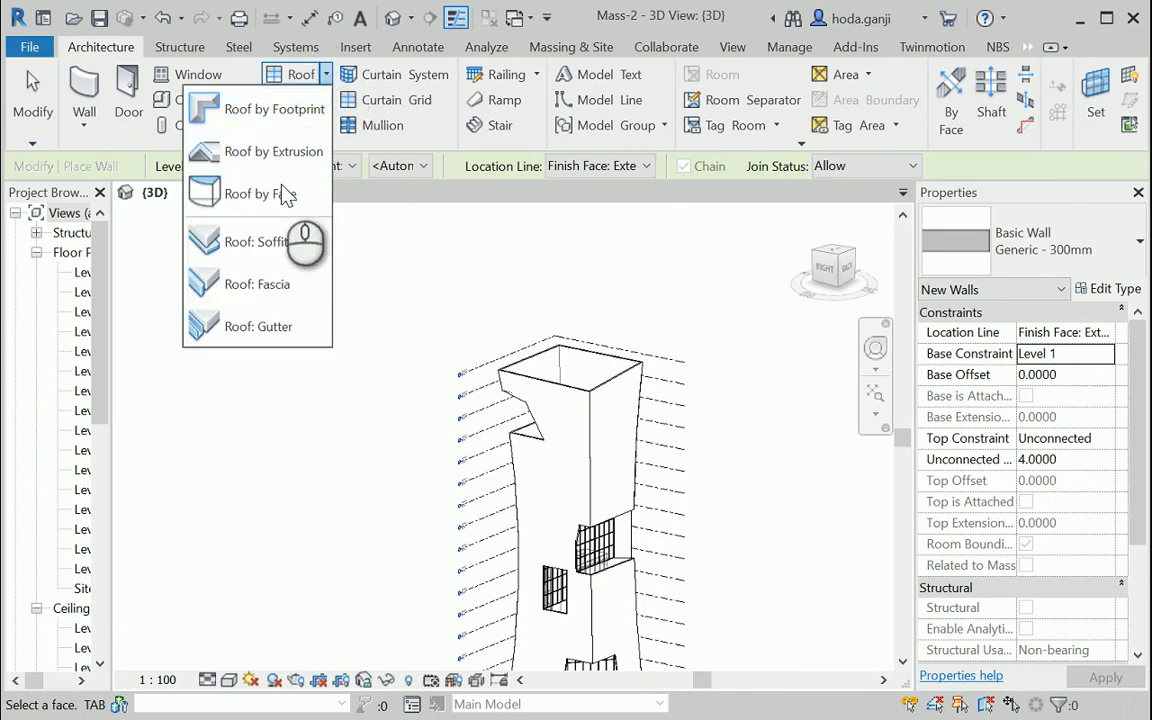
pyautogui.click(258, 194)
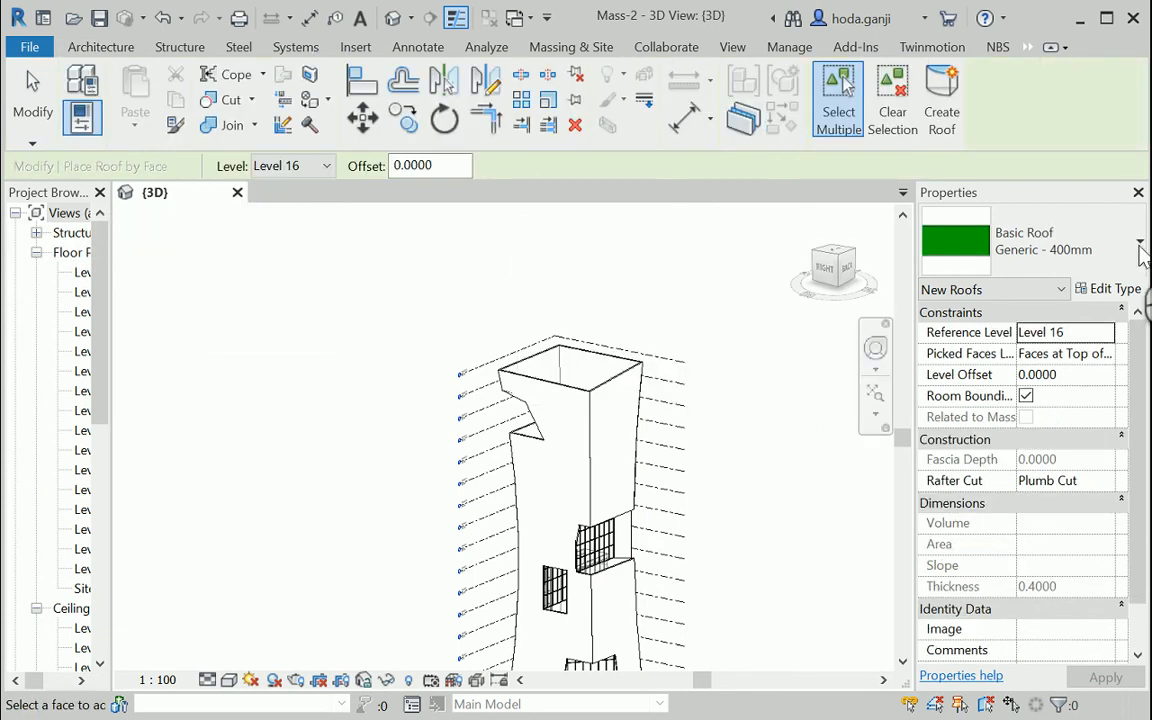
pyautogui.moveTo(1118, 258)
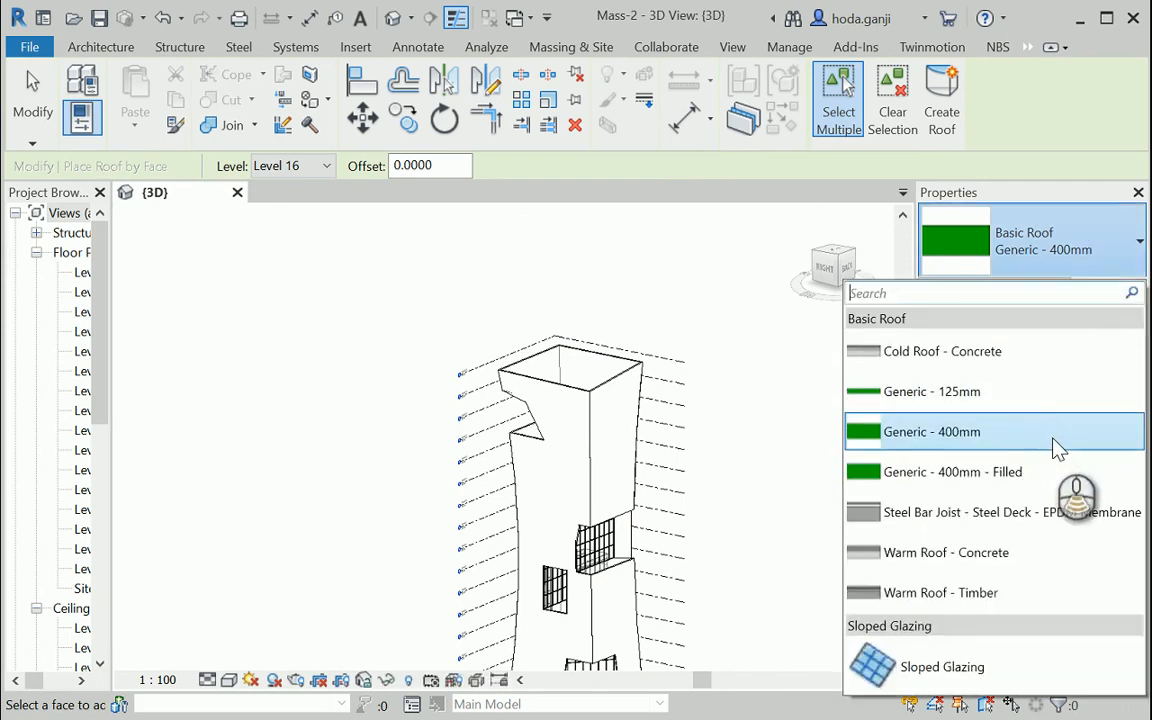
pyautogui.click(931, 432)
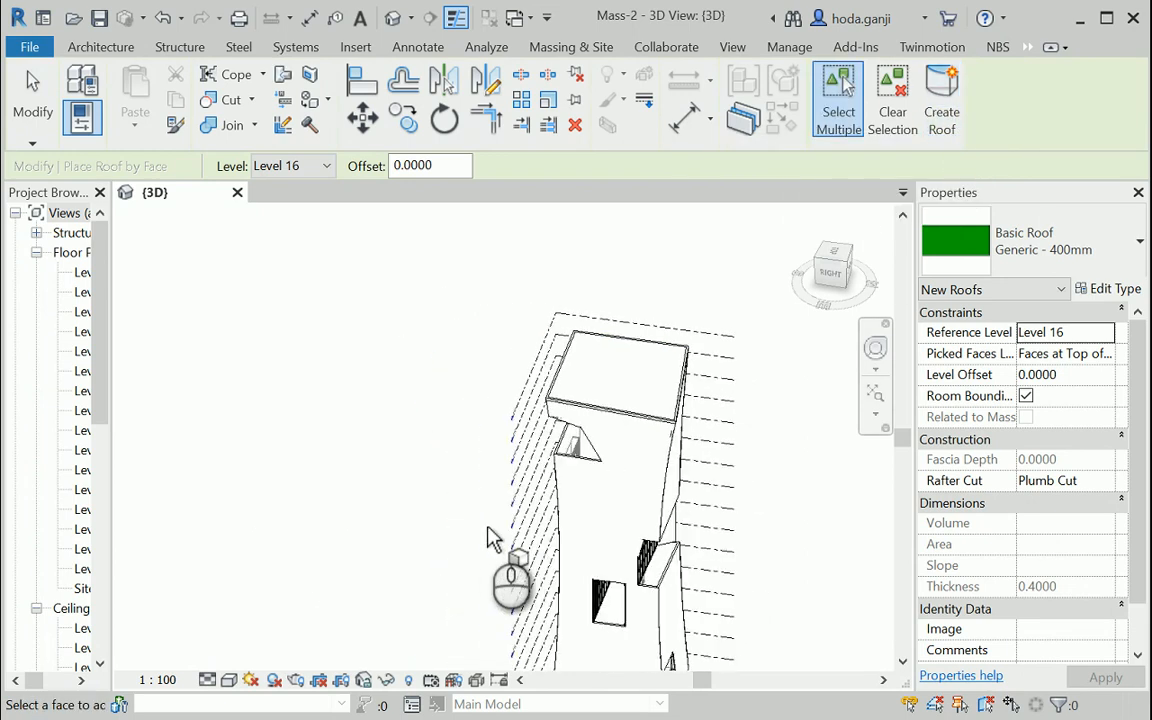
pyautogui.moveTo(510, 575); pyautogui.dragTo(755, 445)
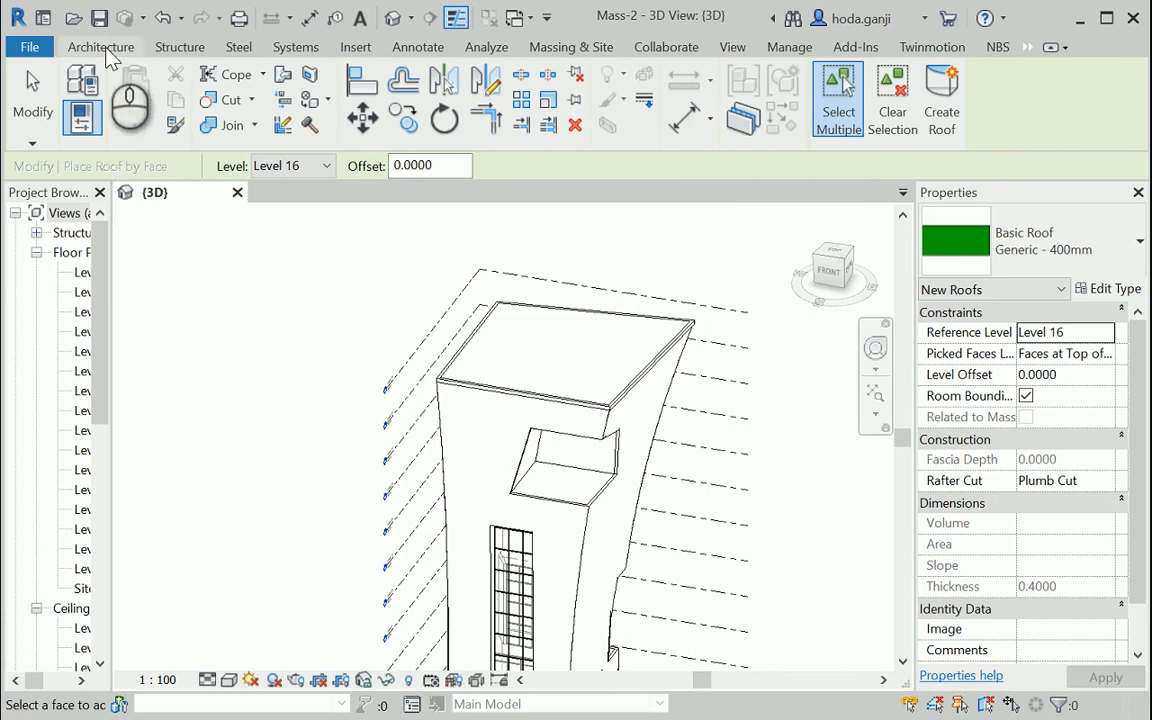
pyautogui.click(100, 46)
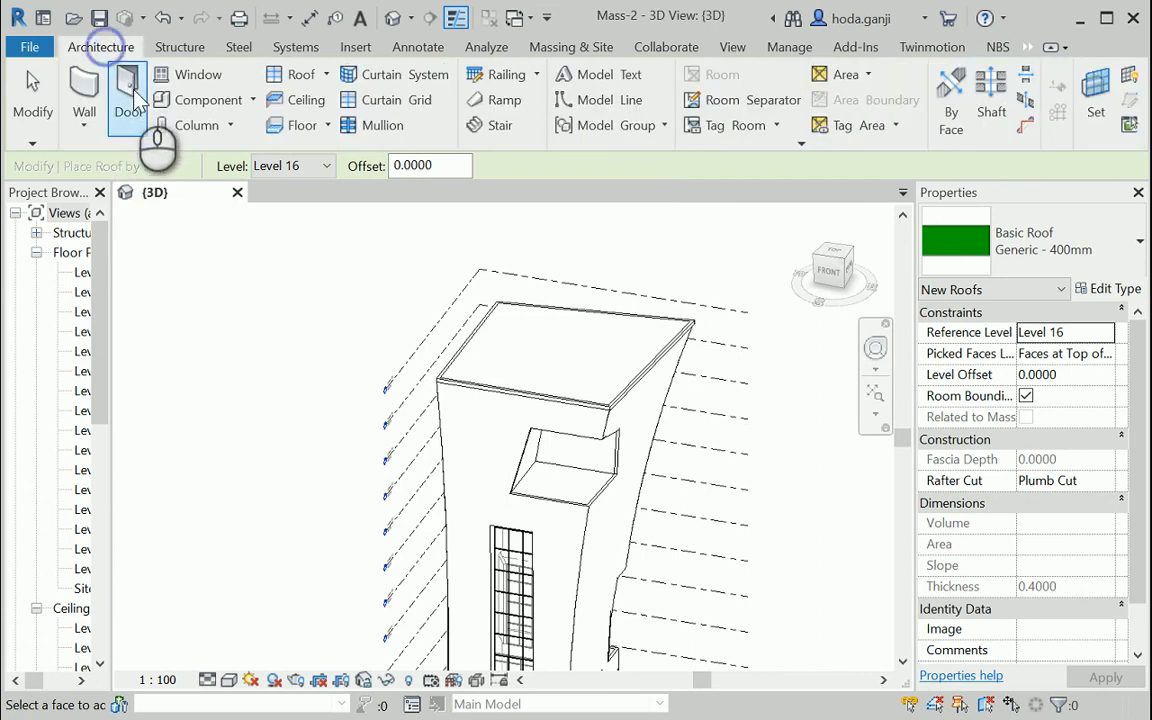
pyautogui.click(324, 125)
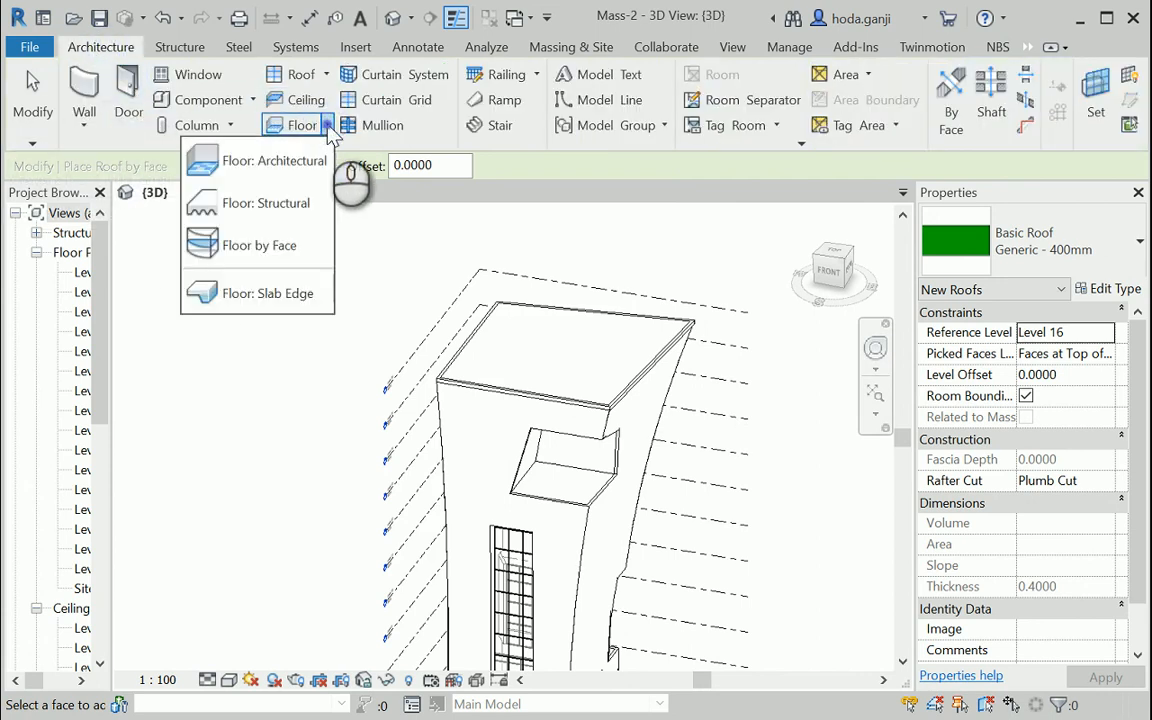
# Start Floor by Face with Generic 150mm, orbit to view the underside, then exit.
pyautogui.click(260, 245)
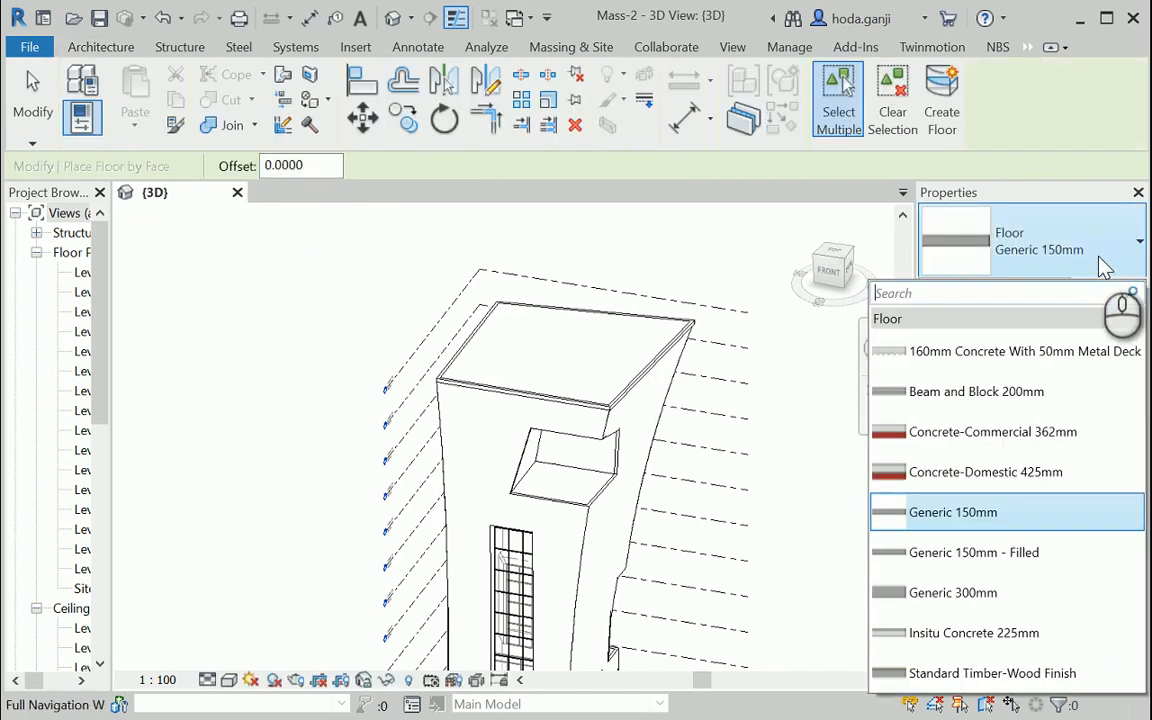
pyautogui.click(976, 512)
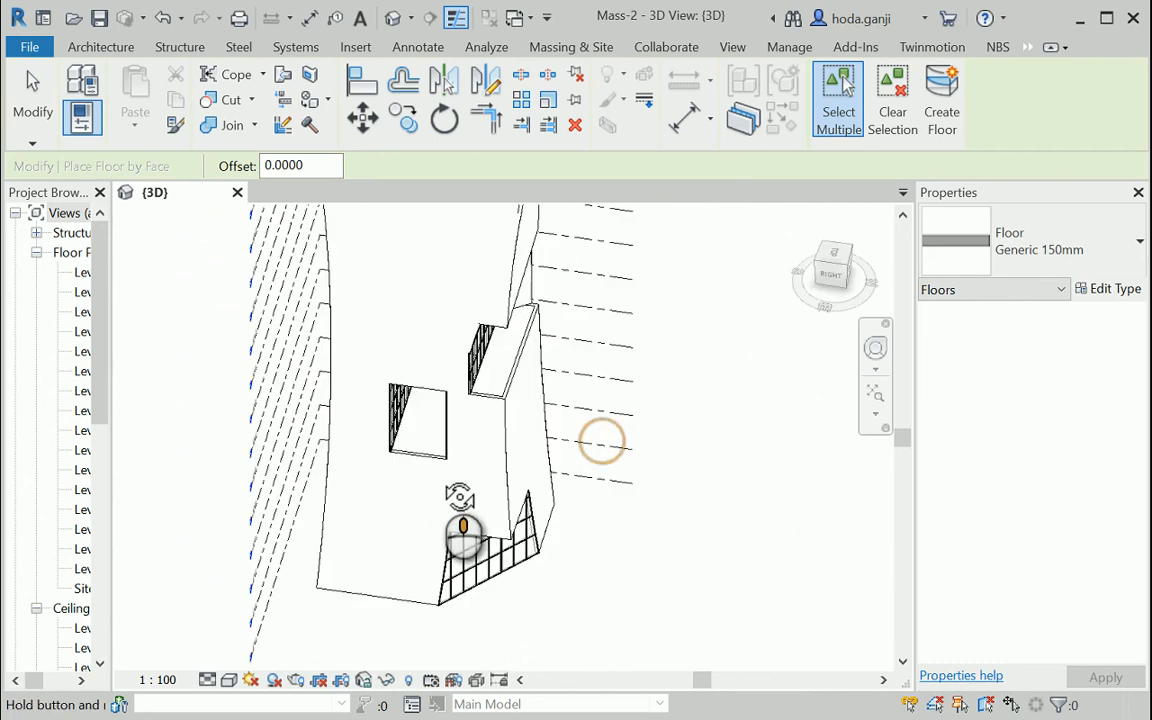
pyautogui.moveTo(465, 535); pyautogui.dragTo(575, 370)
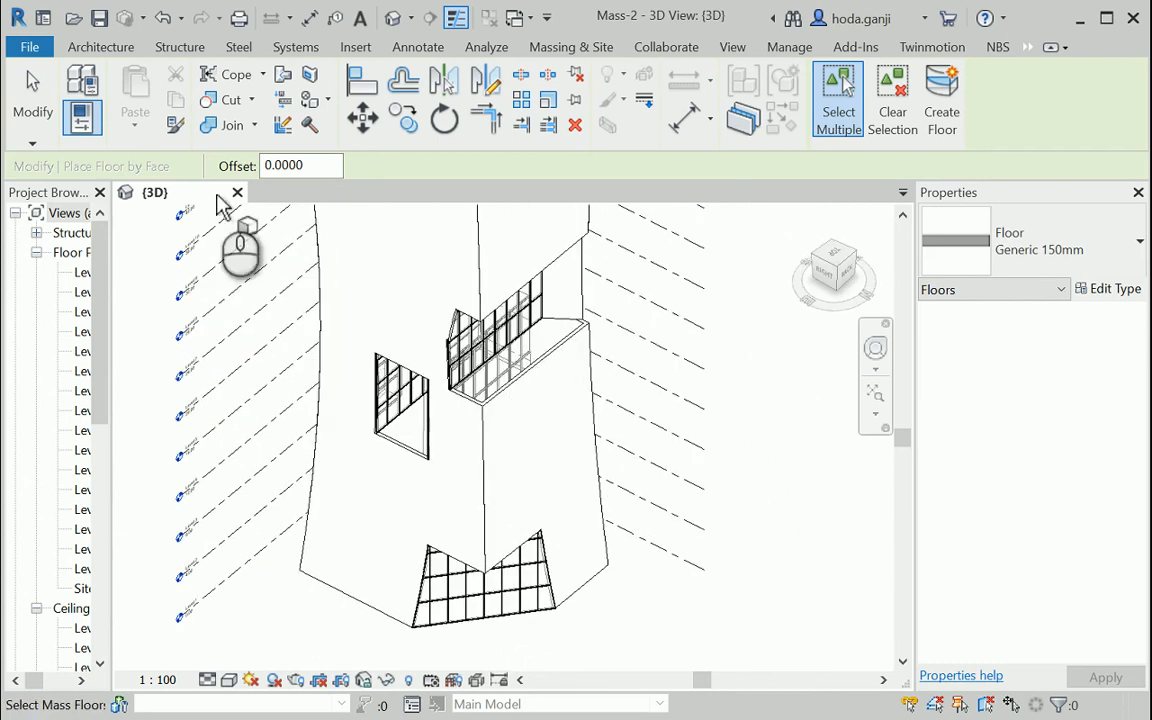
pyautogui.click(100, 47)
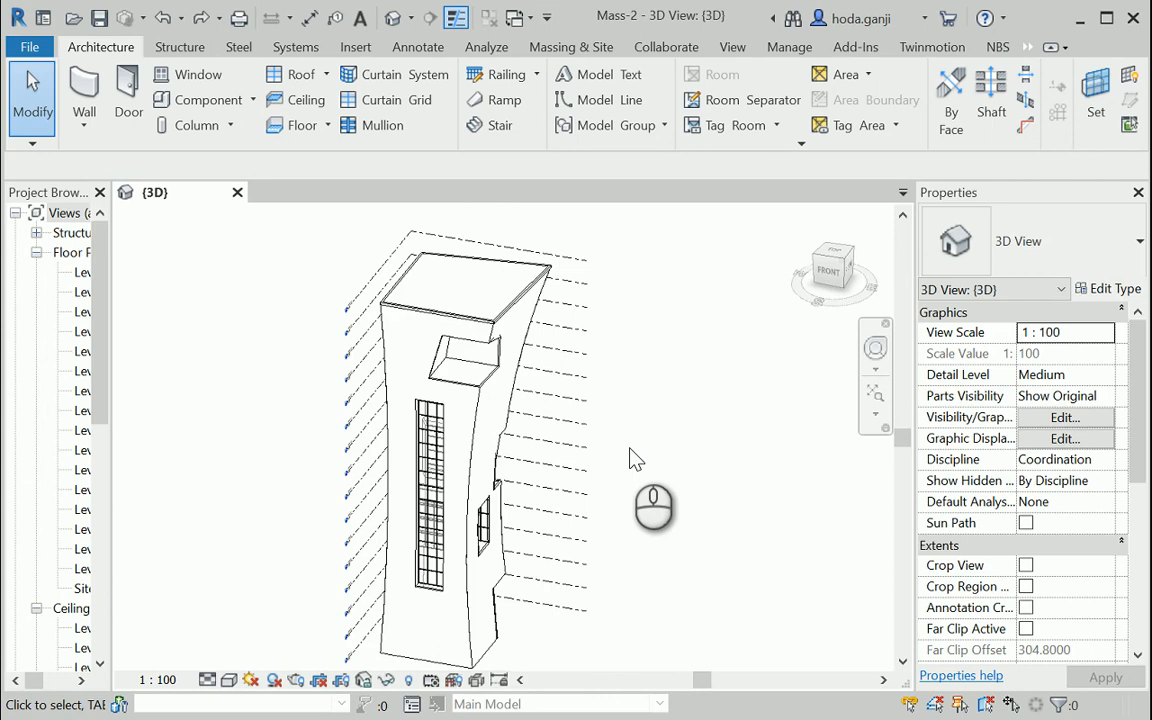
pyautogui.moveTo(670, 424)
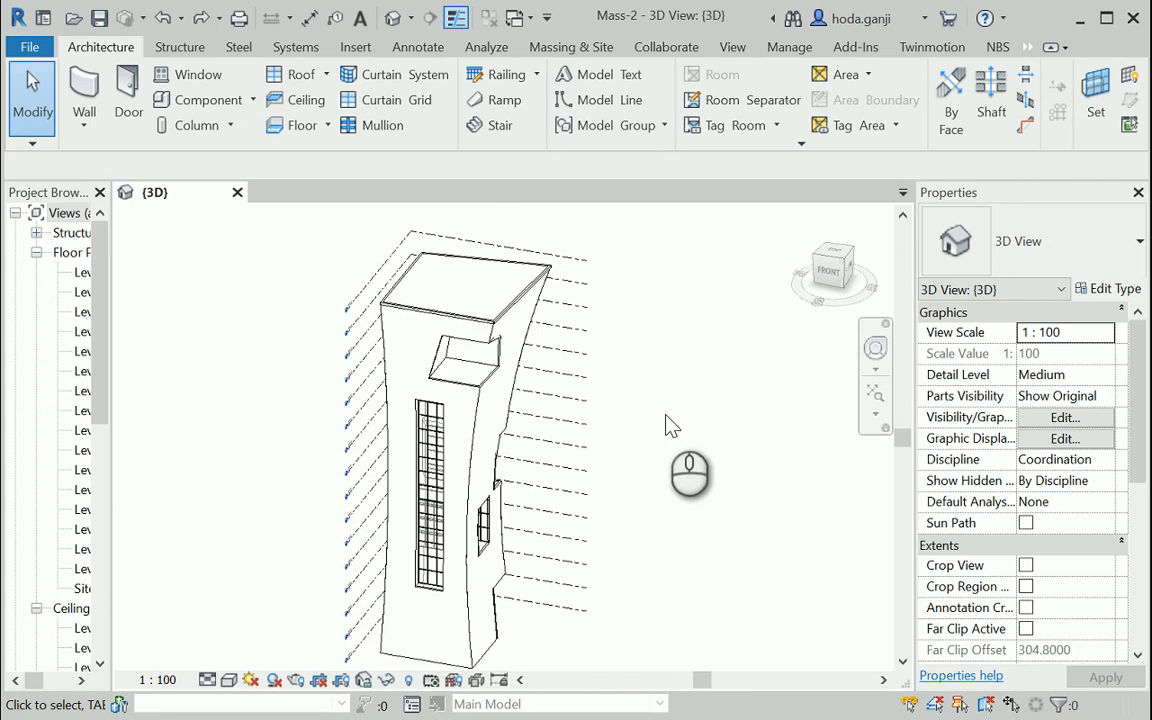
pyautogui.moveTo(480, 323)
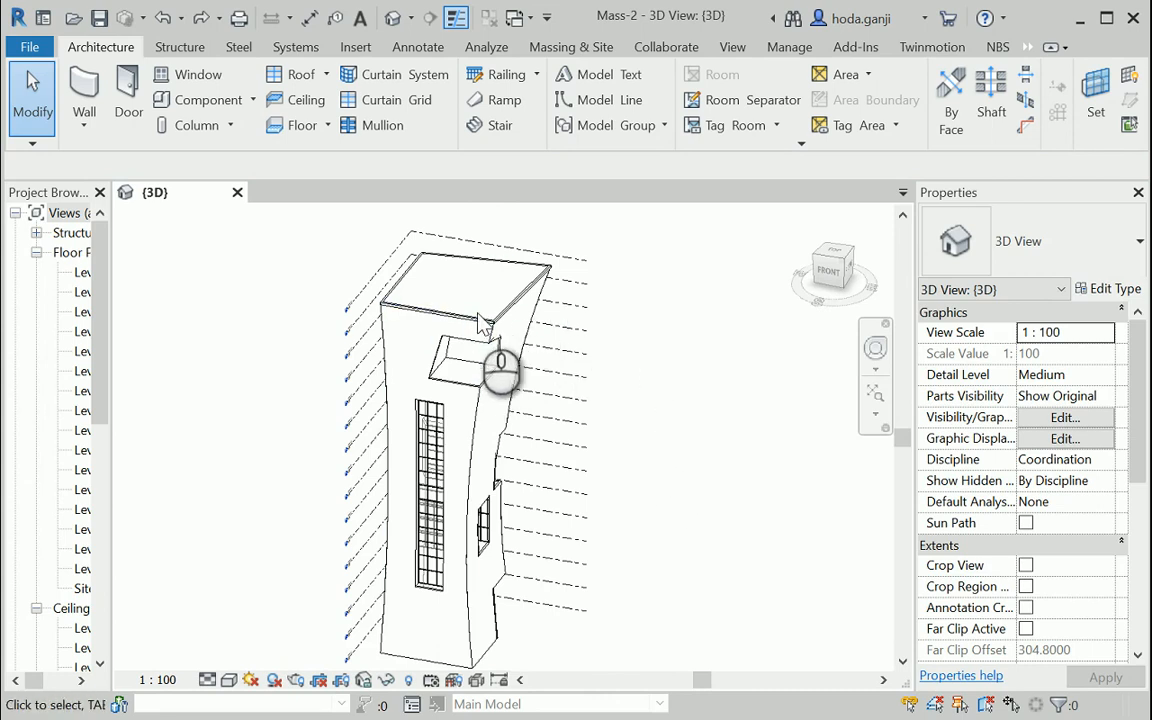
# Select the tower mass and give it mass floors at Levels 1 through 16.
pyautogui.click(480, 290)
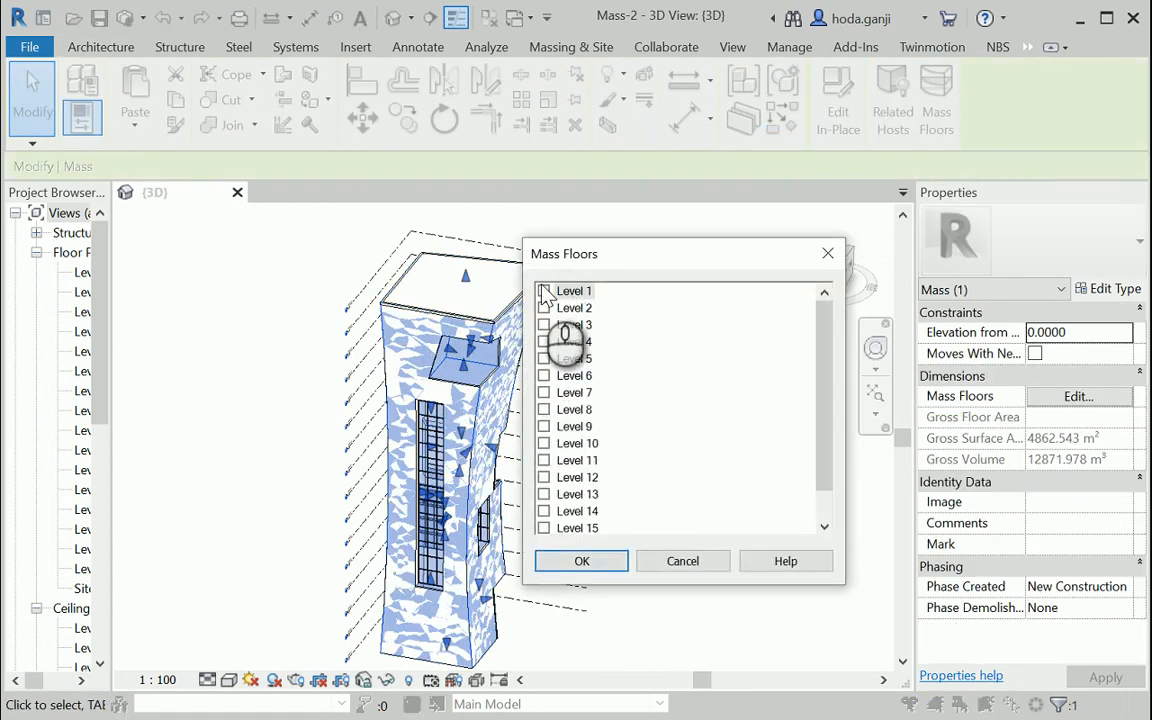
pyautogui.scroll(-3)
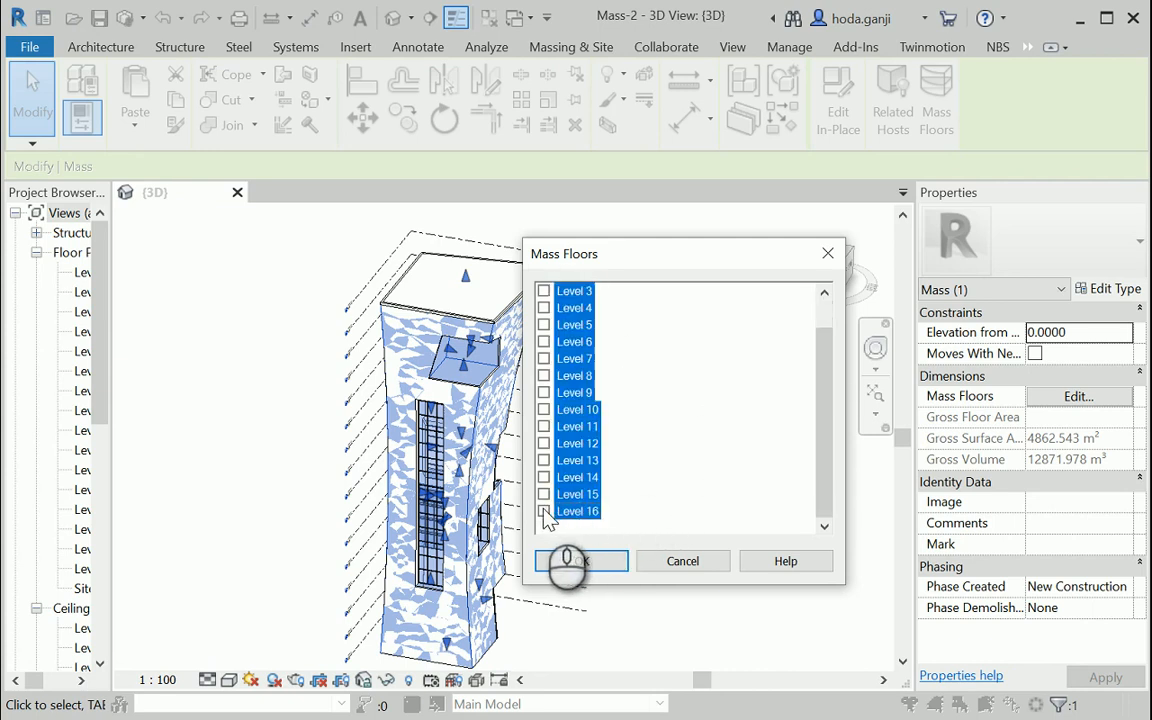
pyautogui.click(580, 561)
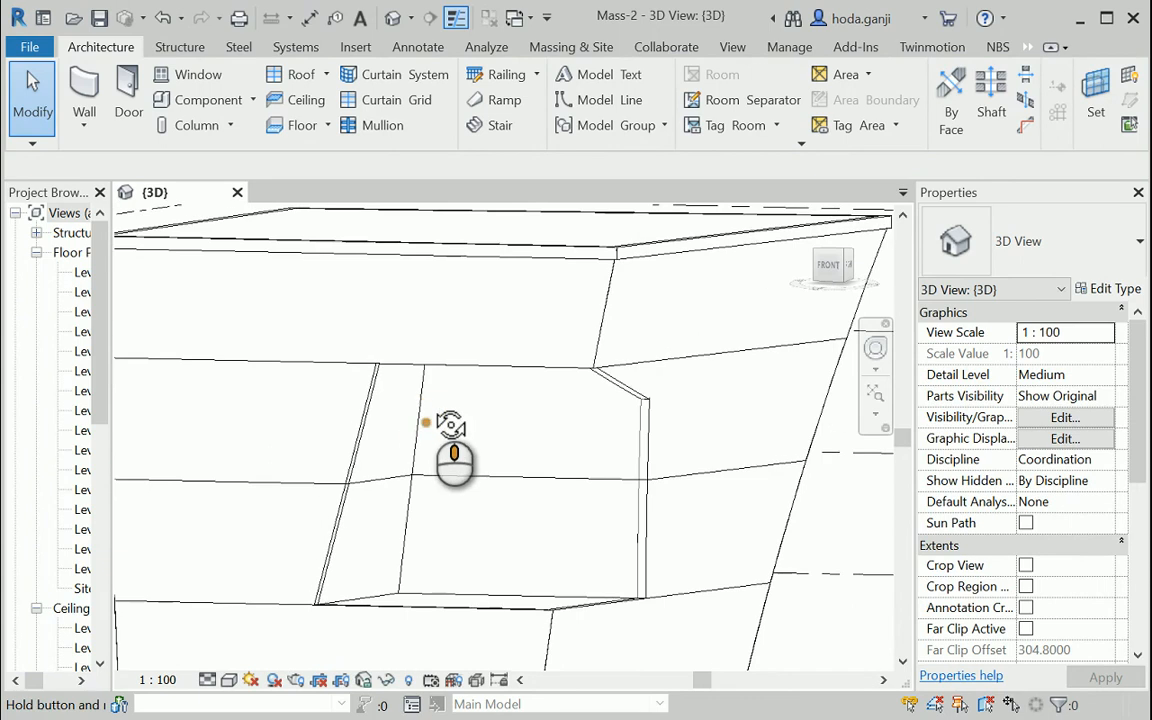
pyautogui.moveTo(323, 74)
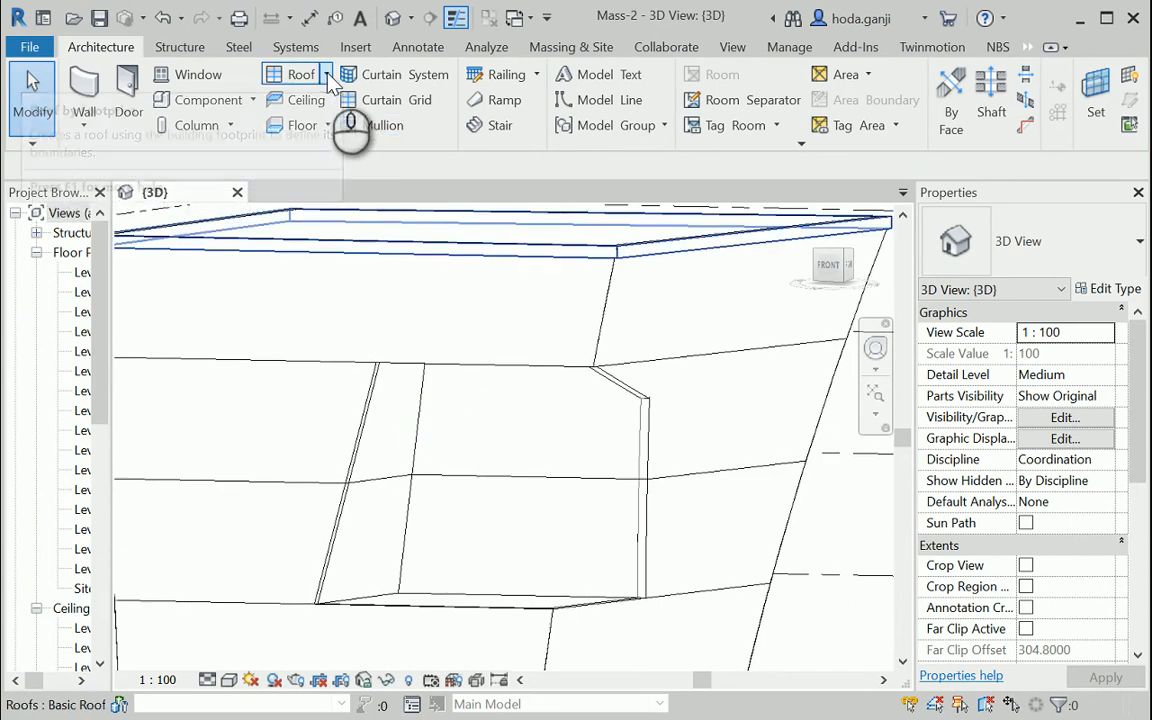
# Start Roof by Face and switch the roof type to Sloped Glazing.
pyautogui.click(318, 74)
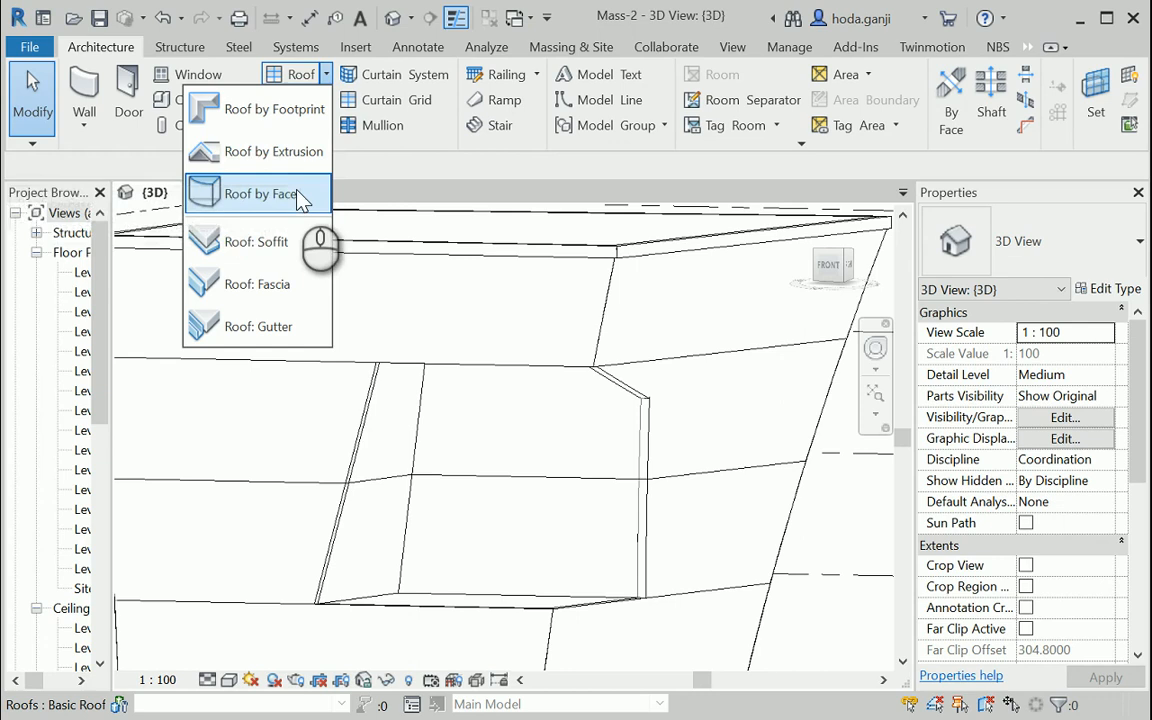
pyautogui.click(262, 194)
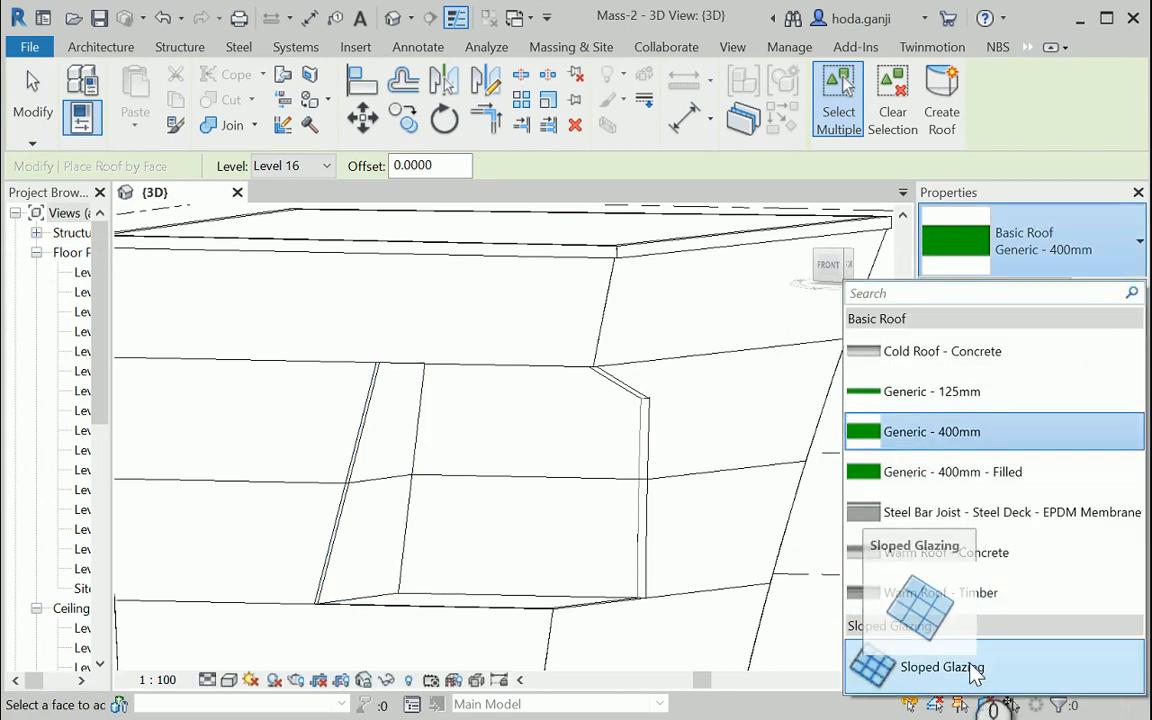
pyautogui.click(950, 666)
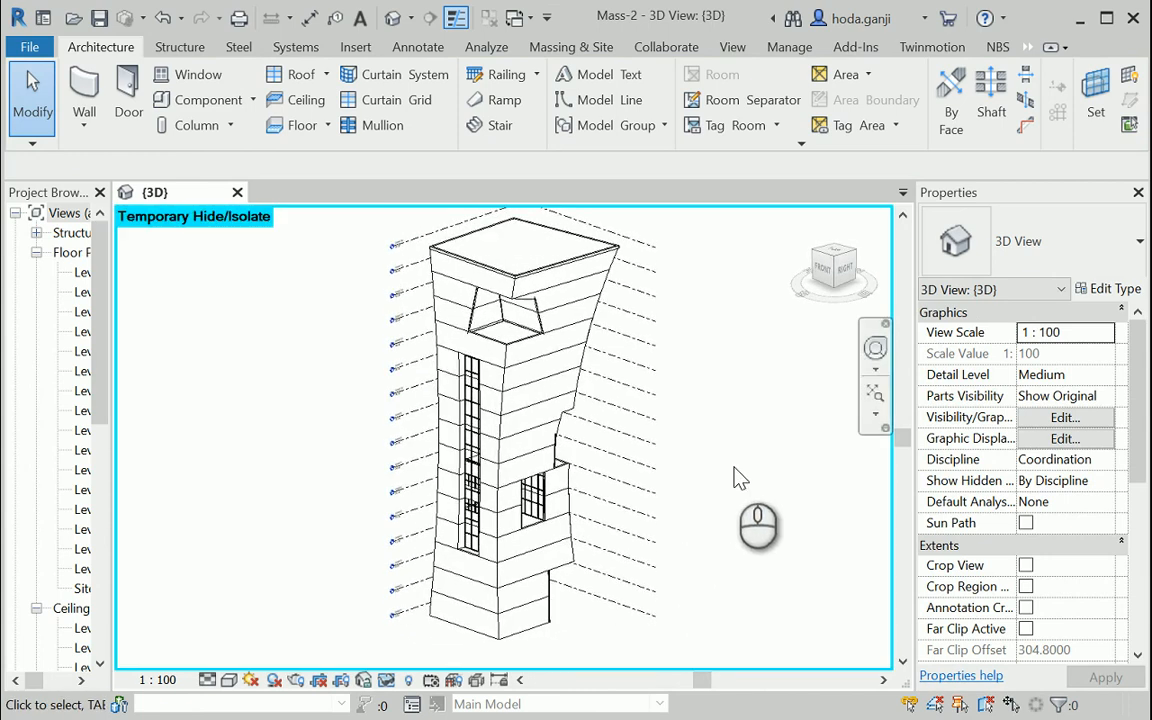
pyautogui.moveTo(720, 446)
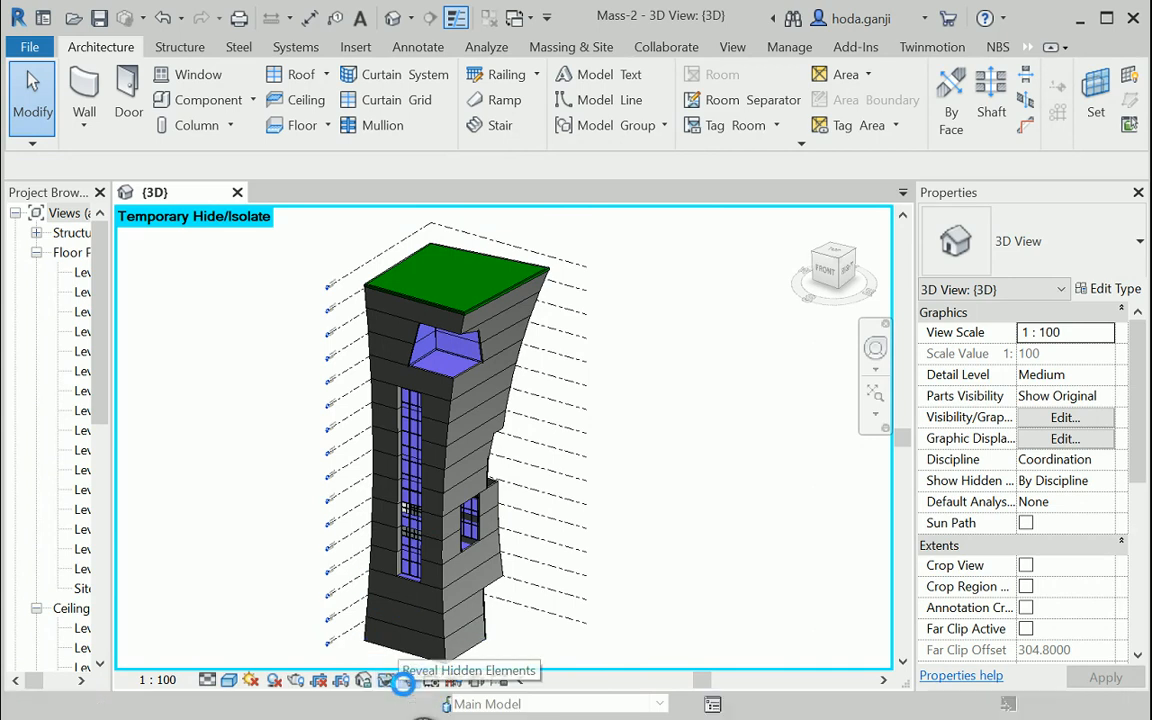
# Reveal the tower's hidden elements in the view, then turn Reveal Hidden Elements off.
pyautogui.click(375, 682)
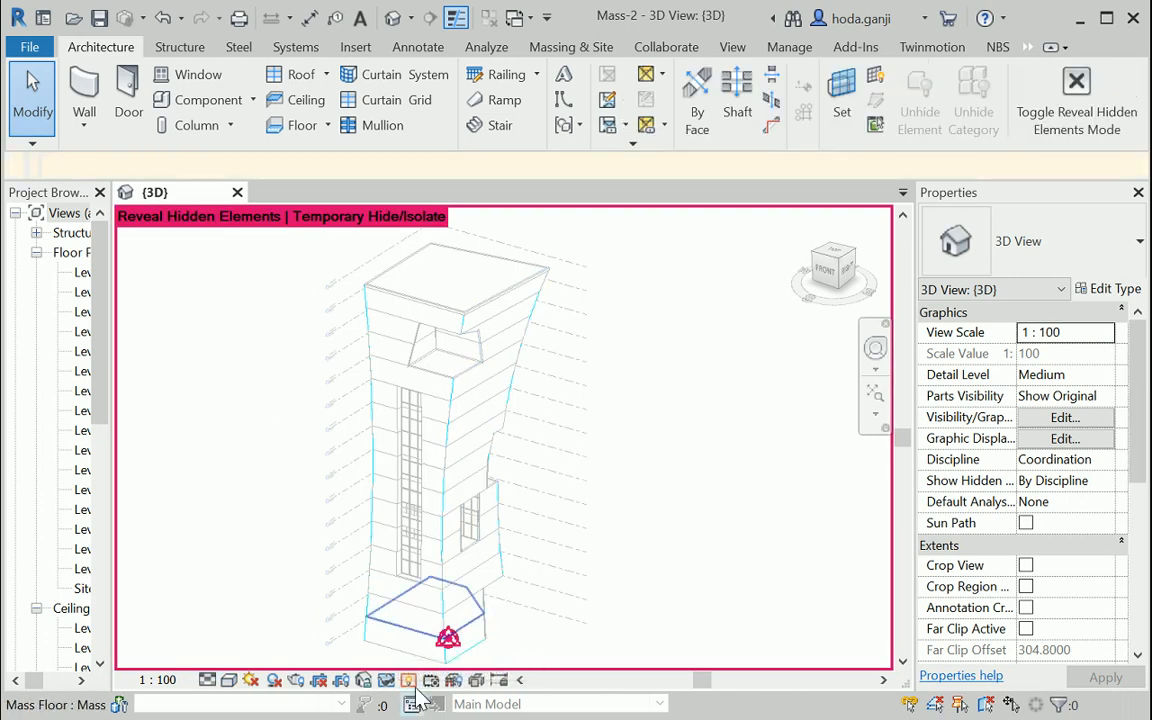
pyautogui.click(410, 679)
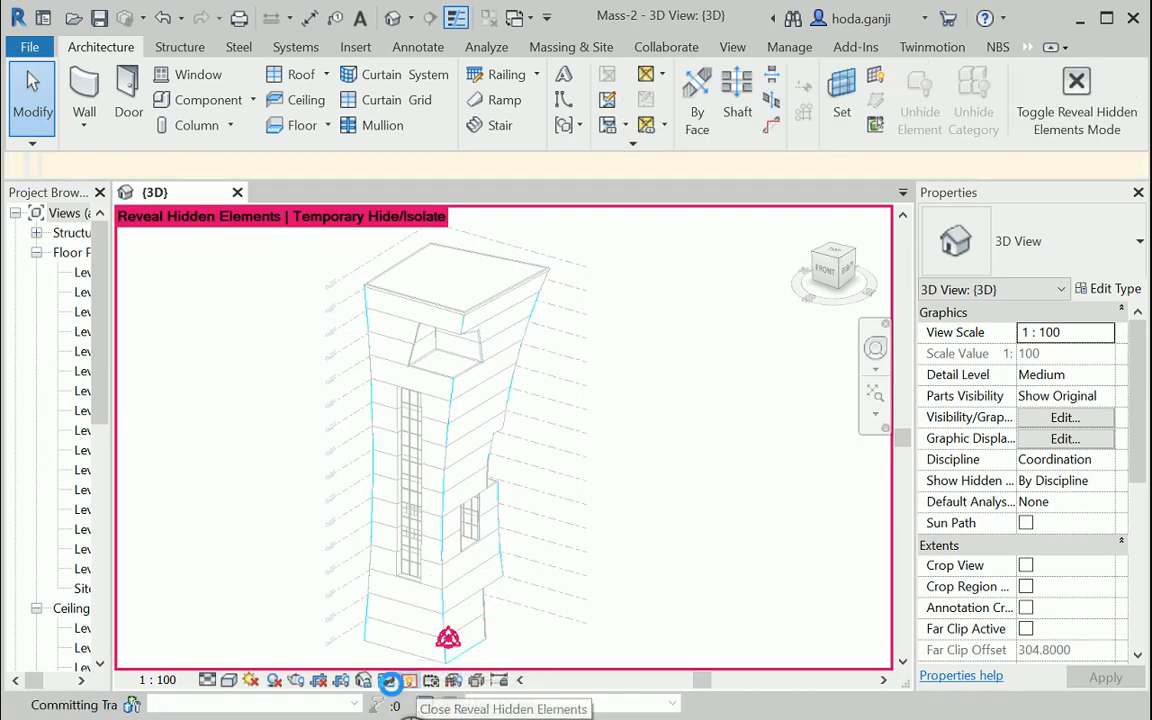
pyautogui.click(393, 680)
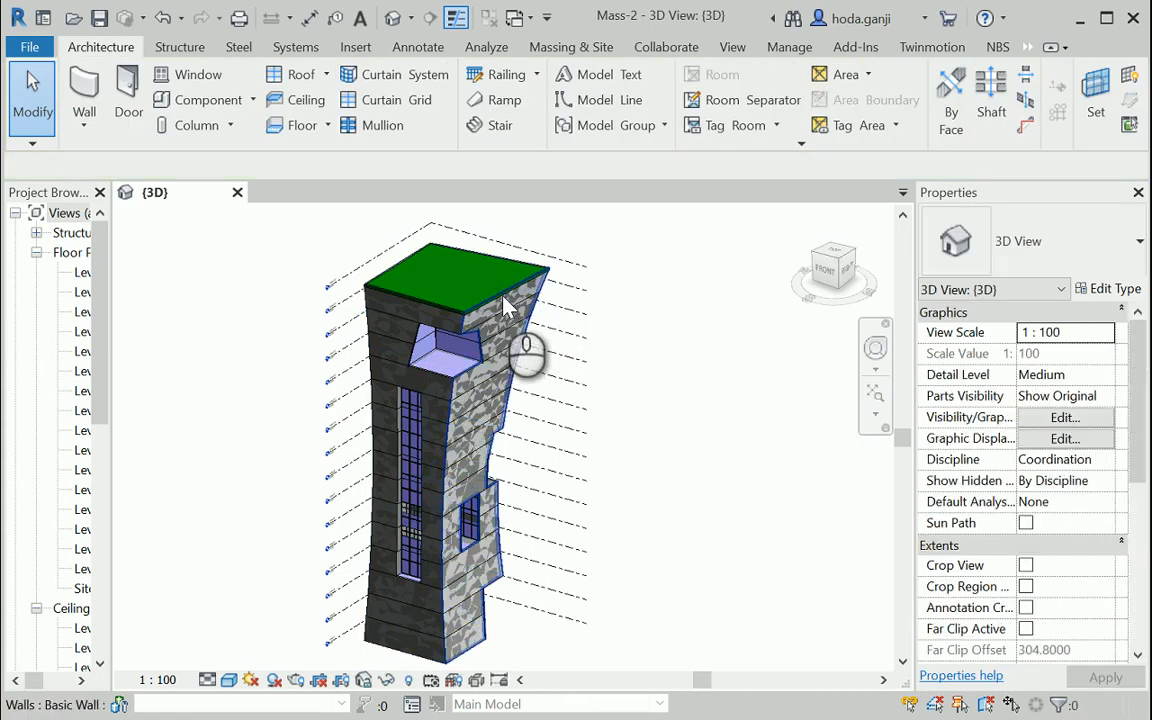
# Edit the tower mass in place and drag one top corner vertex upward.
pyautogui.click(528, 307)
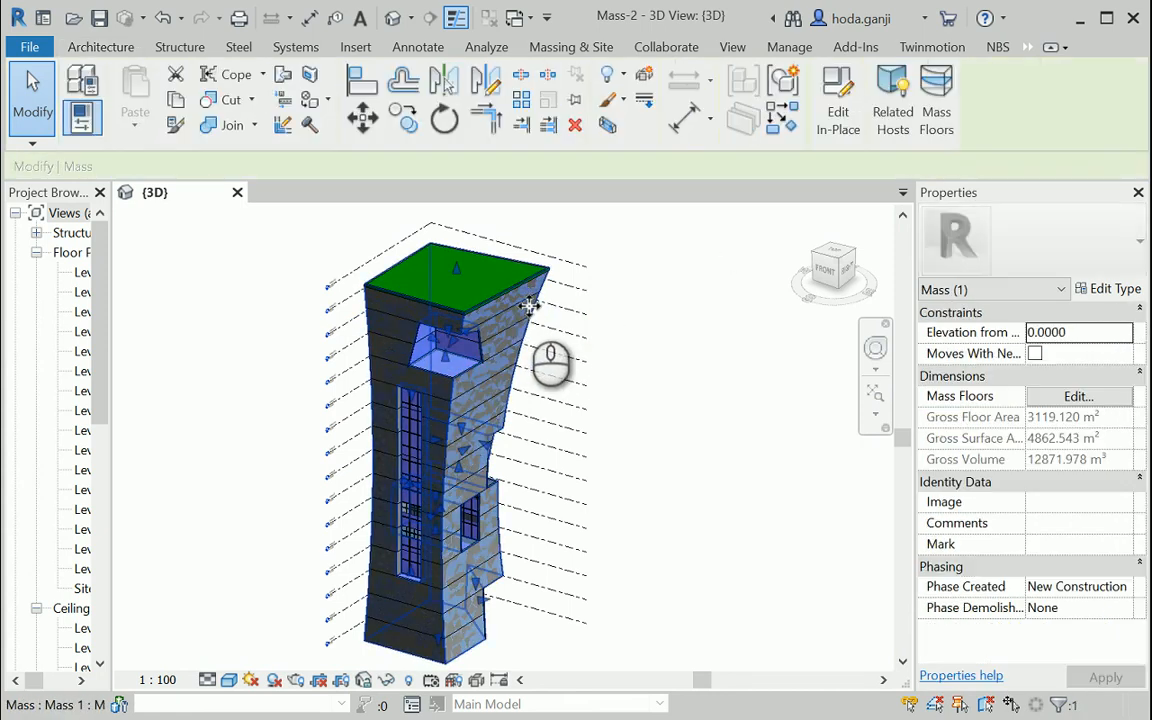
pyautogui.moveTo(805, 204)
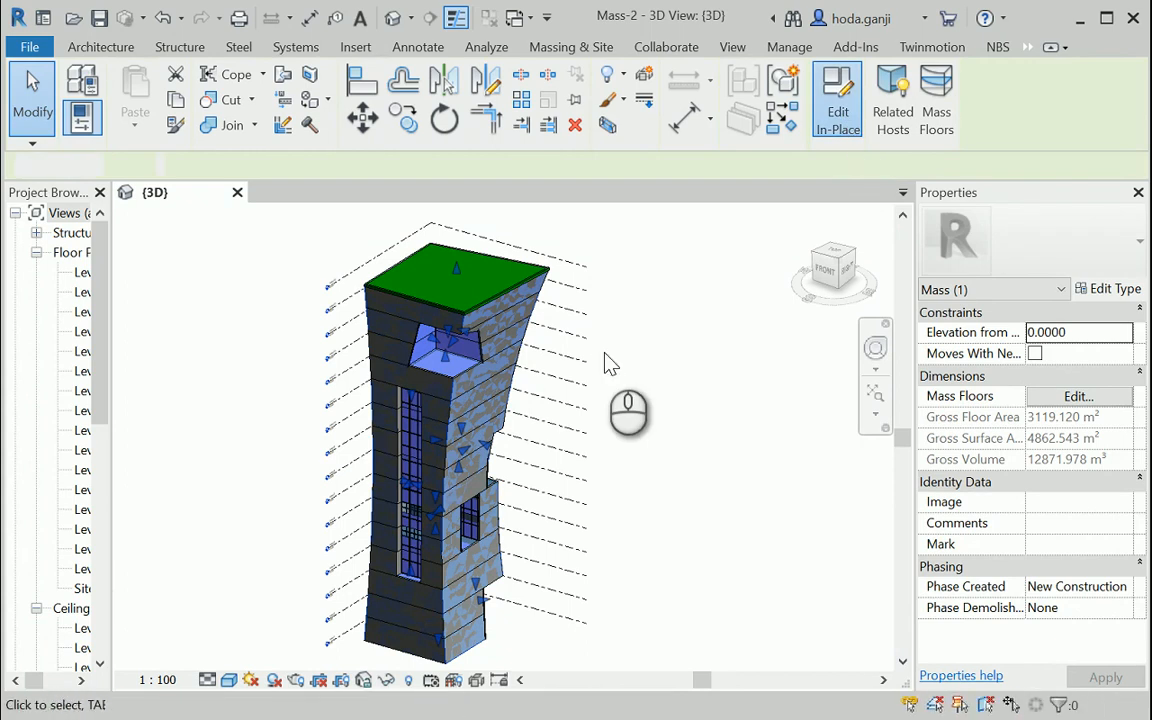
pyautogui.click(837, 100)
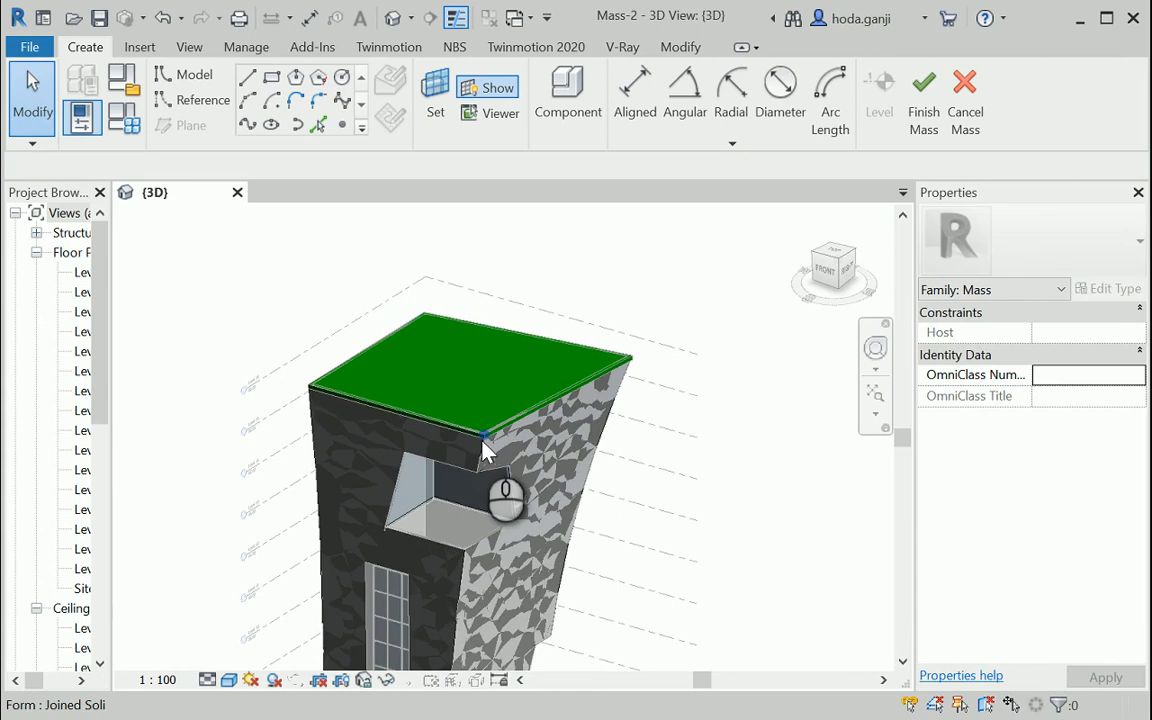
pyautogui.click(480, 455)
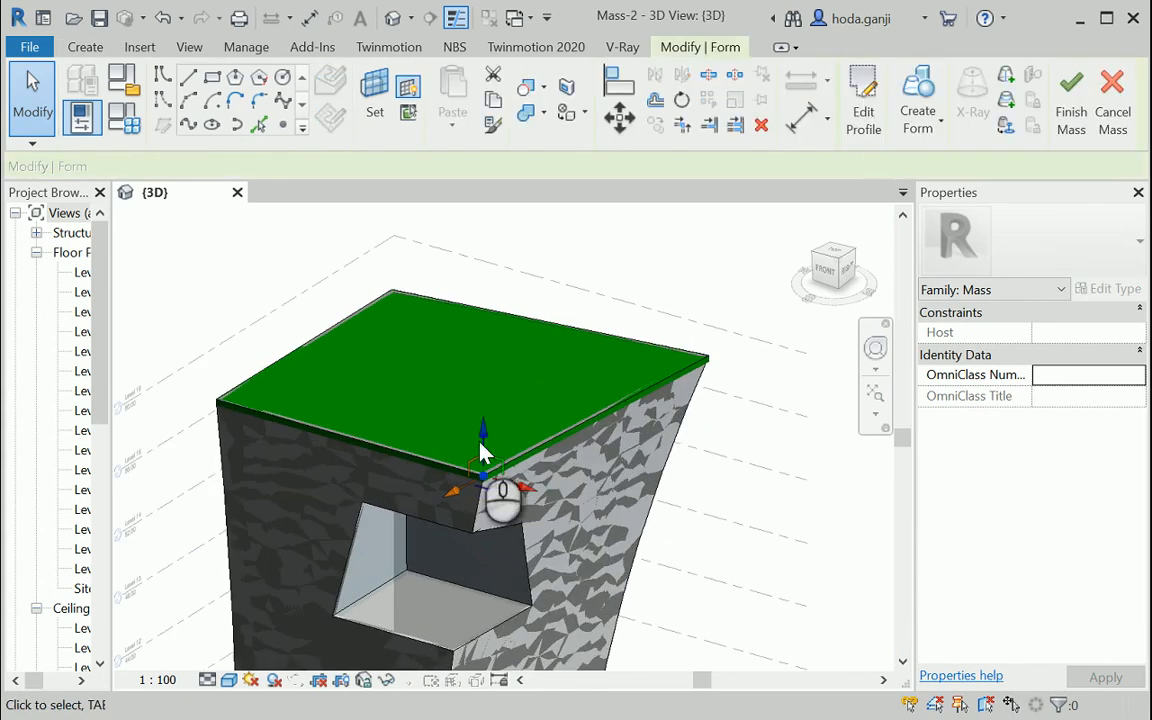
pyautogui.click(465, 440)
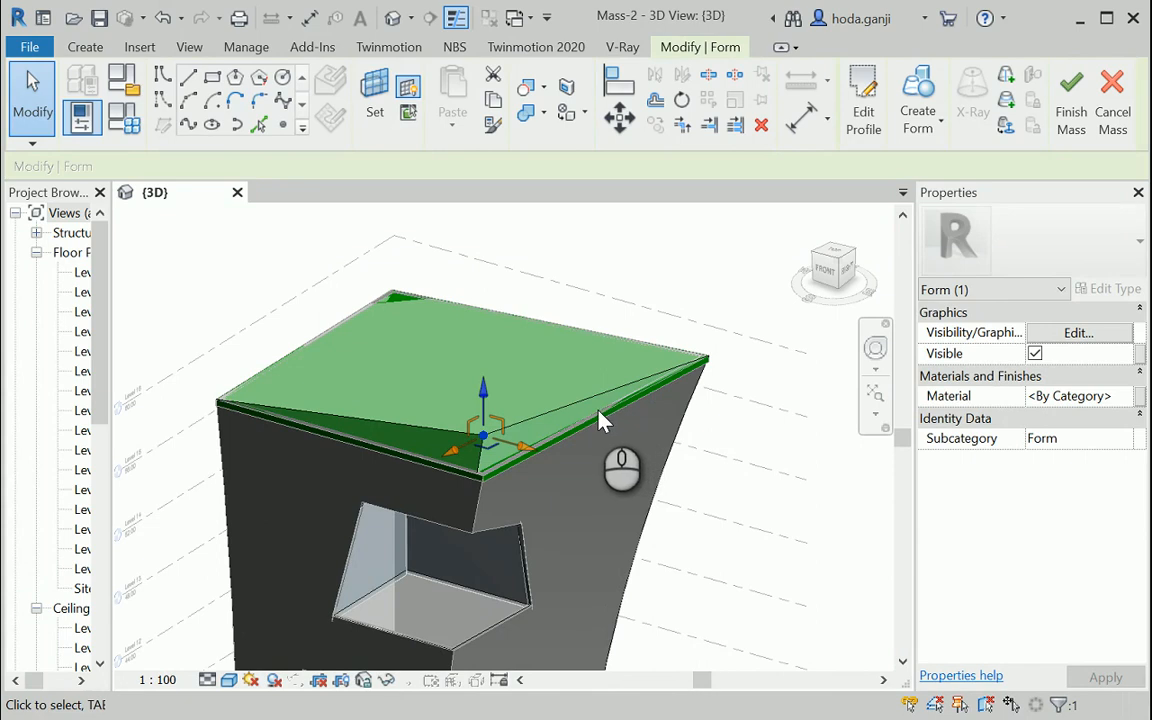
pyautogui.moveTo(600, 420); pyautogui.dragTo(730, 430)
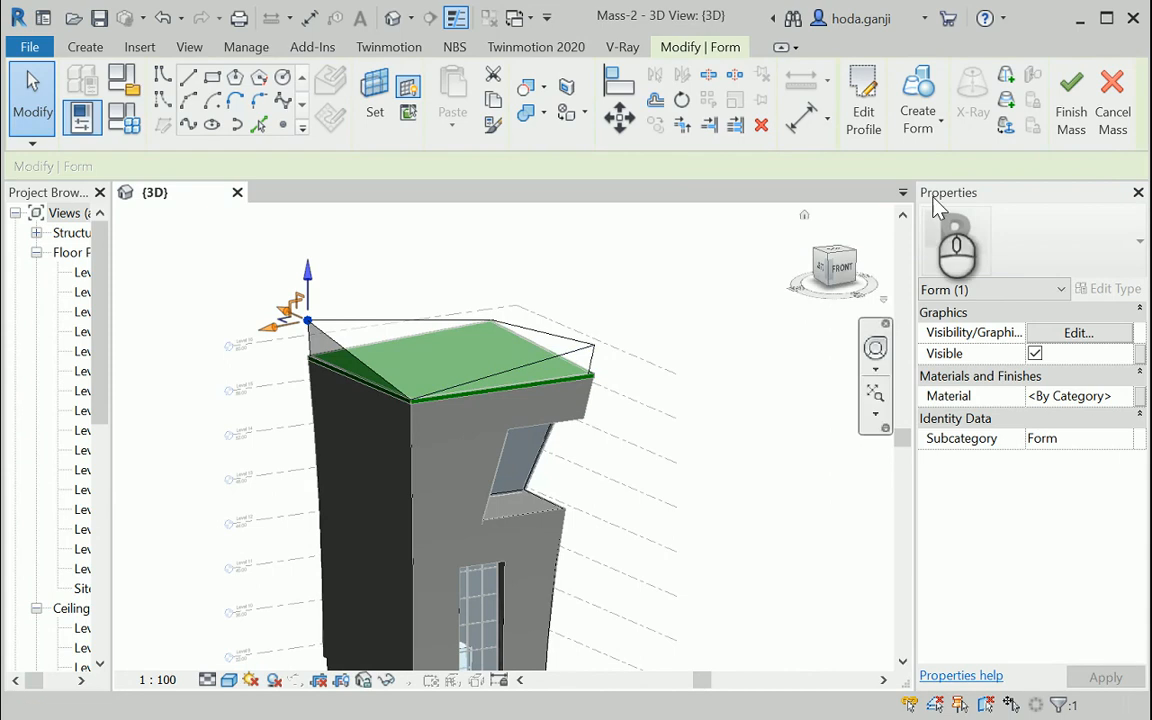
pyautogui.moveTo(1070, 90)
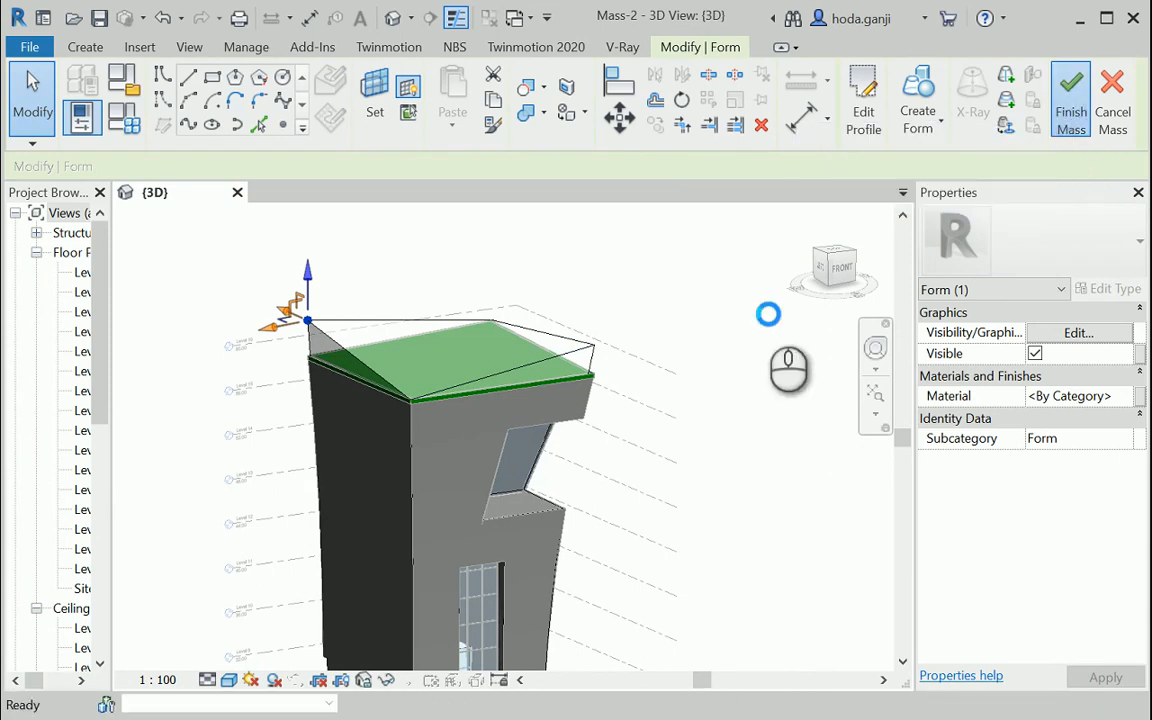
# Finish the mass edit and select the tower's walls to update them to the face.
pyautogui.click(1059, 90)
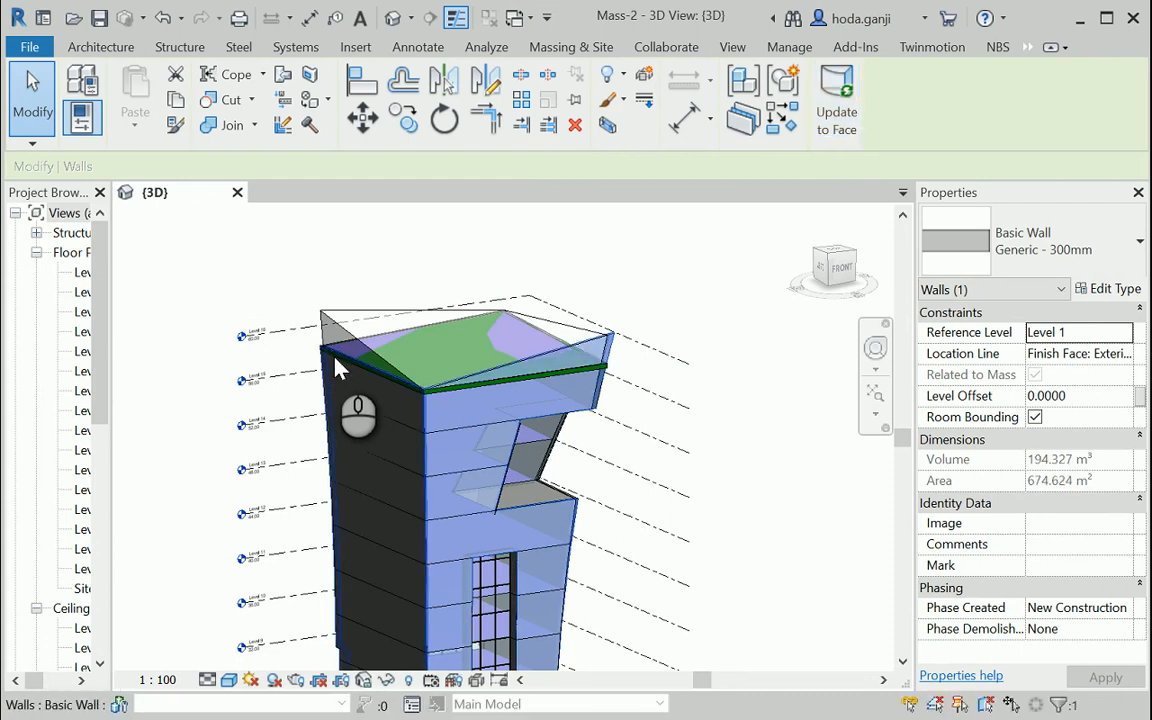
pyautogui.click(837, 97)
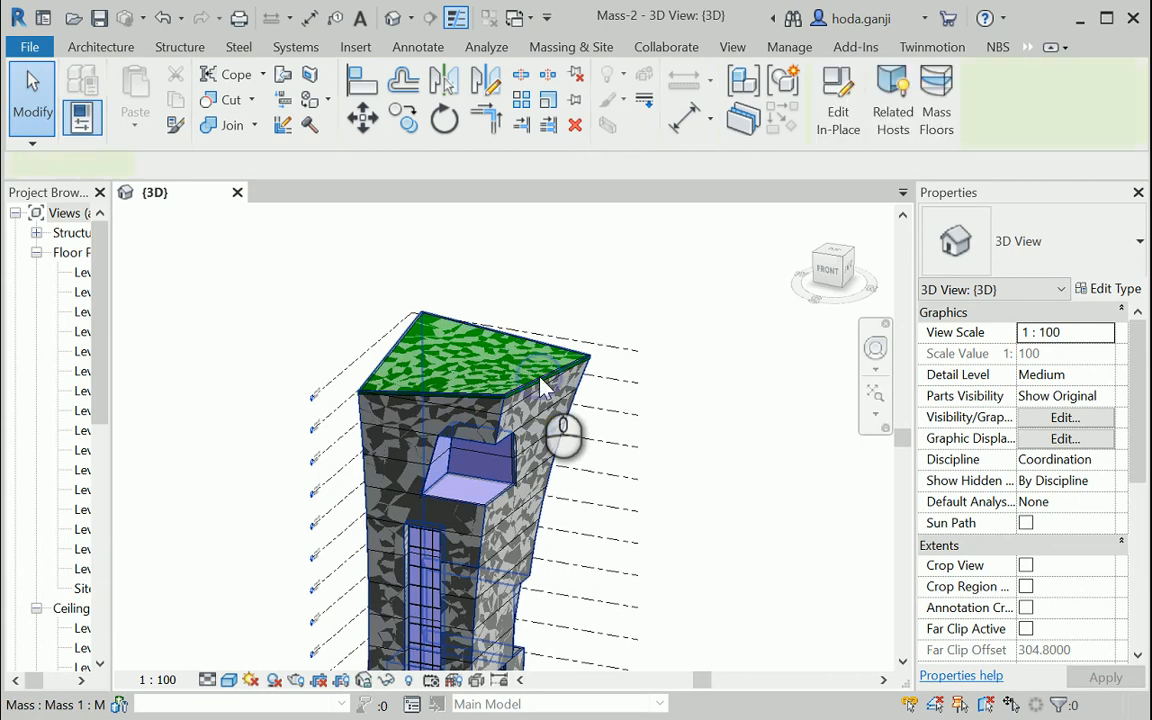
# Select the tower mass so it can be temporarily hidden.
pyautogui.click(540, 390)
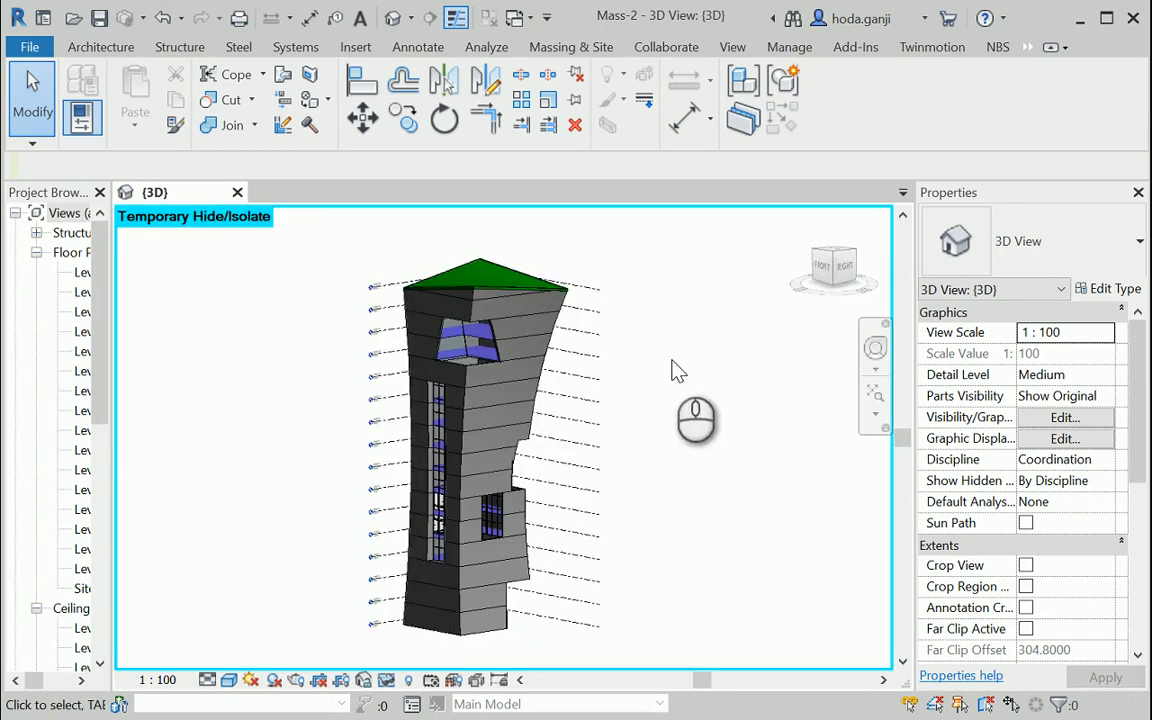
pyautogui.moveTo(739, 47)
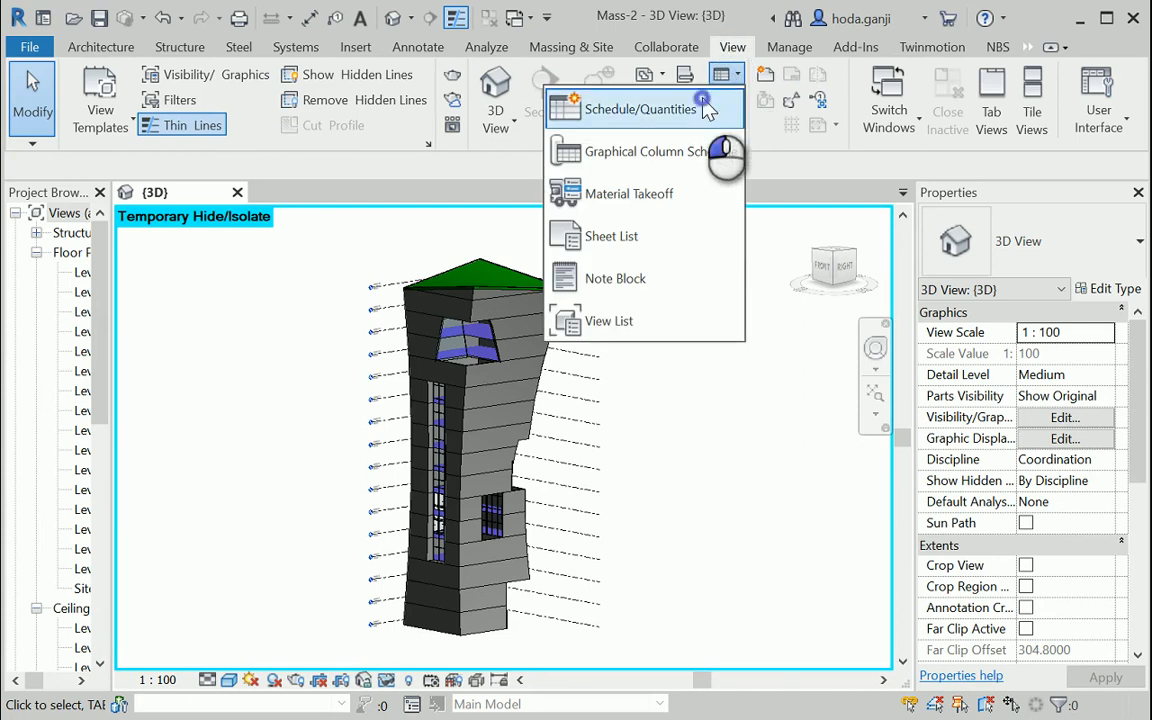
# Create a Mass Floor schedule with Level and Floor Area fields, then choose a sort field.
pyautogui.click(638, 108)
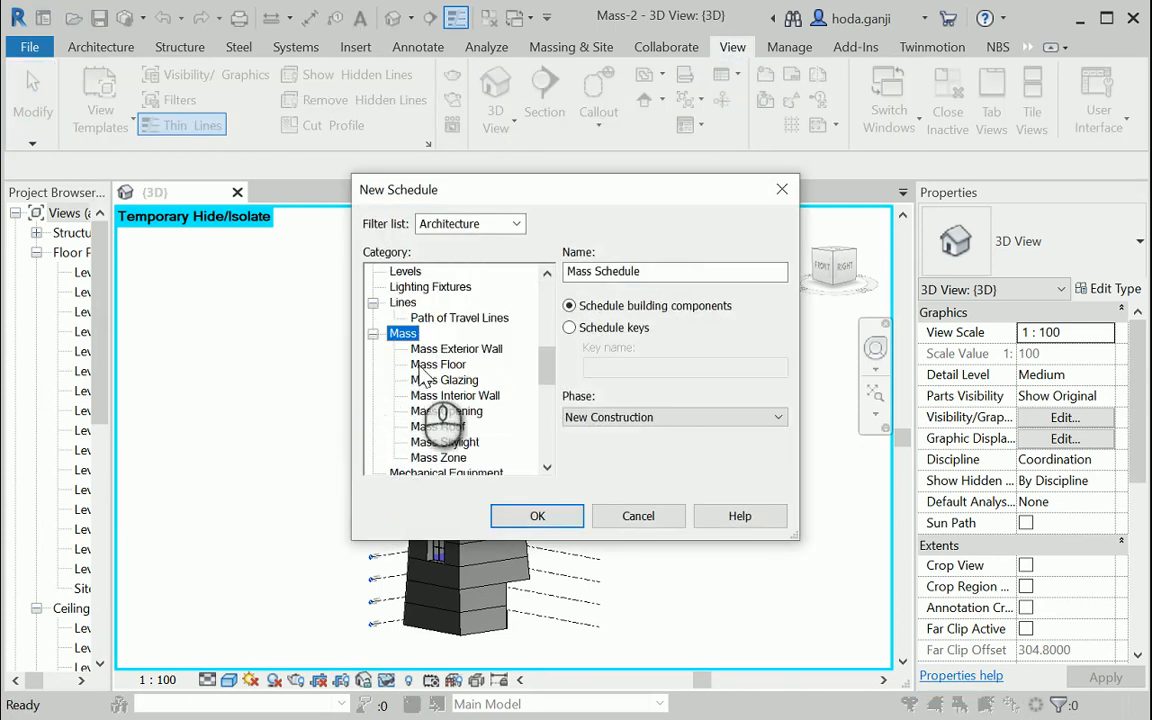
pyautogui.click(537, 516)
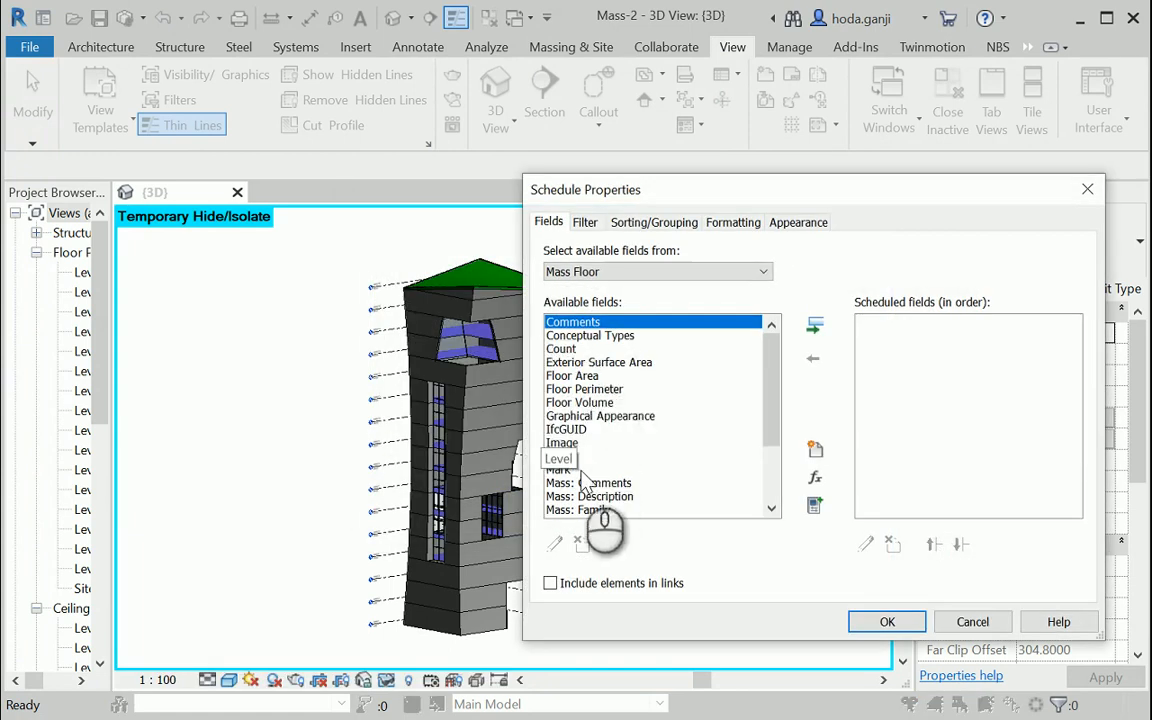
pyautogui.click(559, 456)
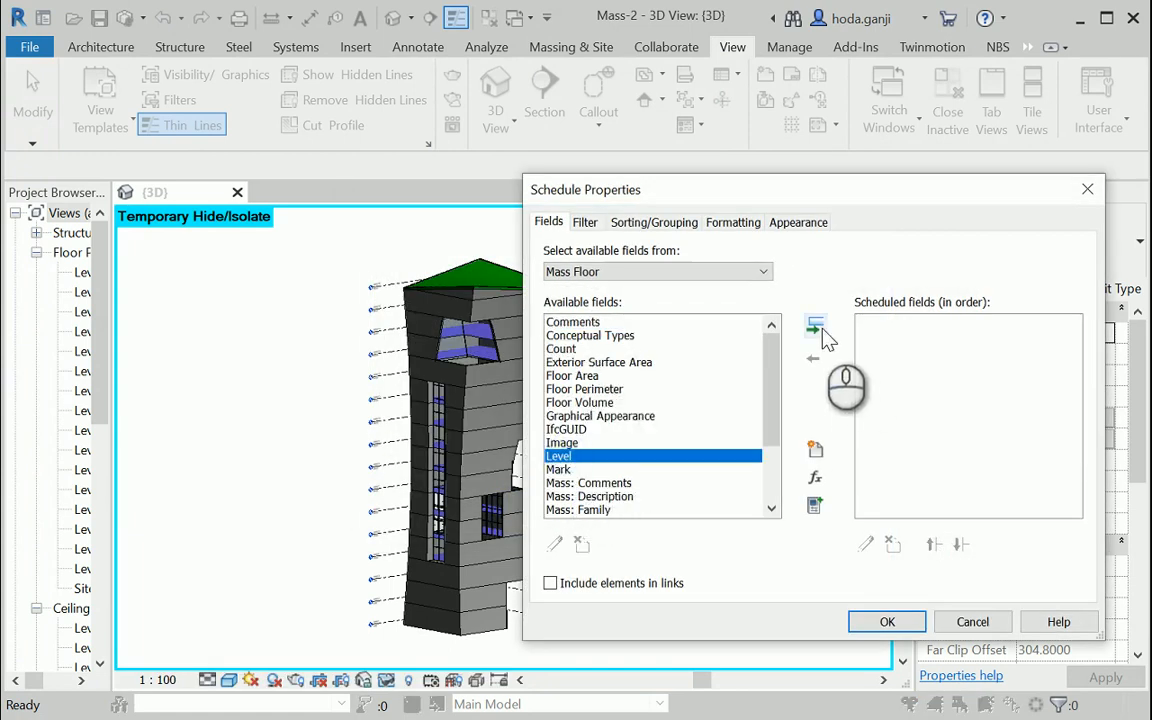
pyautogui.click(815, 324)
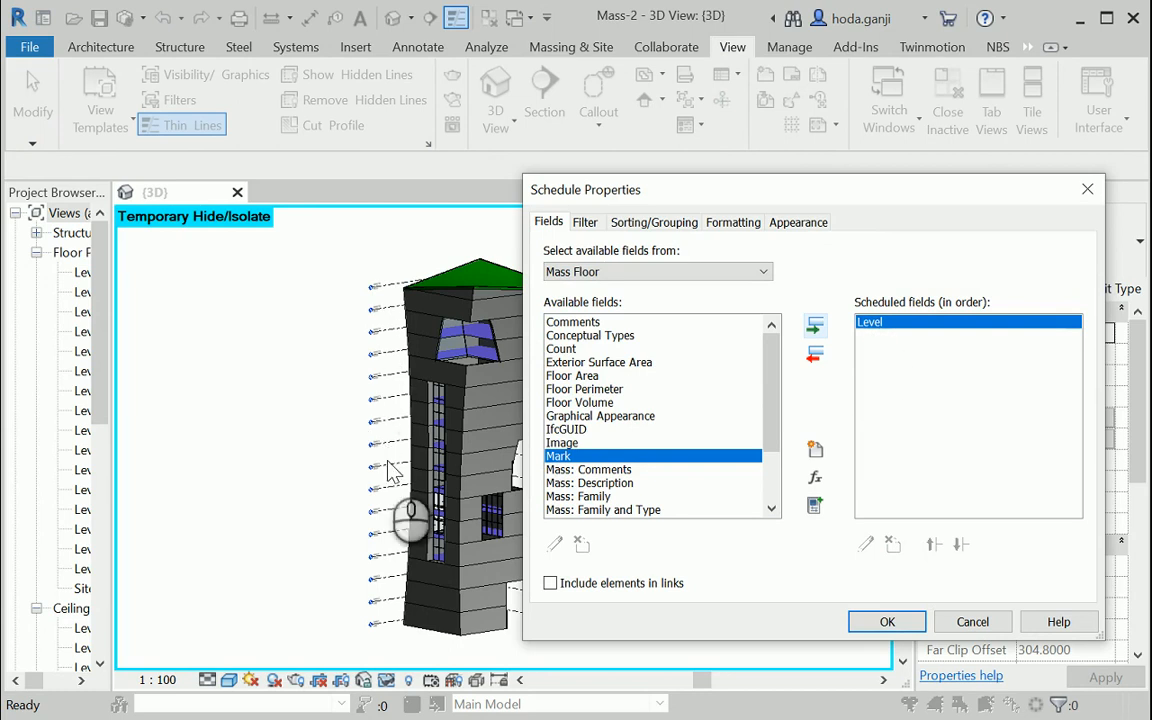
pyautogui.scroll(-3)
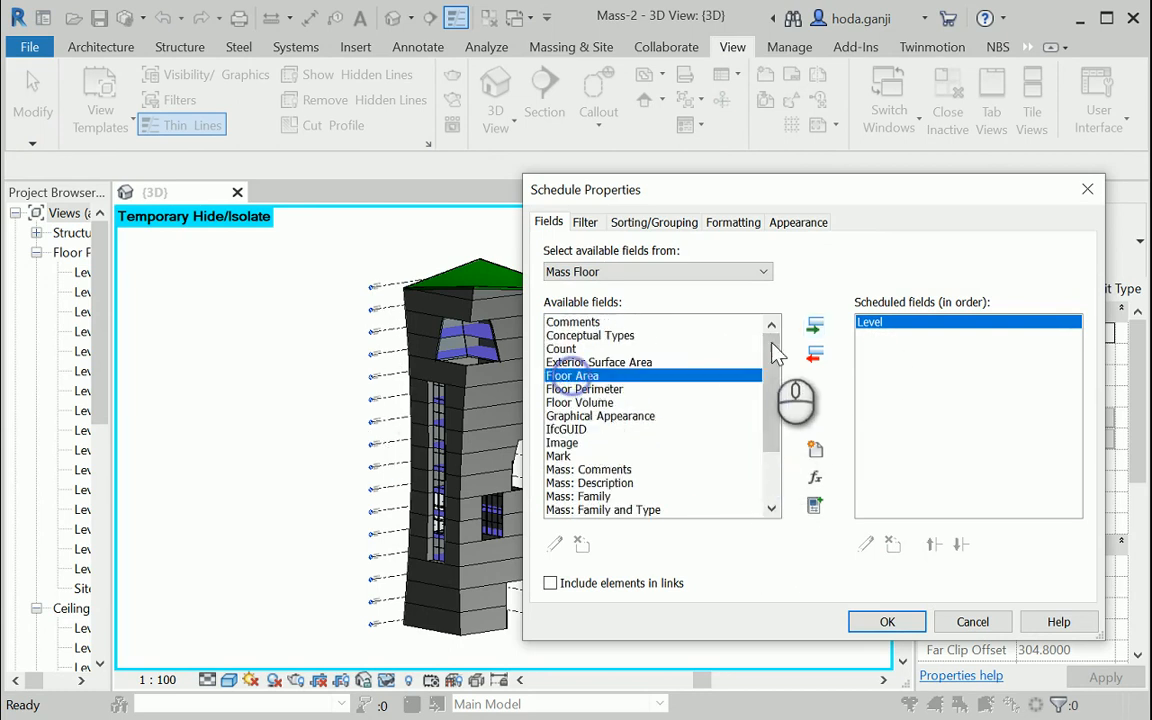
pyautogui.click(813, 324)
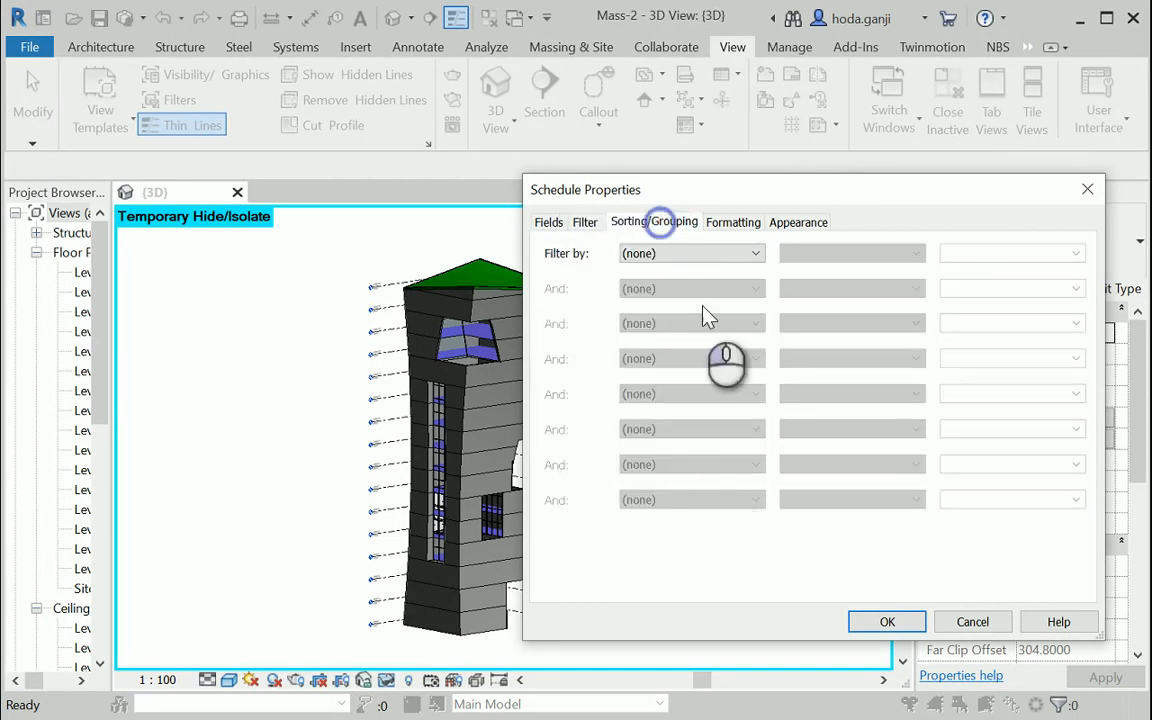
pyautogui.click(654, 221)
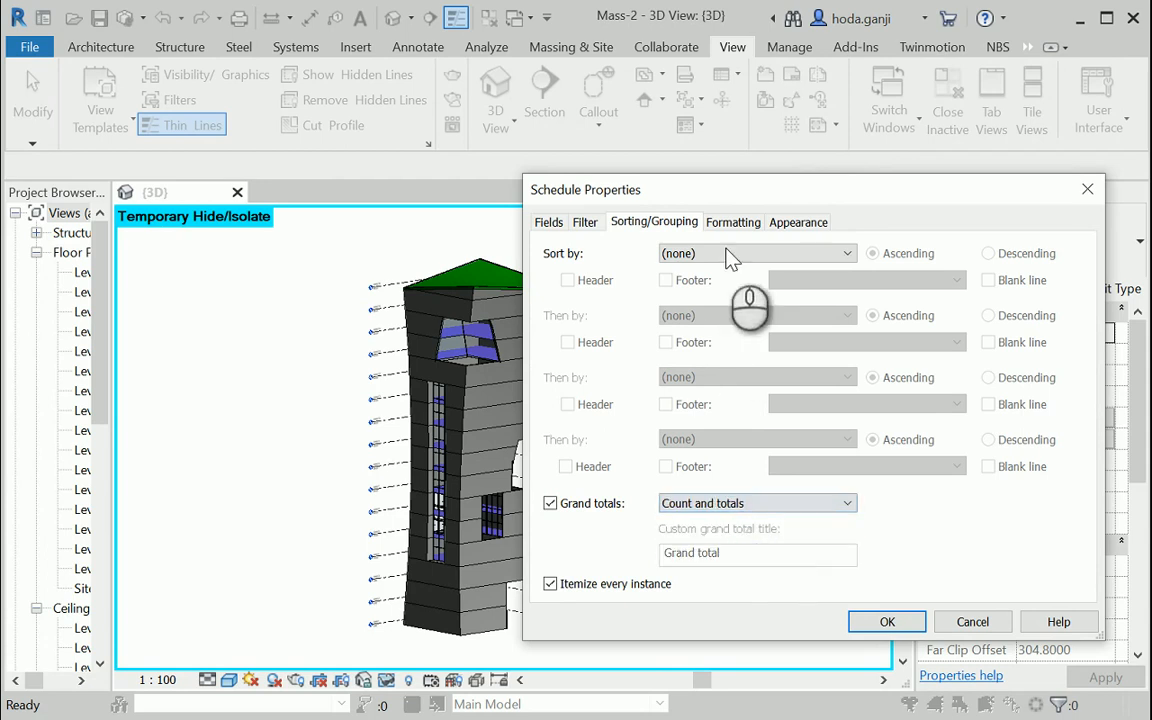
pyautogui.click(733, 222)
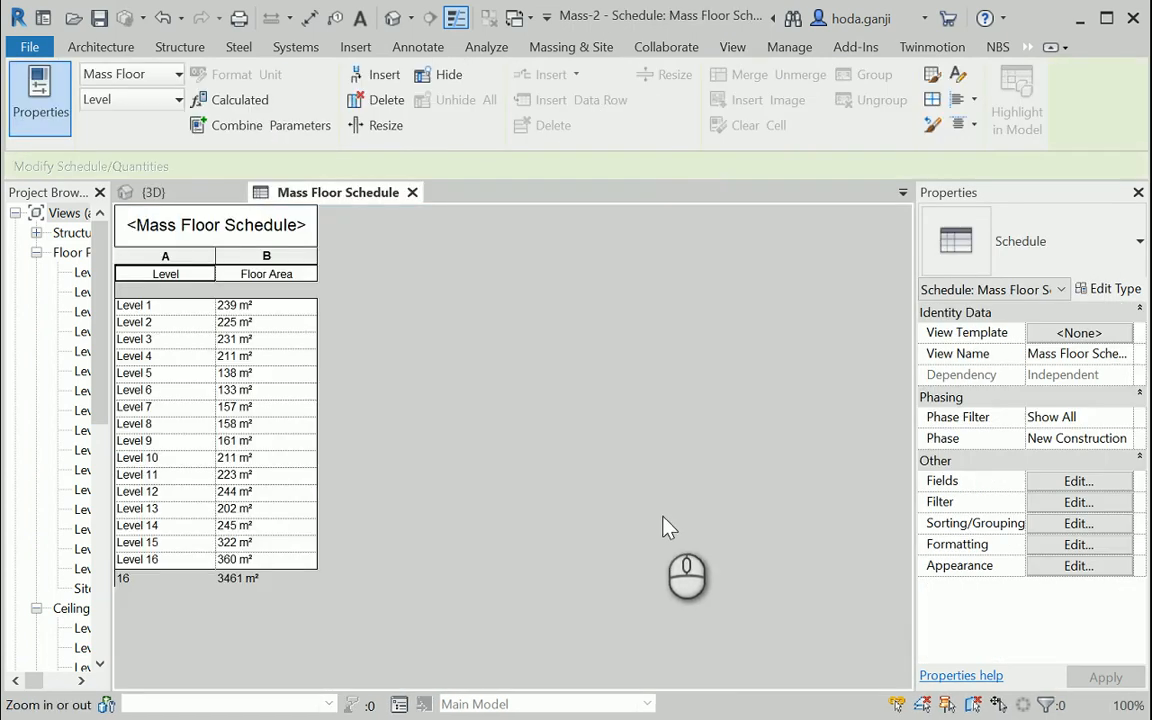
# Switch from the schedule back to the {3D} view of the tower.
pyautogui.click(154, 192)
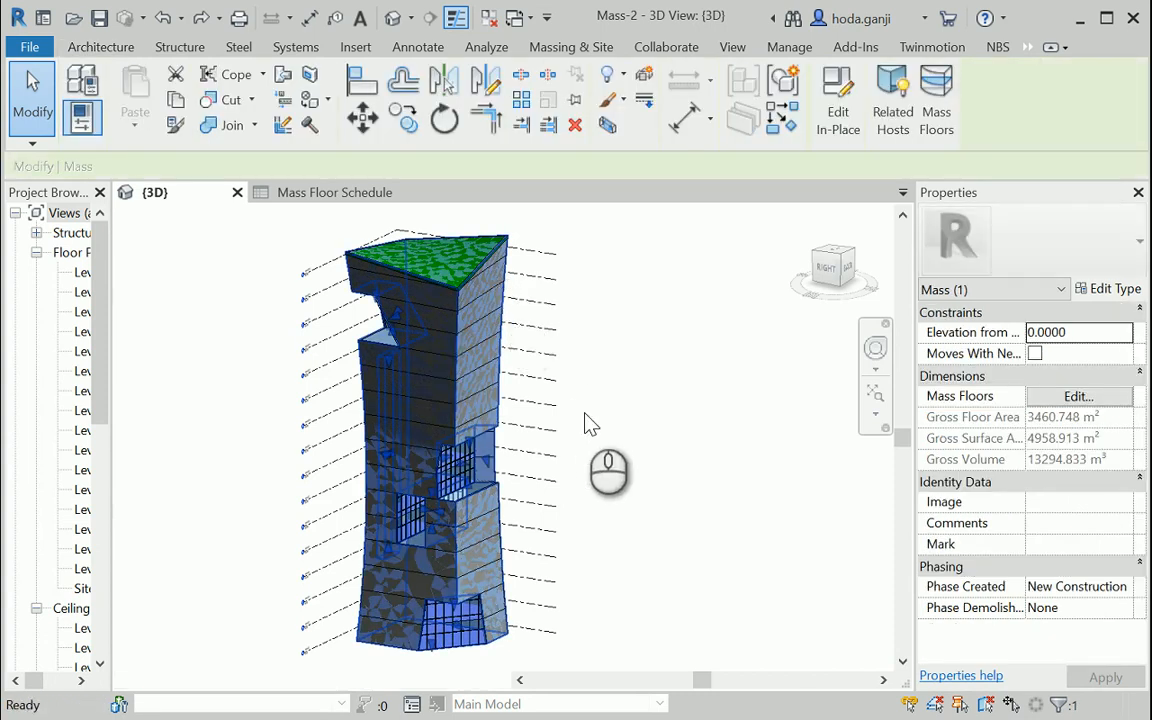
# Start Floor by Face from the Architecture tab to place floors on mass floors.
pyautogui.click(100, 47)
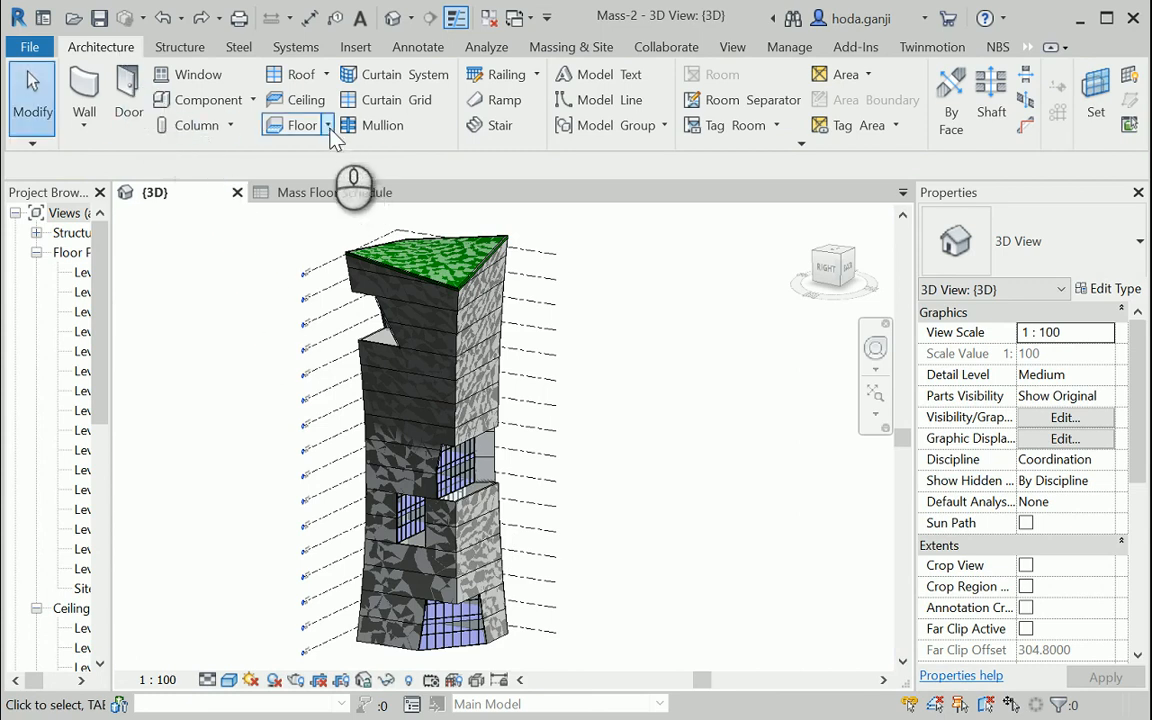
pyautogui.click(290, 124)
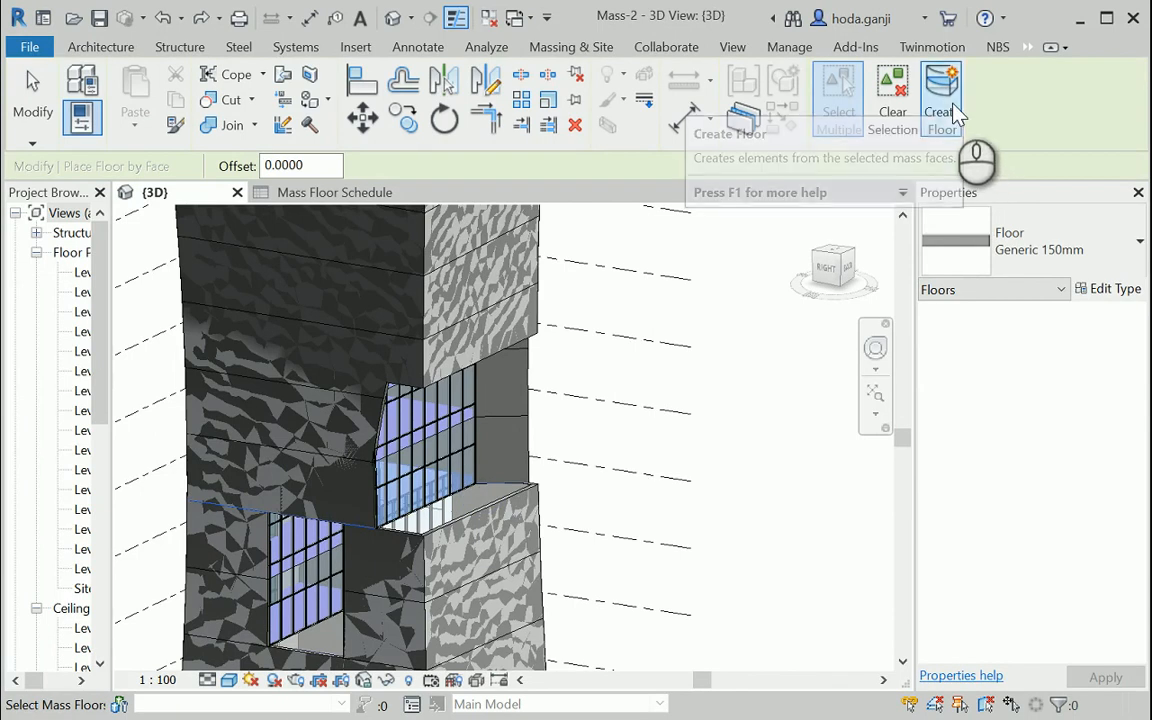
pyautogui.moveTo(951, 113)
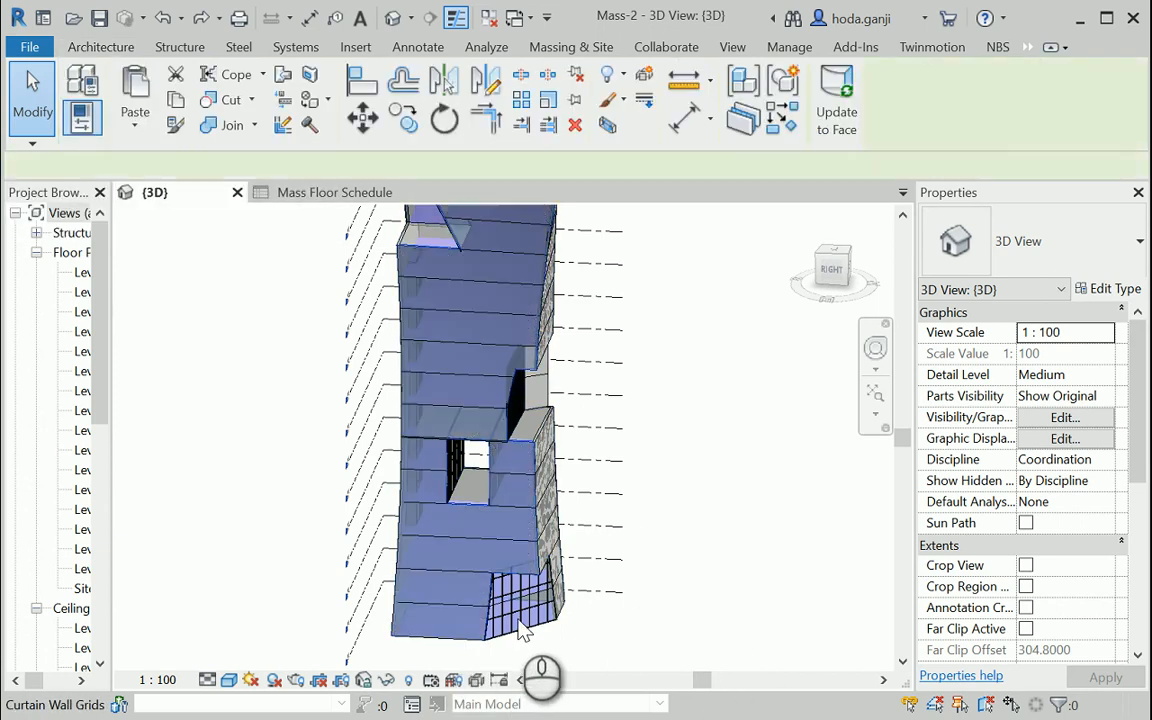
# Temporarily isolate the tower's building elements to inspect the new floor slabs.
pyautogui.click(505, 625)
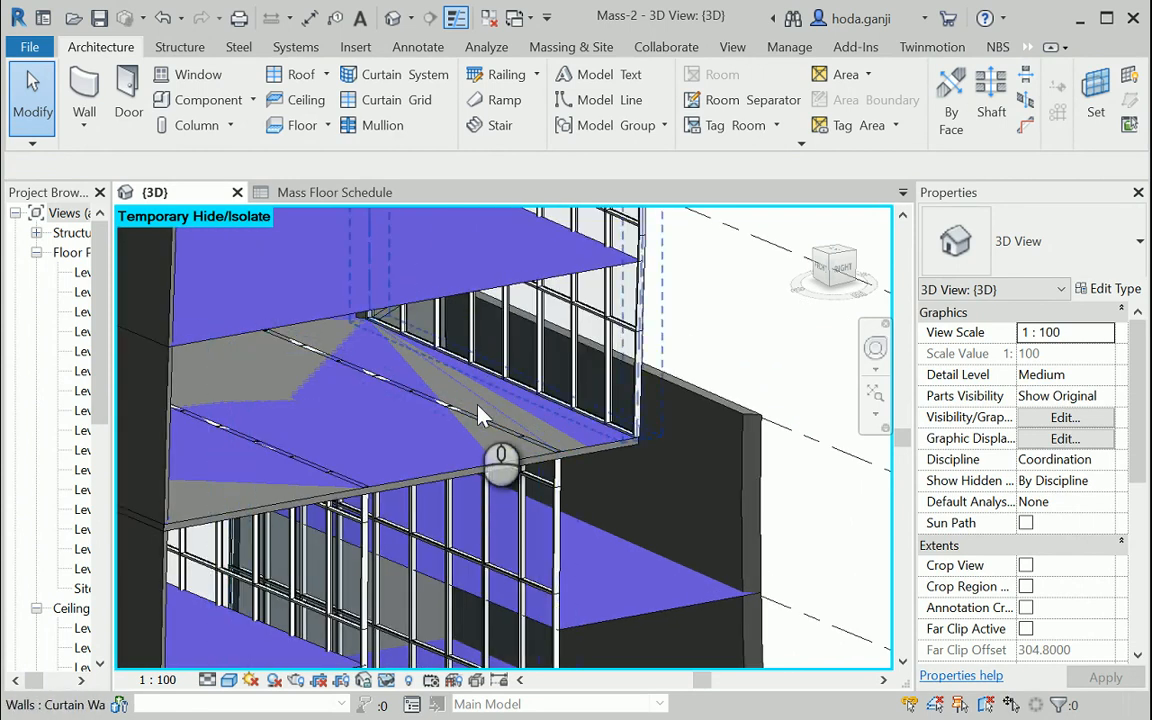
pyautogui.moveTo(334, 192)
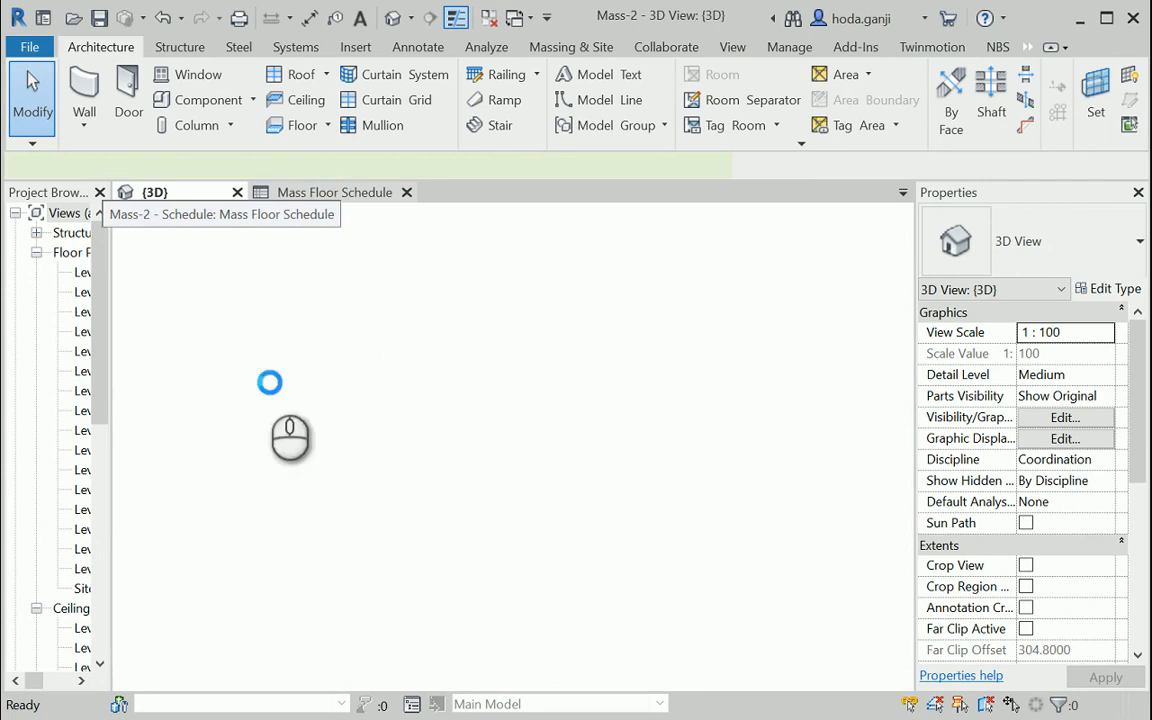
pyautogui.click(335, 191)
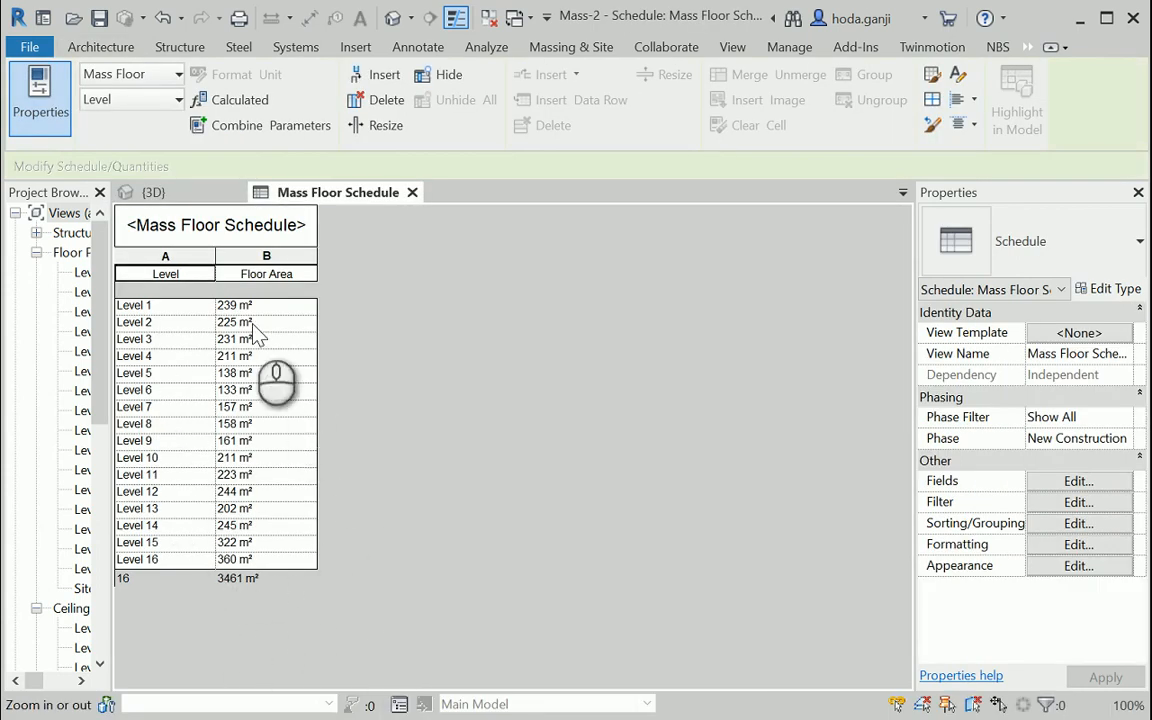
pyautogui.click(154, 192)
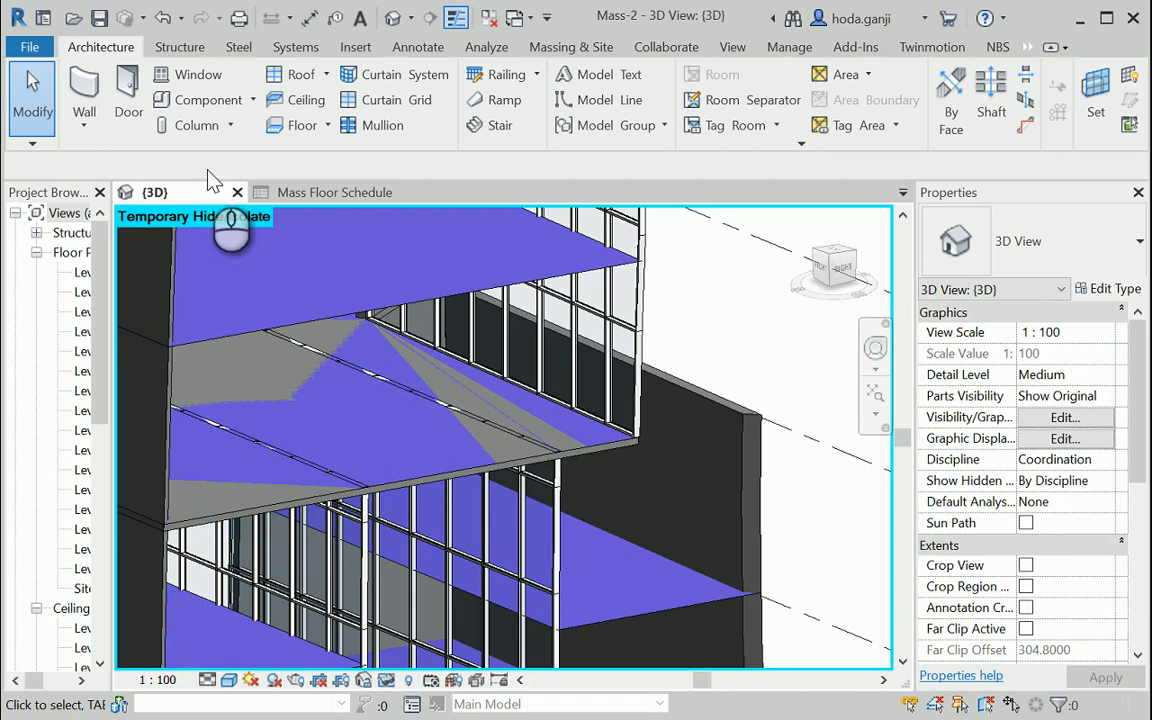
pyautogui.moveTo(303, 124)
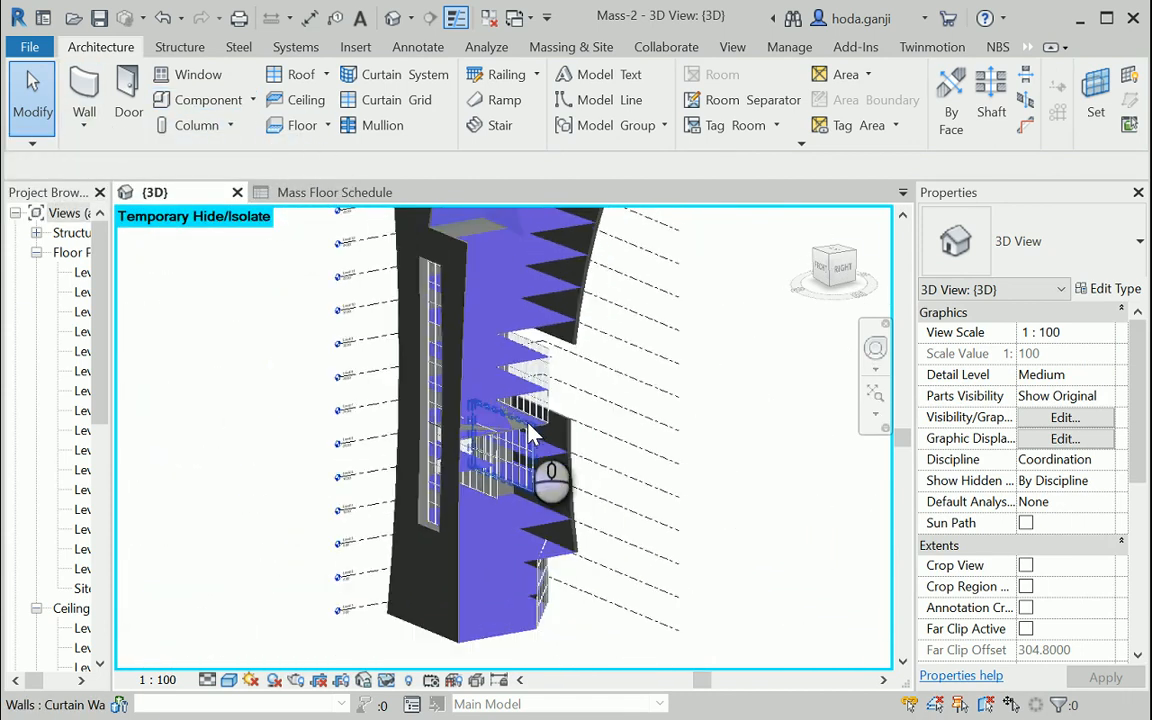
# Reset Temporary Hide/Isolate so the whole tower shows again.
pyautogui.click(388, 680)
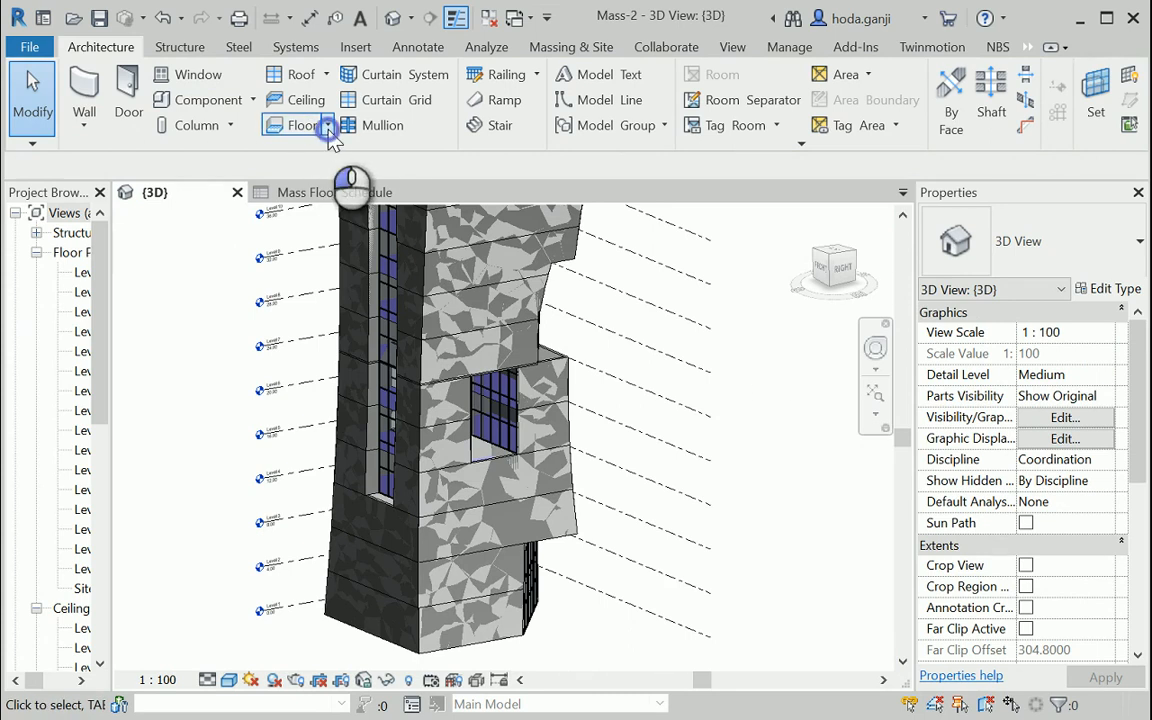
# Create floors by face on the remaining selected mass floor faces.
pyautogui.click(297, 125)
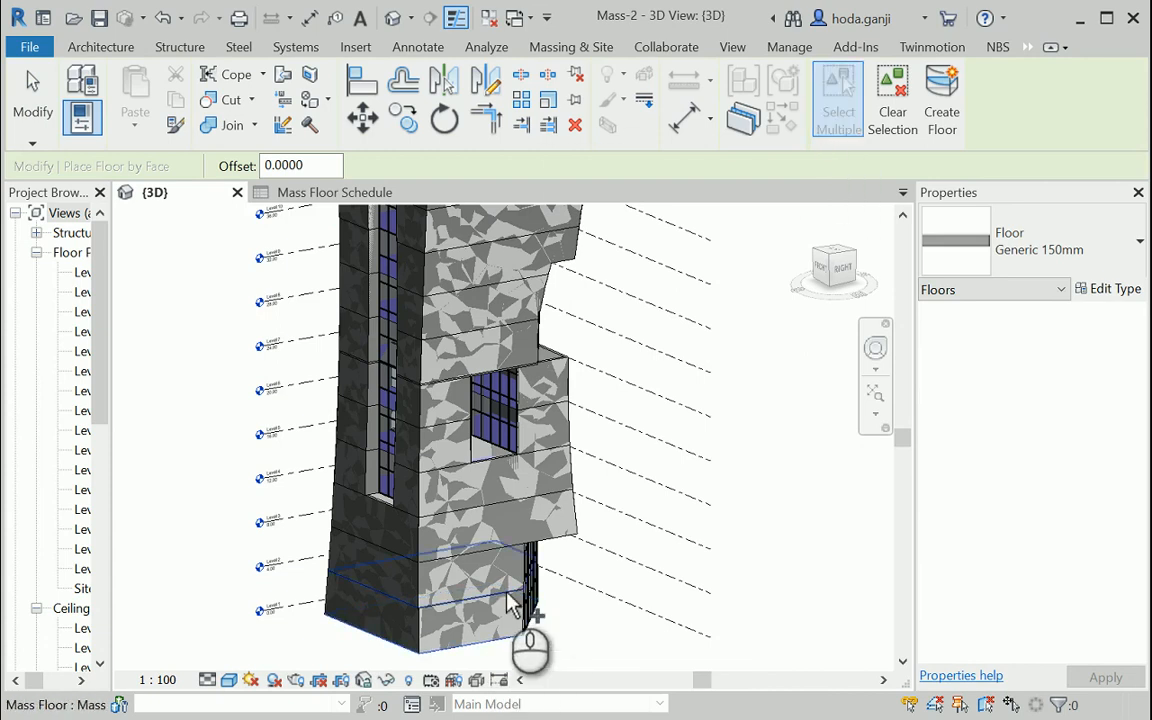
pyautogui.moveTo(505, 605)
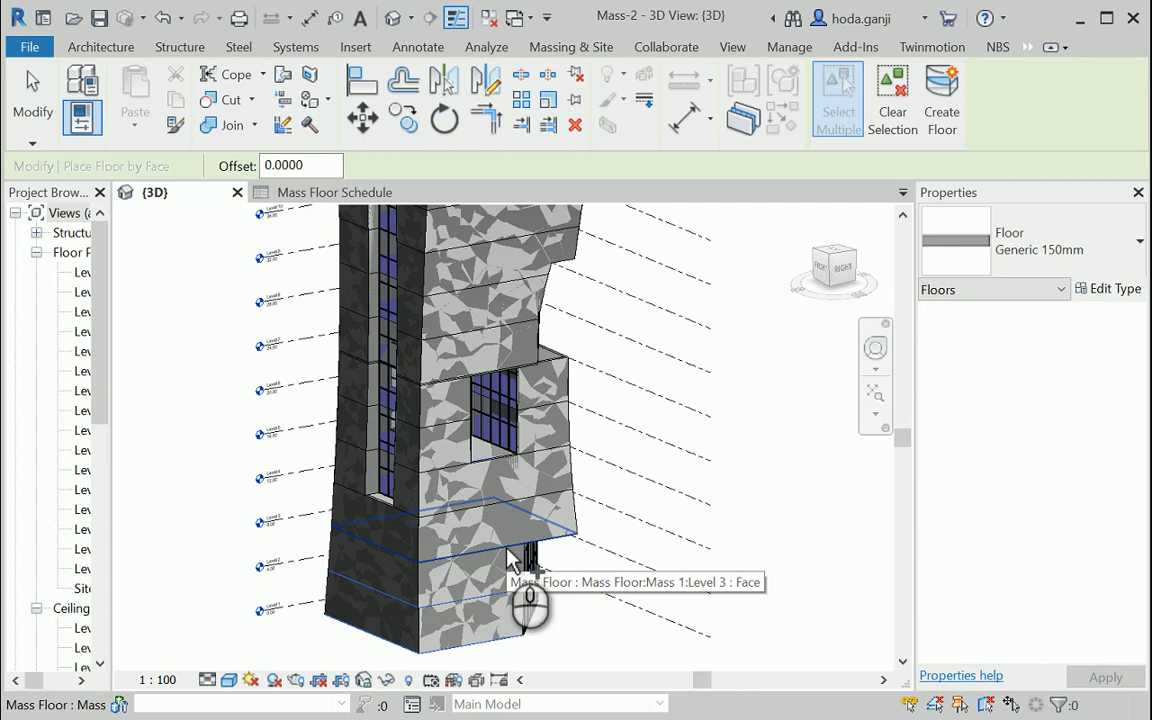
pyautogui.moveTo(497, 512)
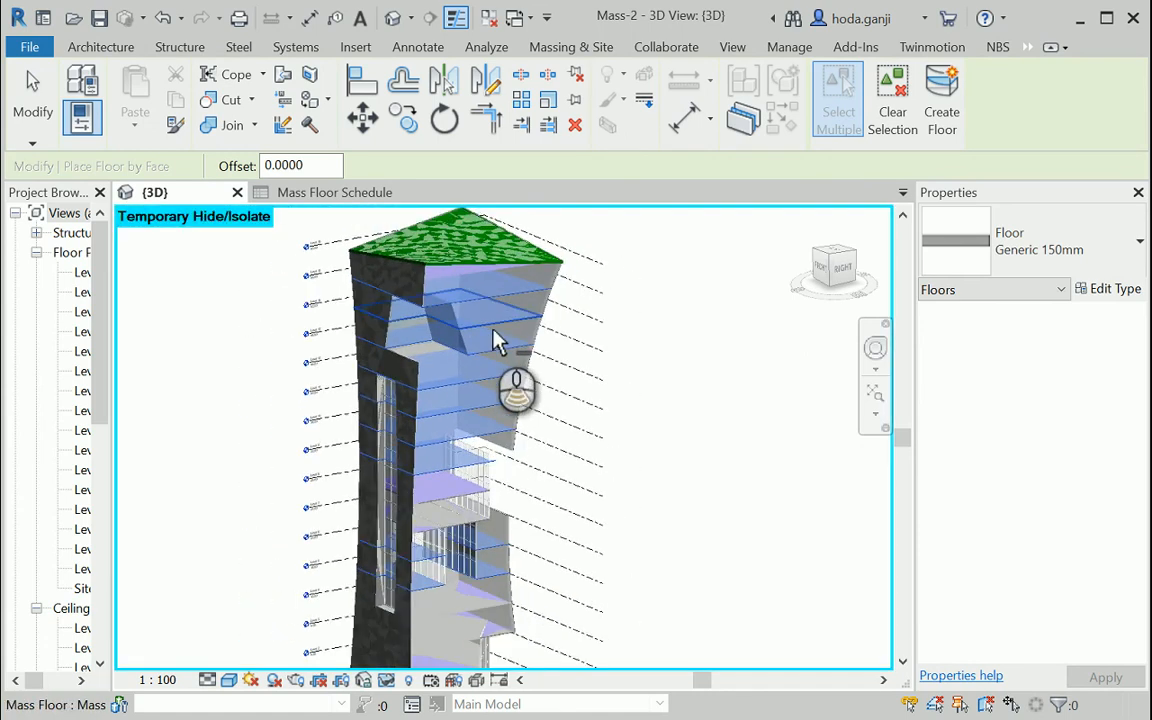
pyautogui.moveTo(941, 95)
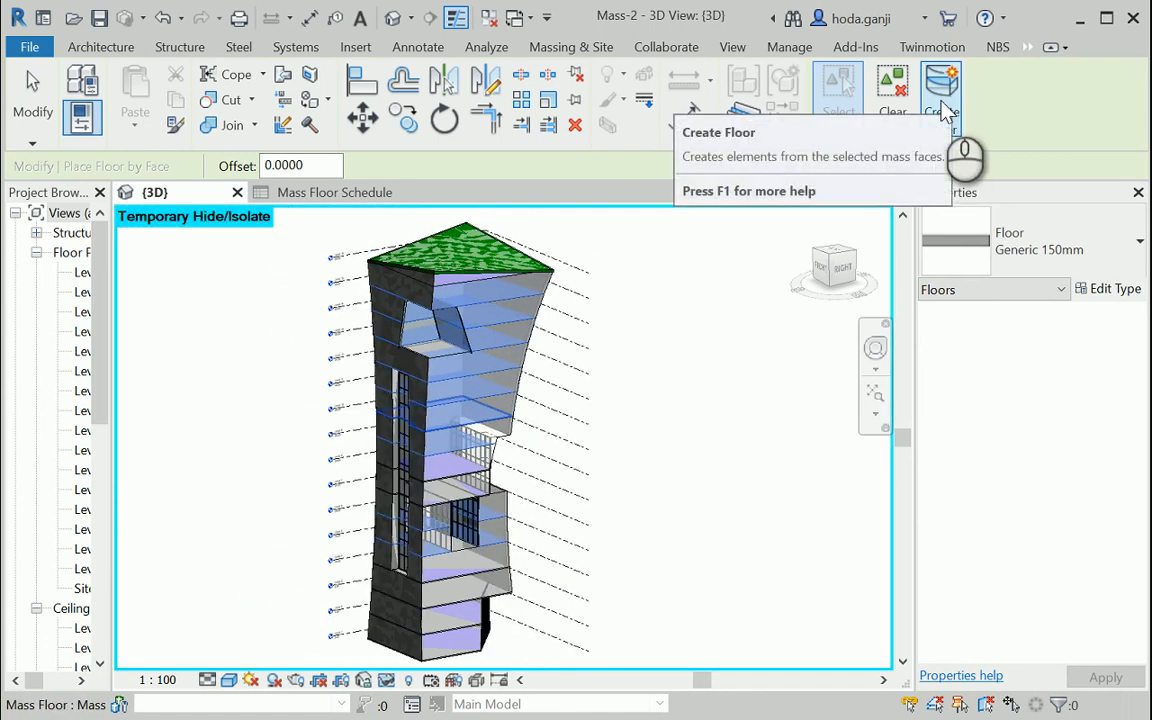
pyautogui.click(942, 85)
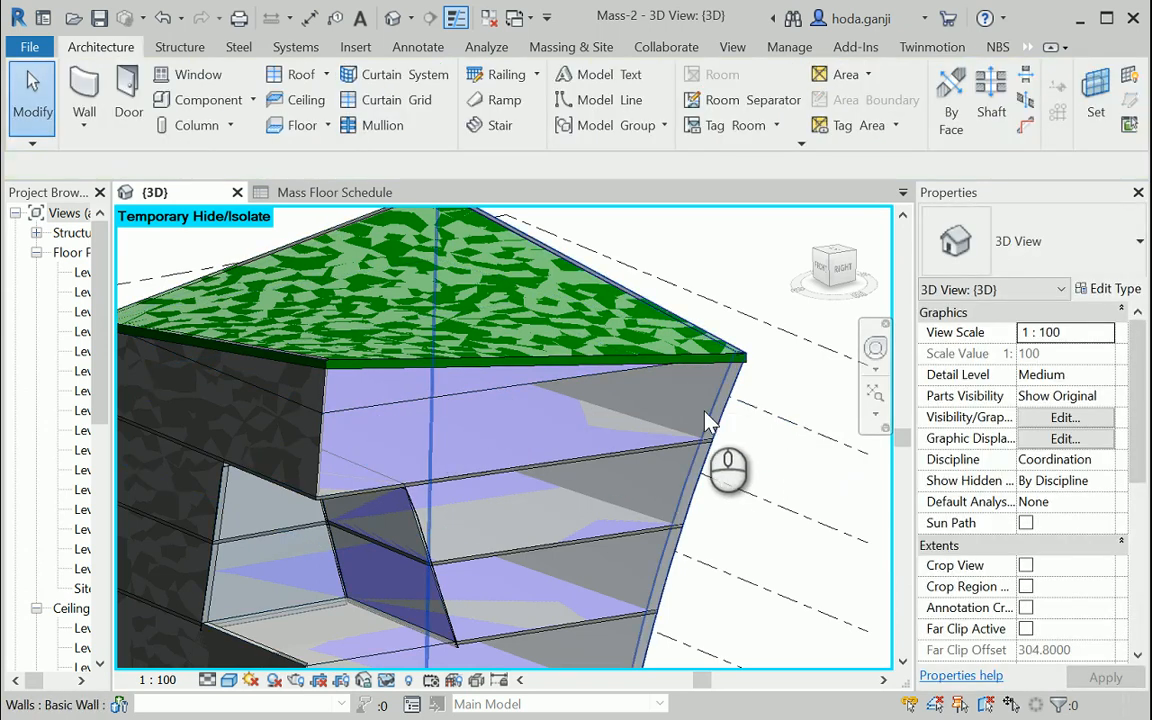
# Uncheck Level 16 in the tower mass's Mass Floors list and confirm.
pyautogui.click(565, 385)
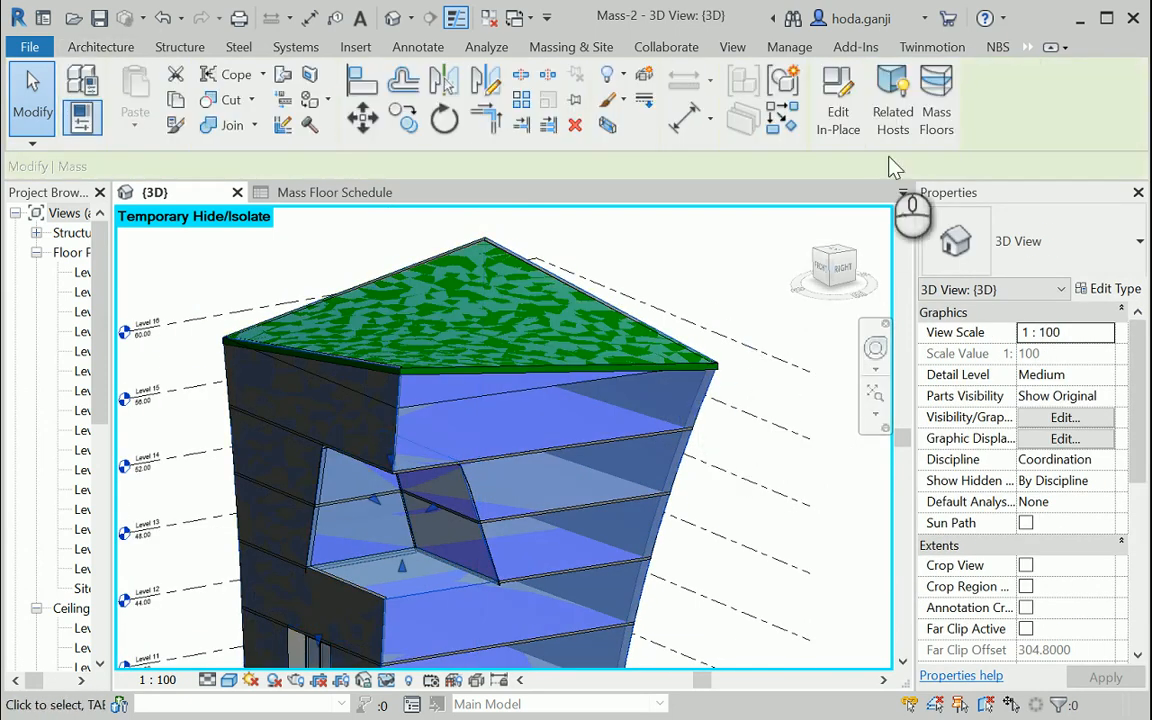
pyautogui.click(936, 95)
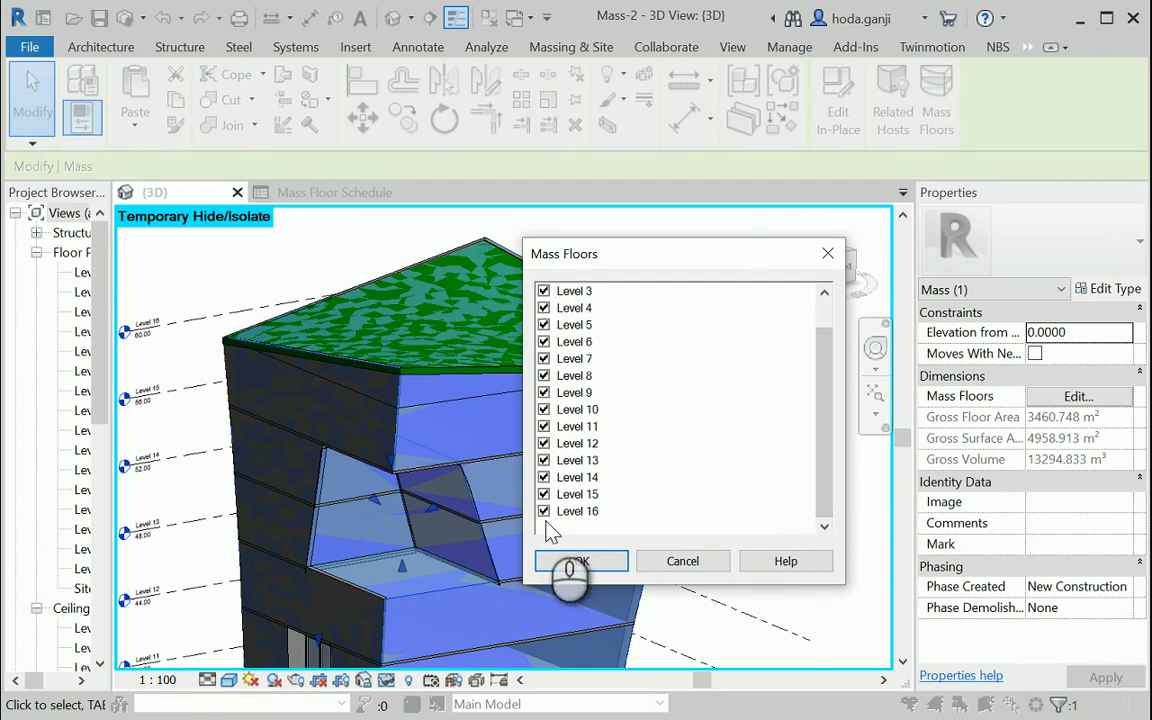
pyautogui.click(544, 511)
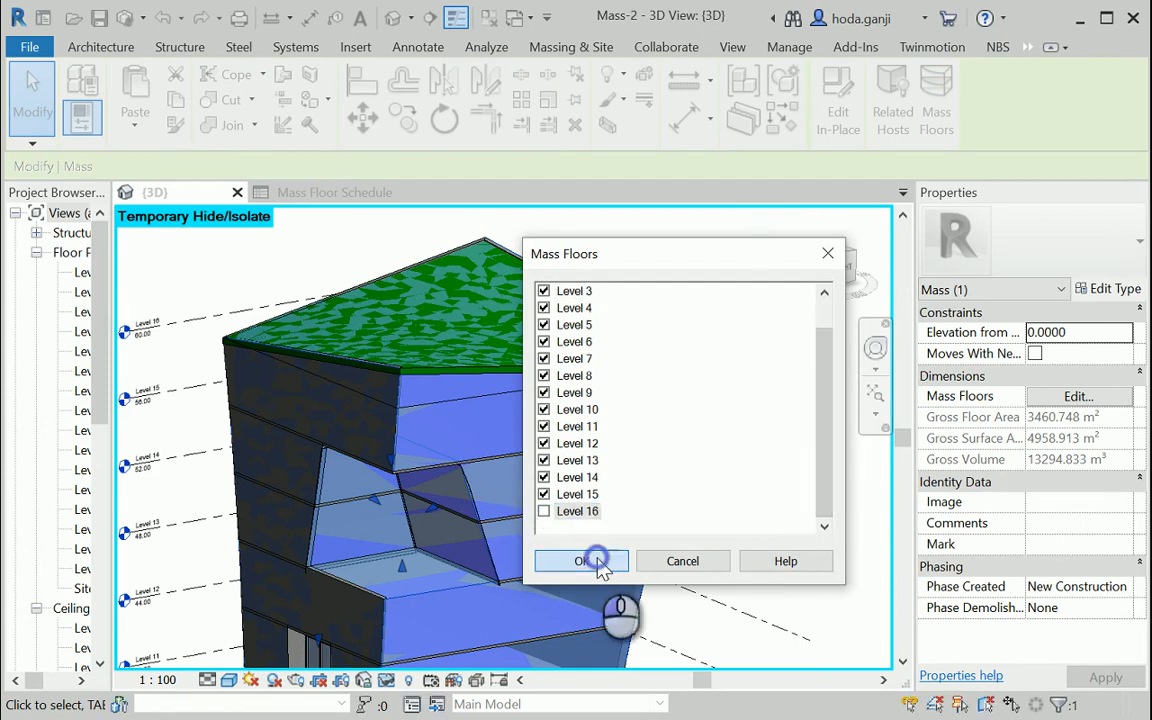
pyautogui.click(581, 561)
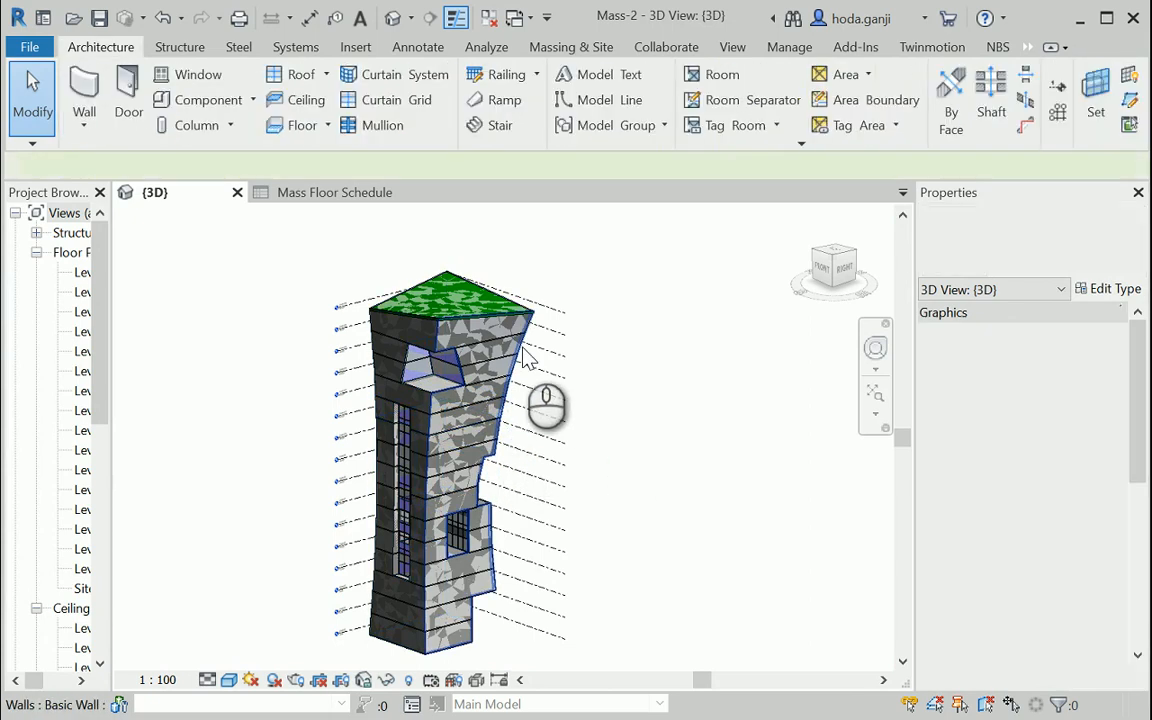
# Hide the selected tower mass temporarily and orbit to view another side.
pyautogui.click(450, 440)
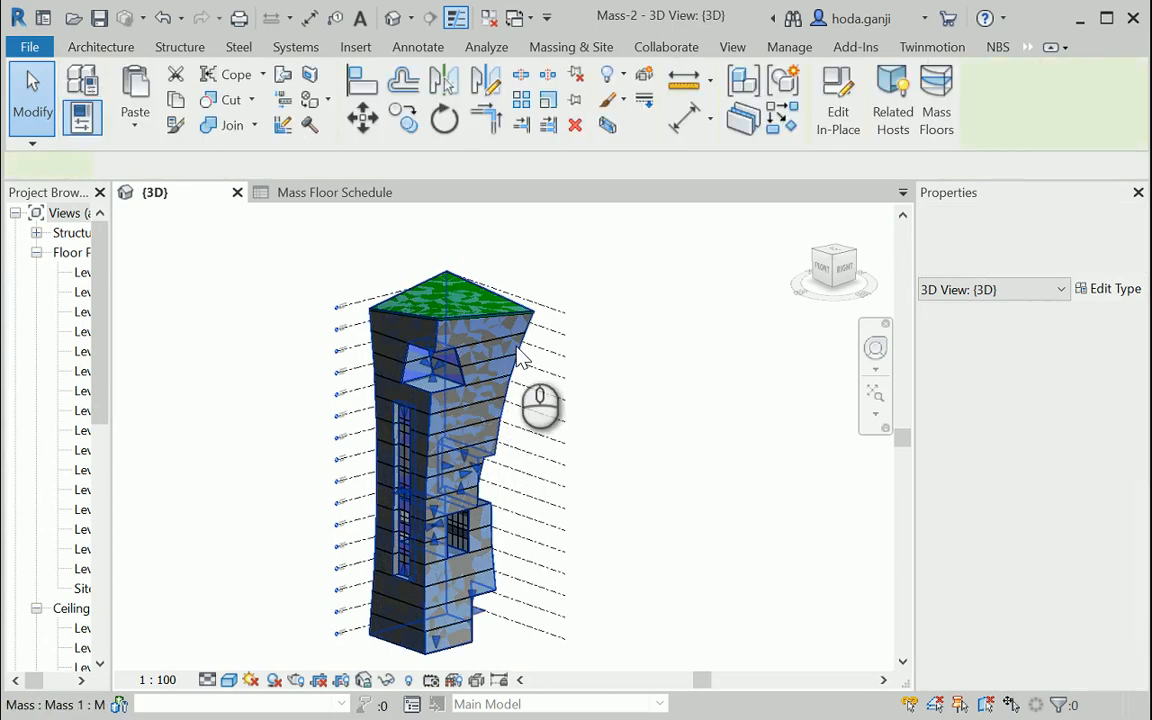
pyautogui.click(517, 351)
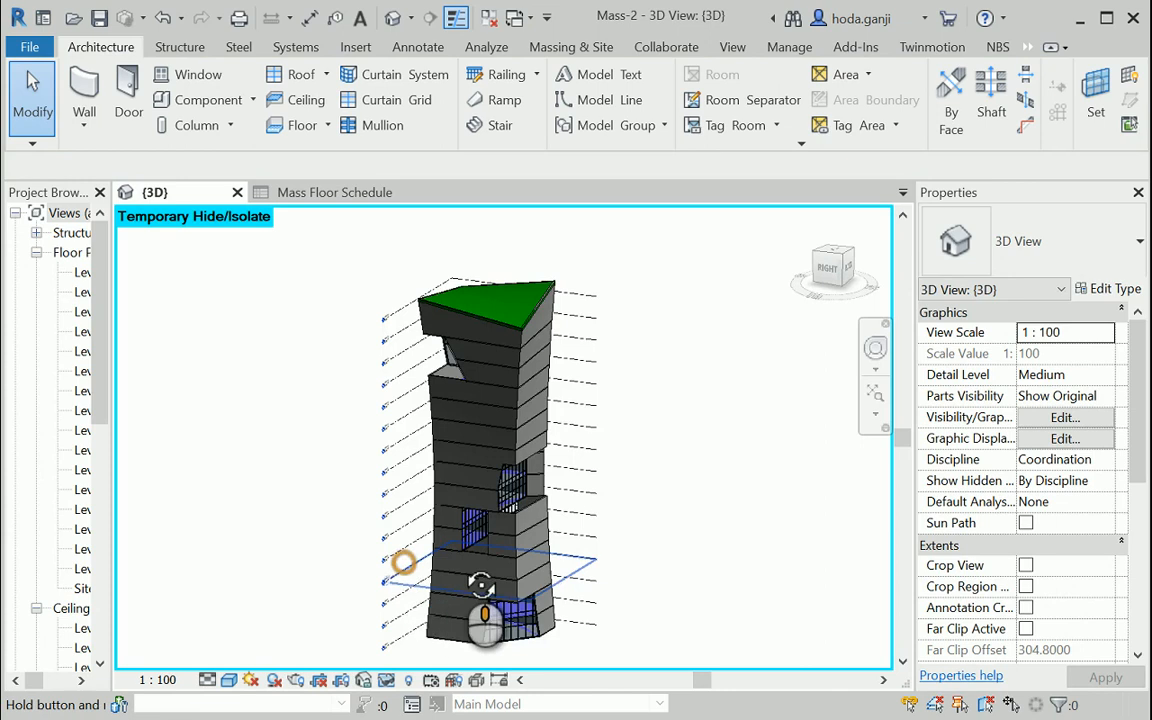
pyautogui.moveTo(481, 590); pyautogui.dragTo(610, 600)
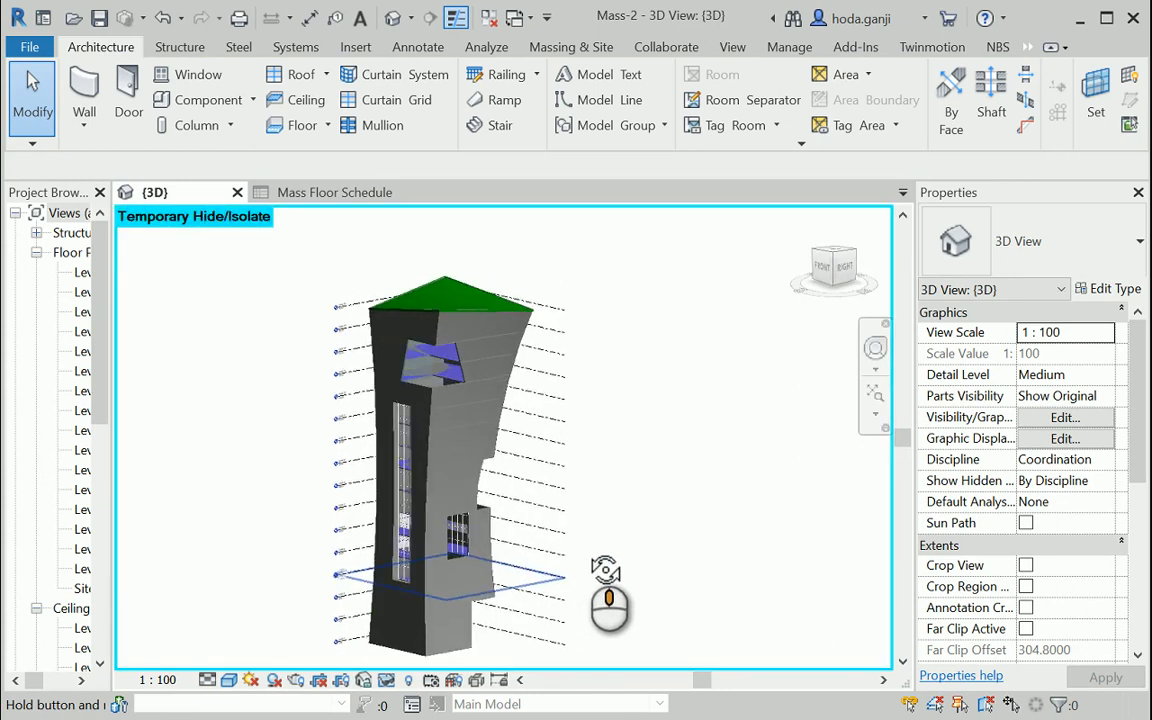